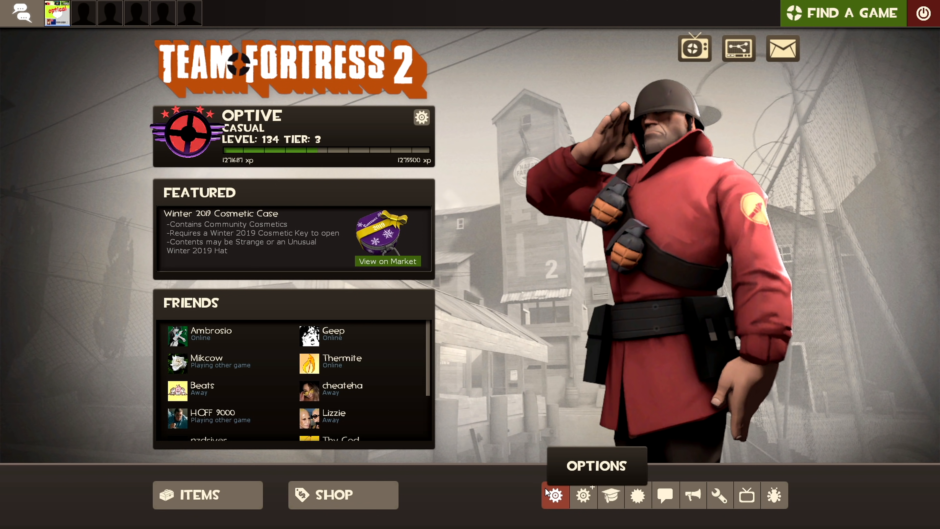
Enable Fast weapon switch and the developer console in the advanced keyboard options and confirm.
click(554, 495)
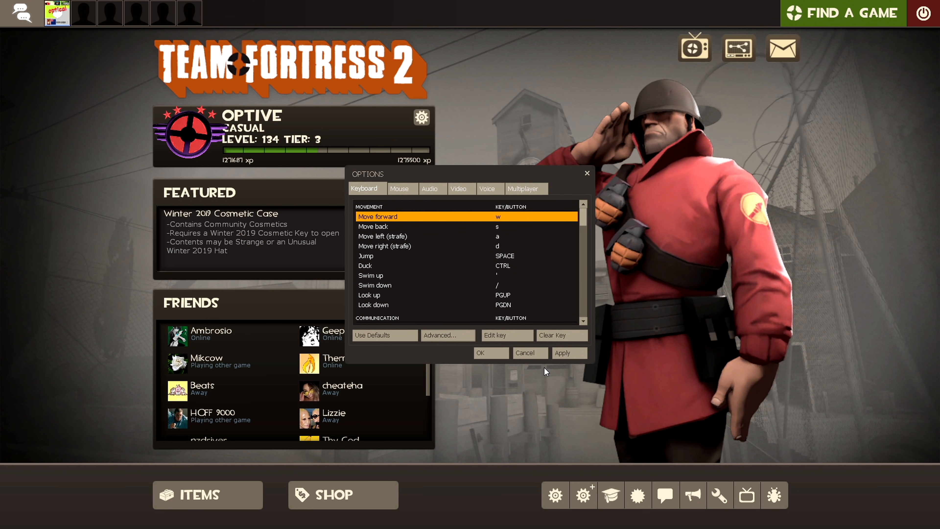
click(449, 335)
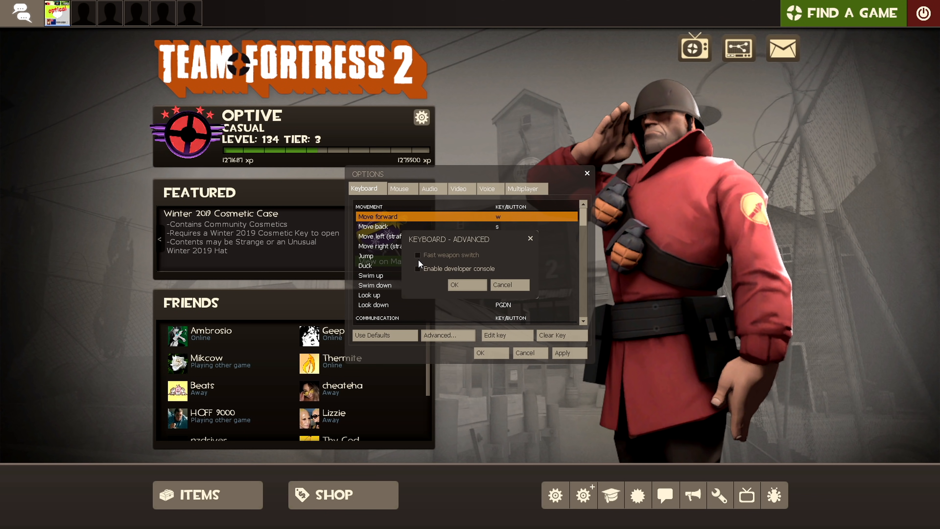
click(418, 255)
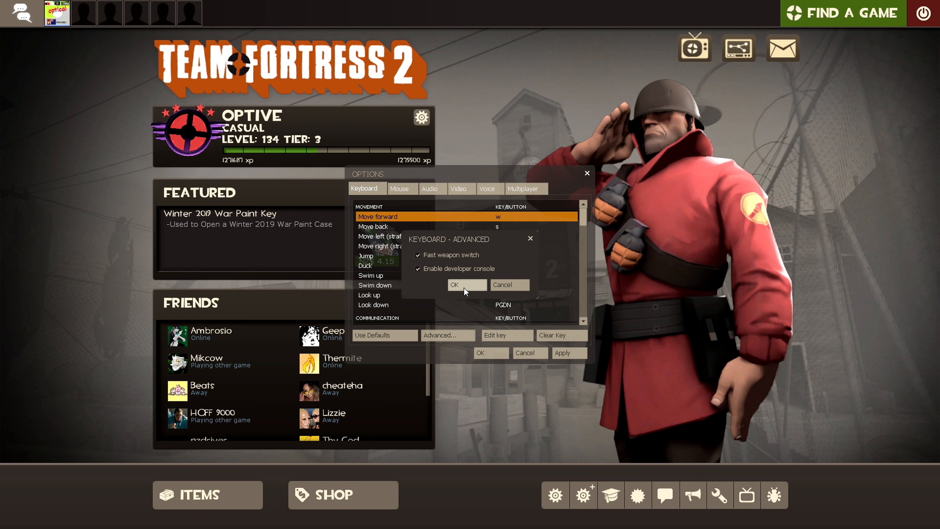
click(466, 284)
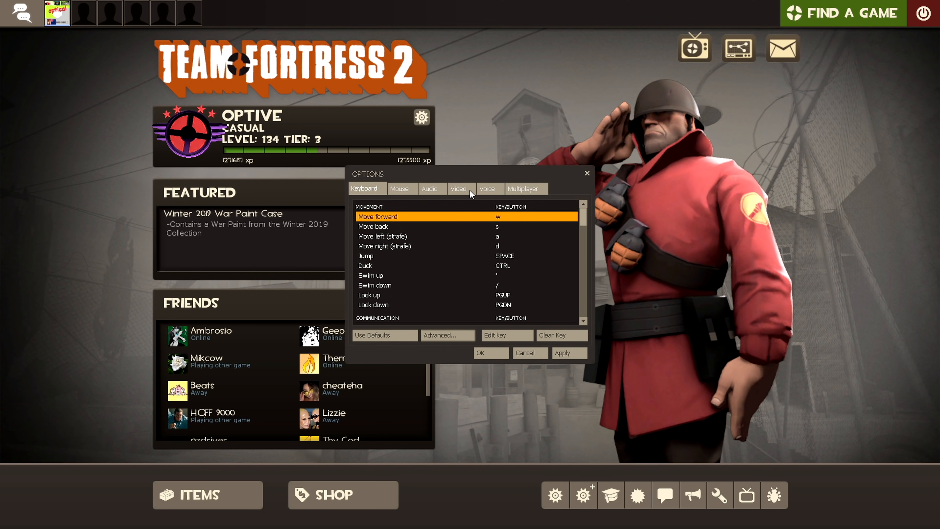
In advanced video settings set field of view to 90, disable motion blur, choose an antialiasing mode and apply.
click(460, 188)
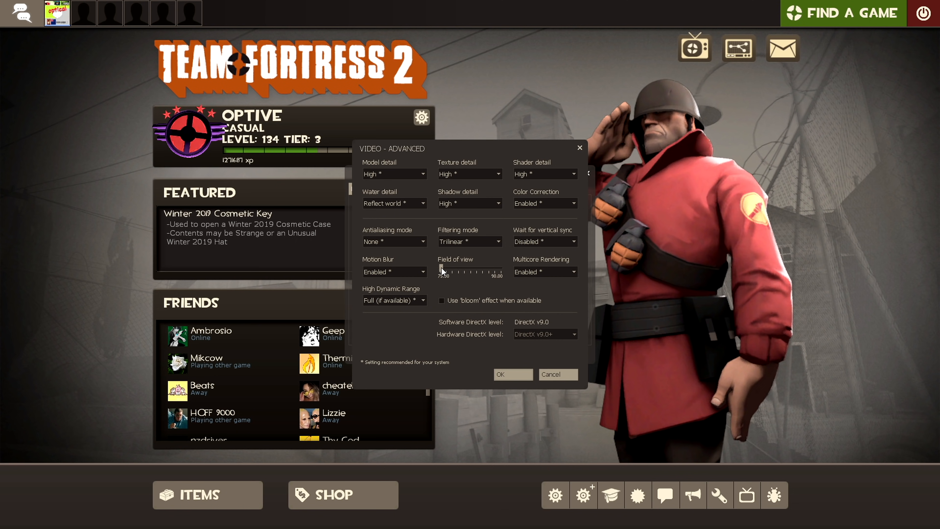
drag(440, 268, 500, 268)
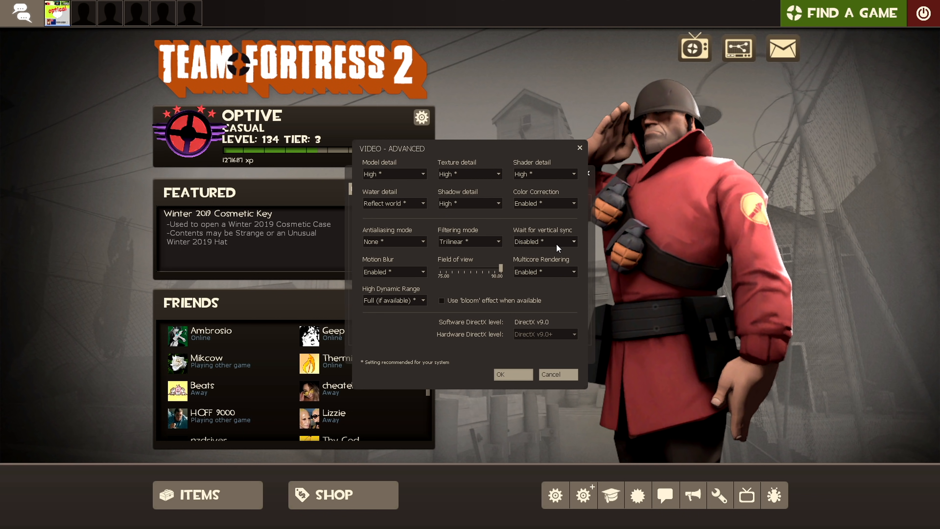
click(395, 272)
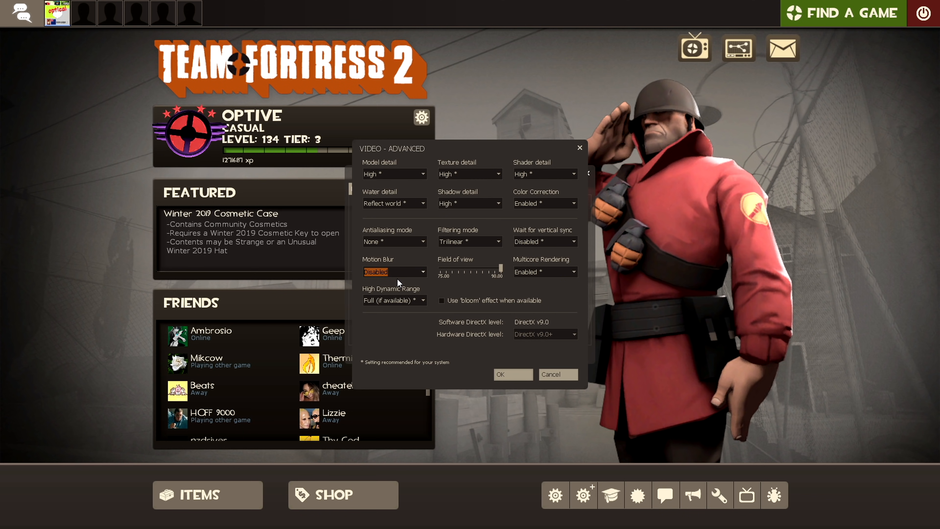
click(393, 241)
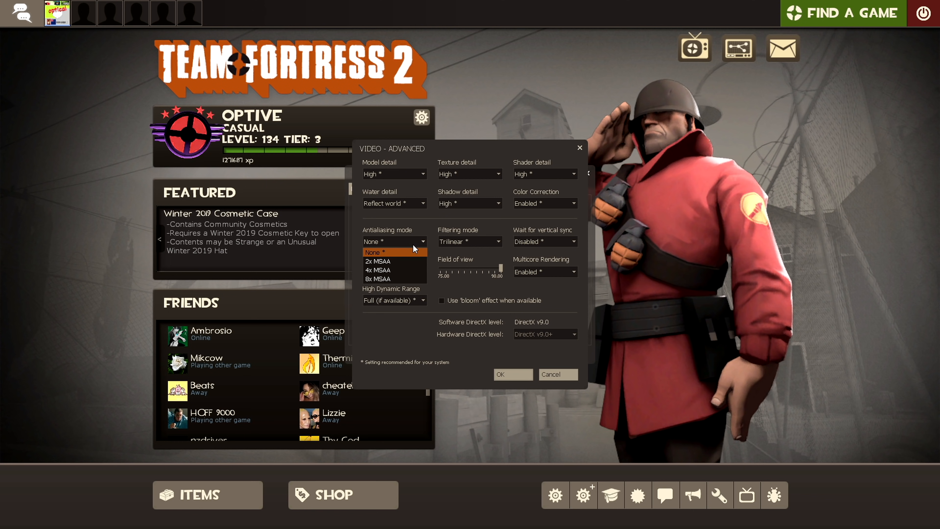
click(378, 279)
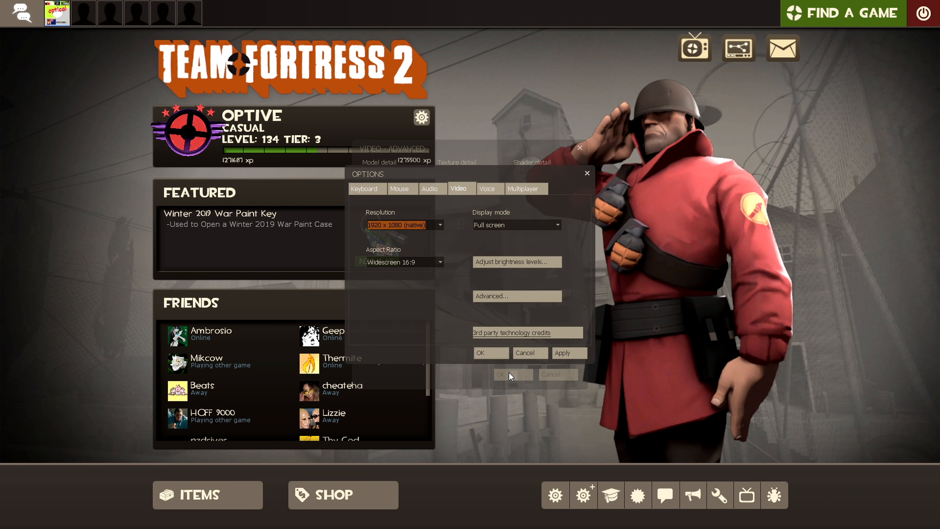
click(510, 375)
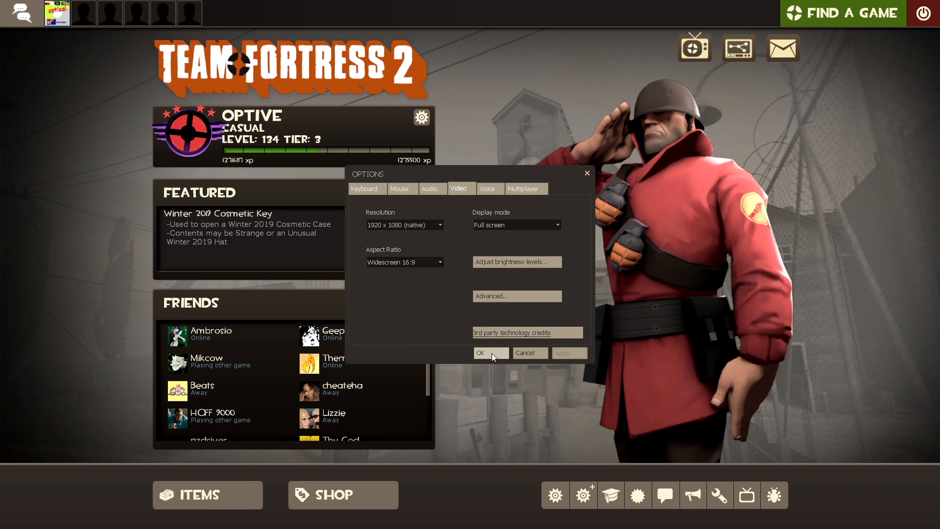
Enable raw input and lower mouse sensitivity to 2.1, then confirm the options.
click(402, 188)
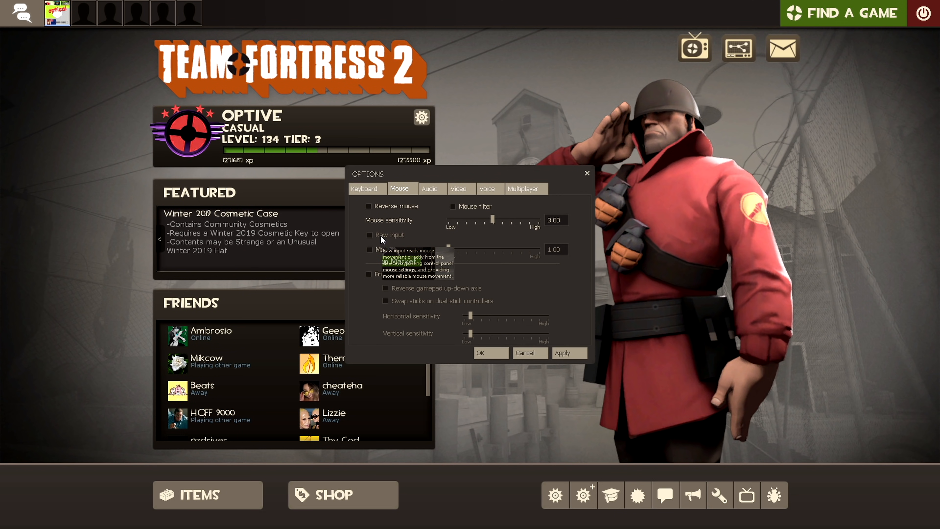
click(369, 235)
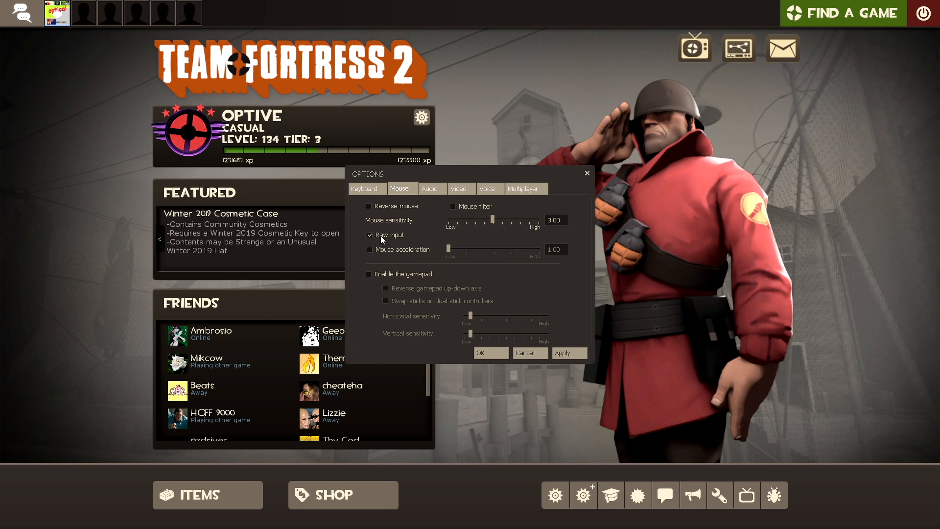
click(370, 235)
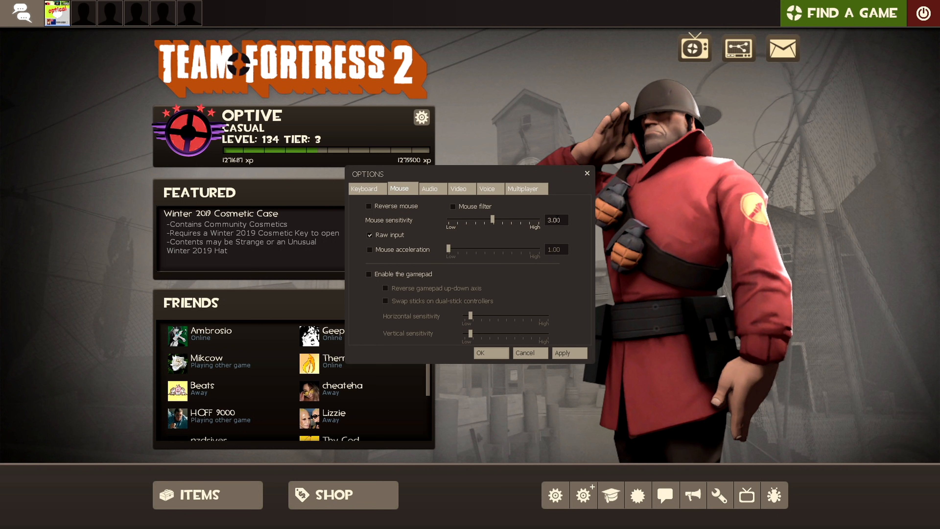
drag(495, 220, 483, 220)
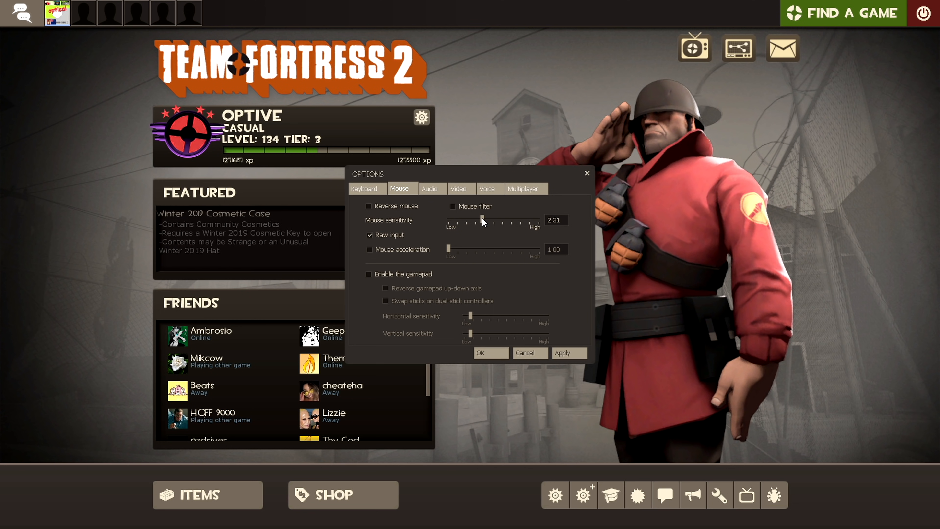
drag(483, 217, 480, 217)
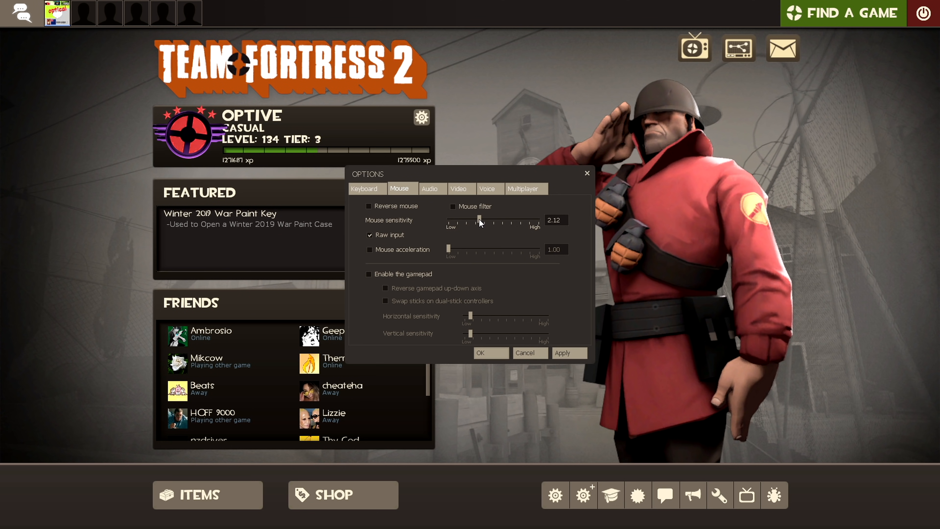
drag(480, 217, 478, 217)
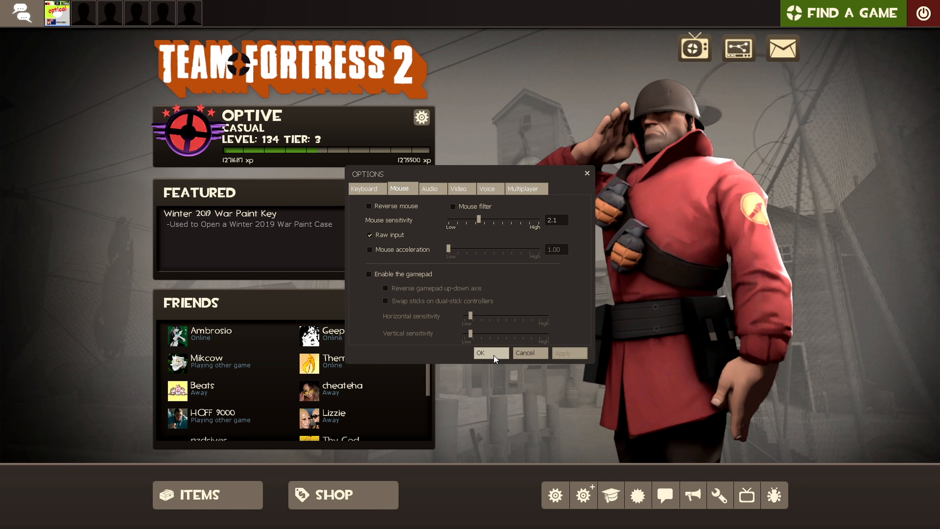
click(490, 353)
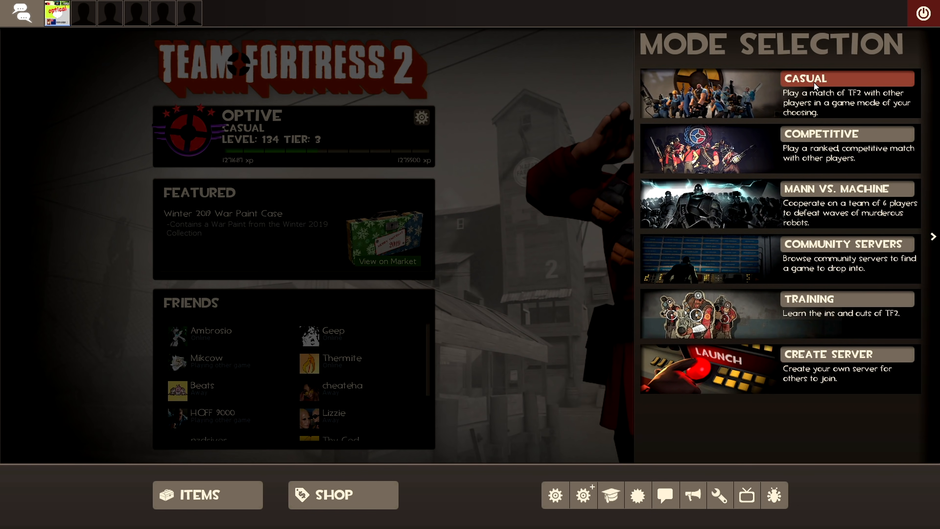
Queue for a Casual match from Find a Game.
click(847, 78)
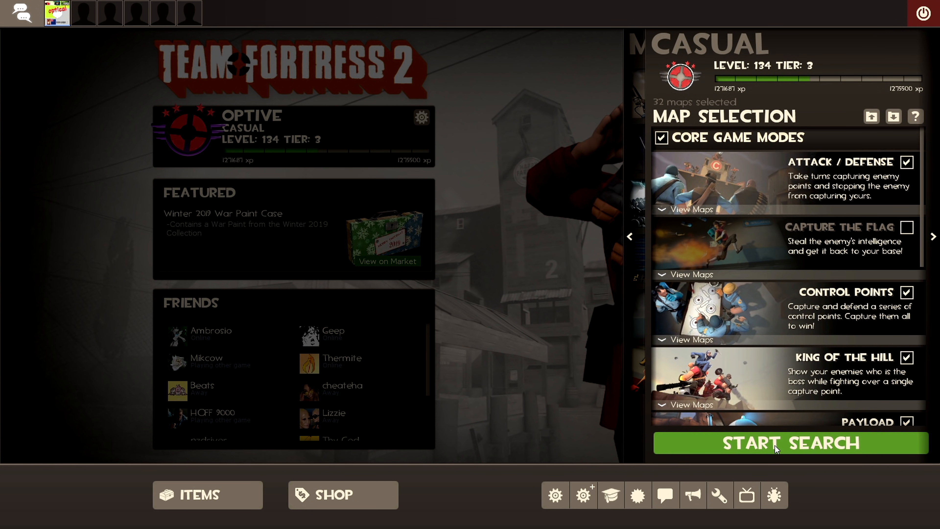
click(789, 443)
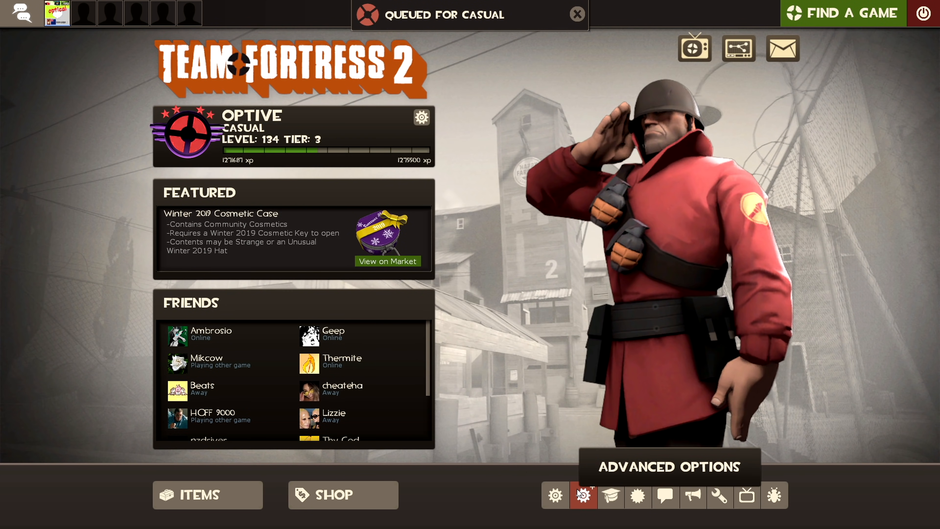
In Advanced Options adjust the combat text green channel and scroll down to the combat settings.
click(582, 495)
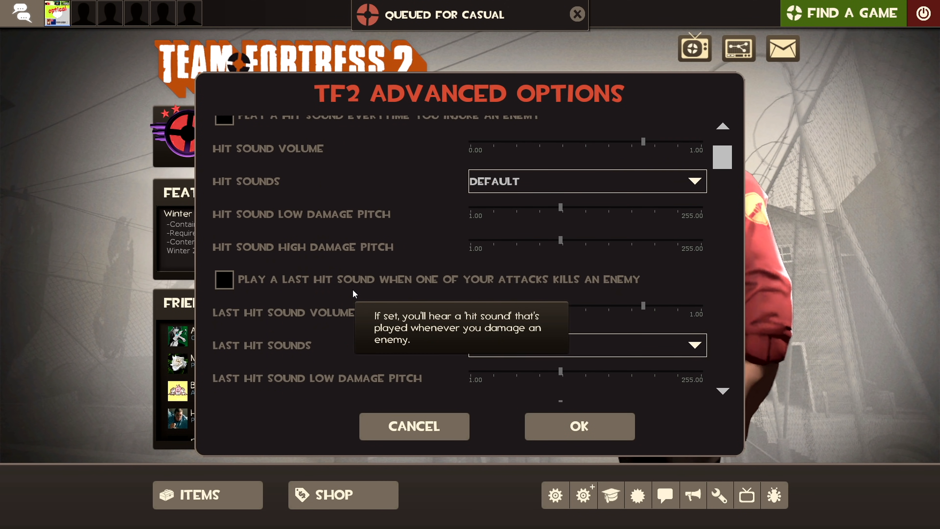
scroll(down, 3)
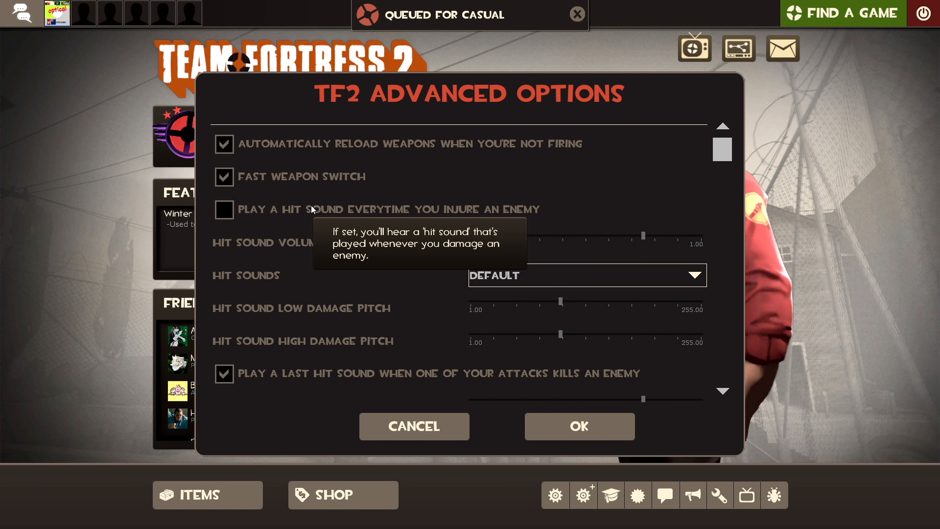
scroll(down, 3)
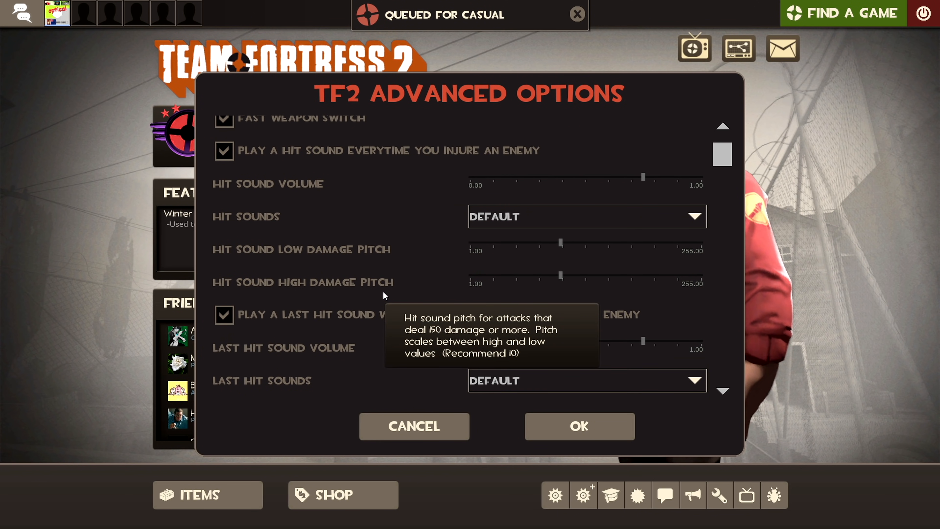
scroll(down, 3)
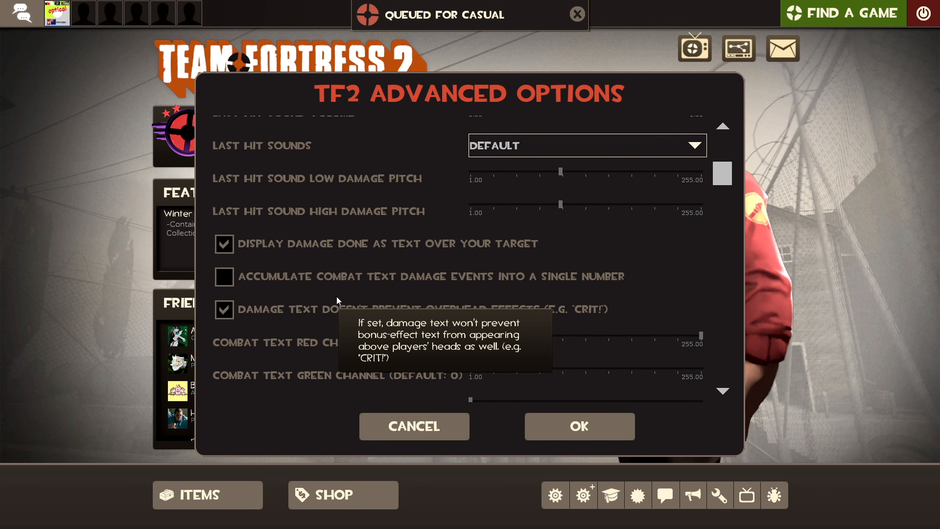
scroll(down, 3)
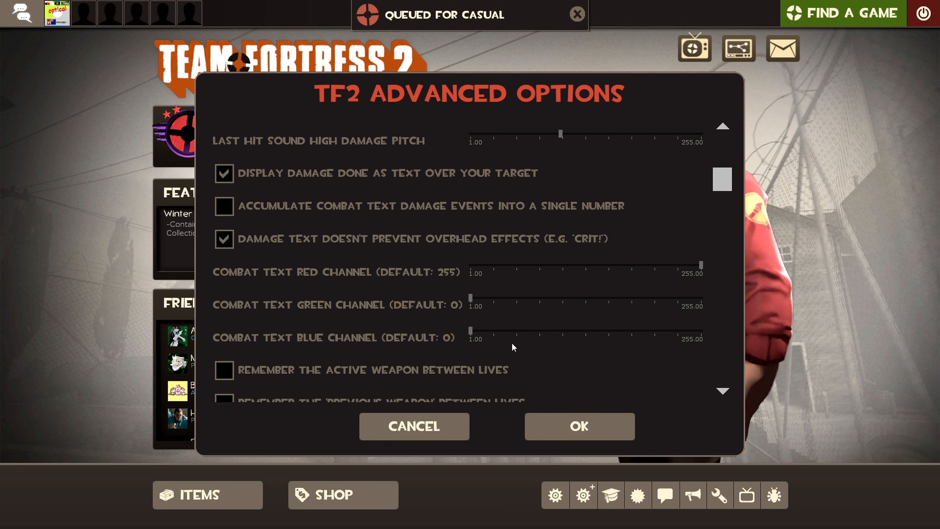
drag(471, 299, 485, 299)
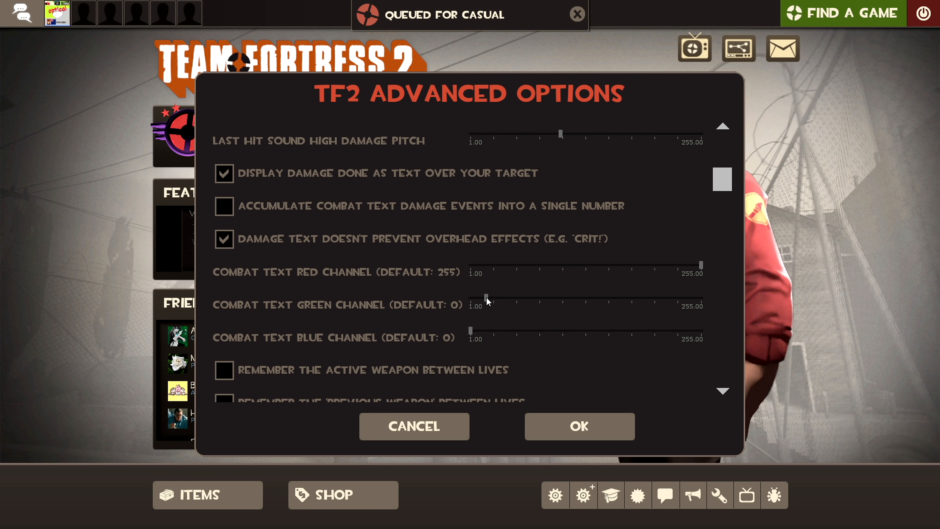
scroll(down, 3)
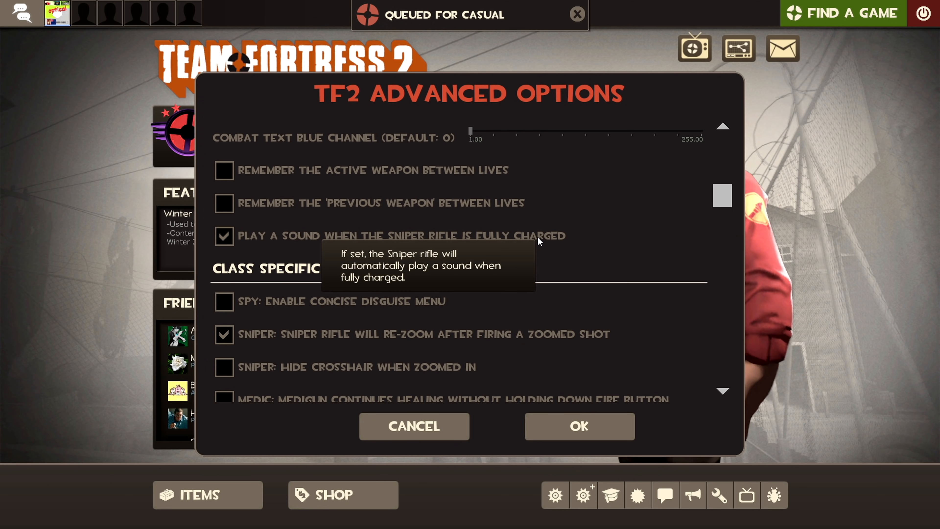
scroll(down, 3)
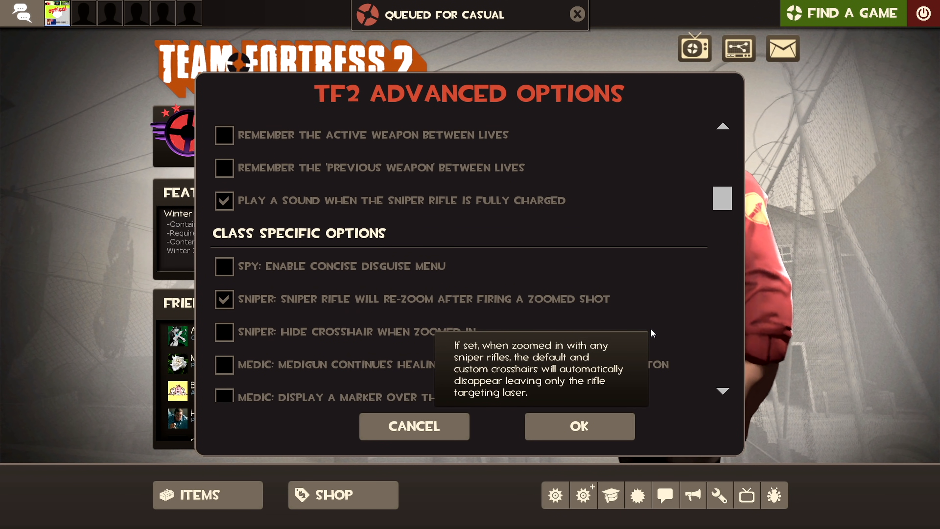
scroll(down, 3)
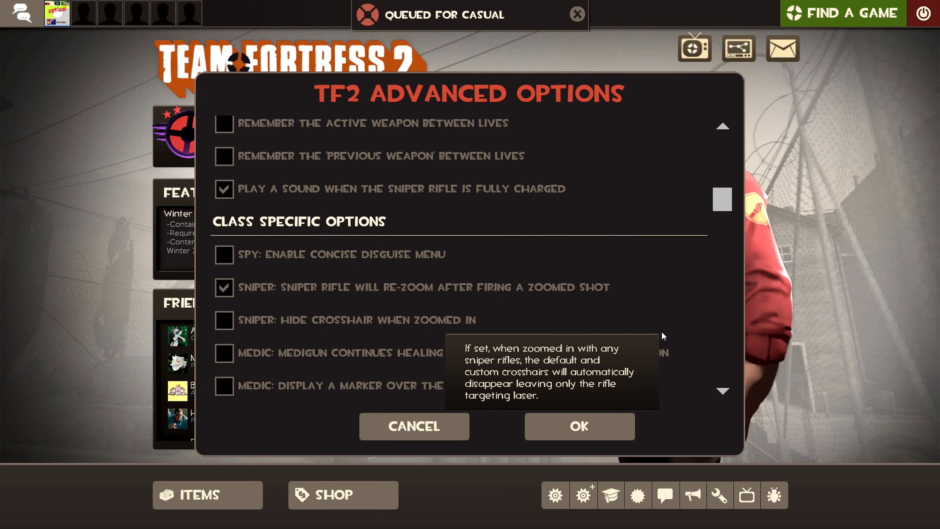
scroll(down, 3)
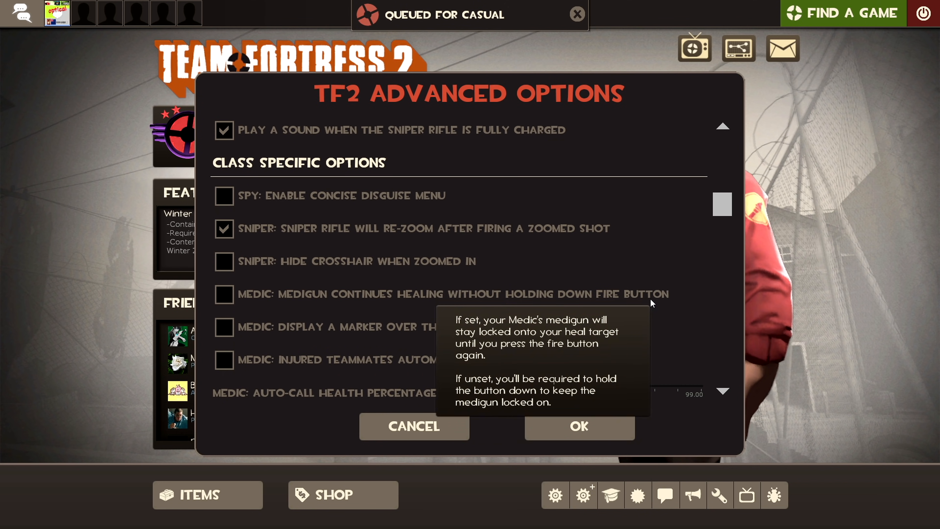
Turn off sniper rifle re-zoom after firing and turn on medigun healing without holding fire.
click(223, 228)
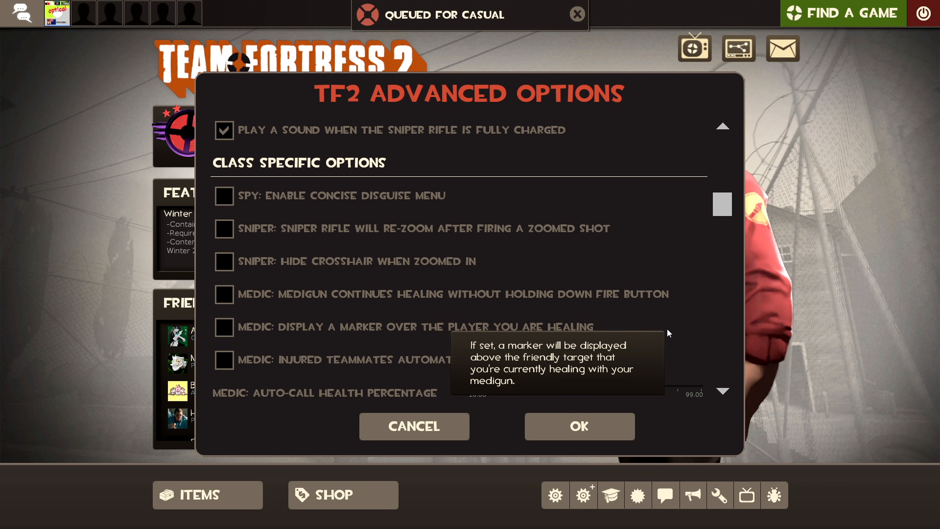
scroll(down, 3)
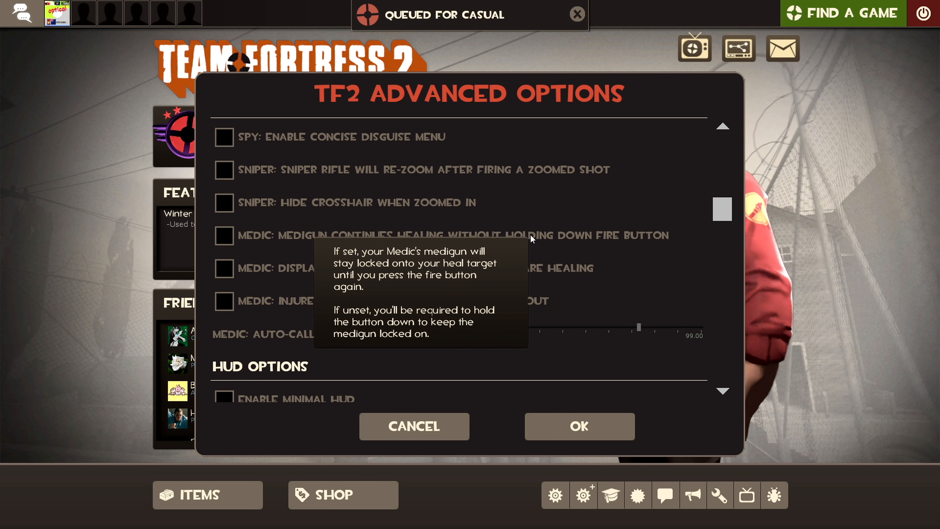
click(224, 235)
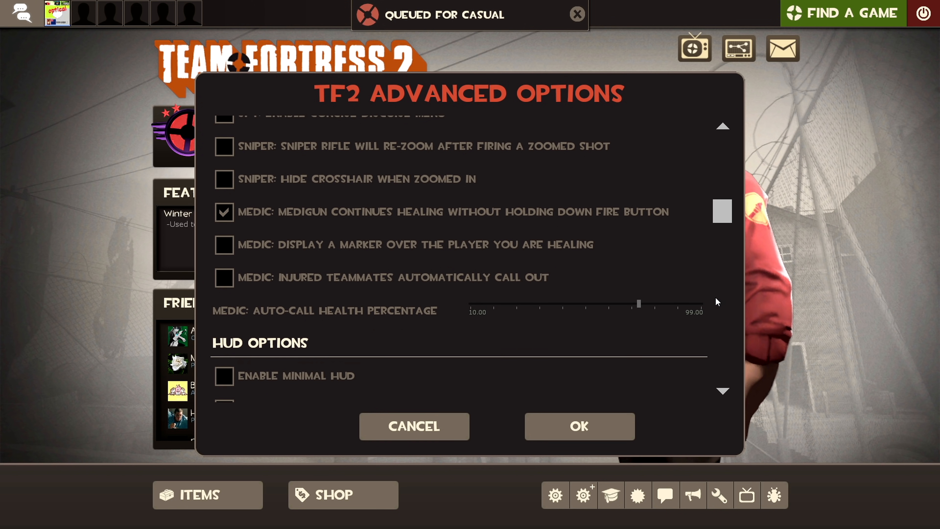
scroll(down, 3)
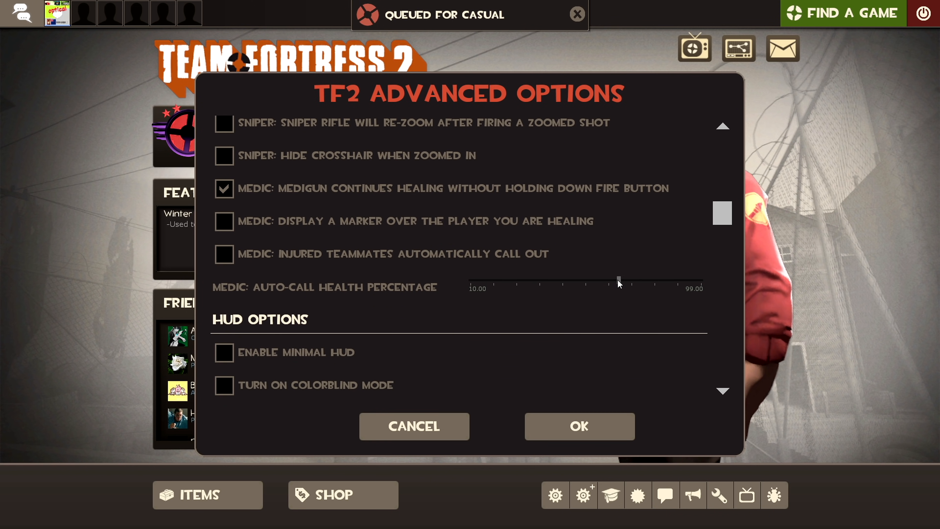
Set Medic auto-call health to 10, enable colorblind mode and stop using player models in the class HUD.
drag(617, 279, 470, 280)
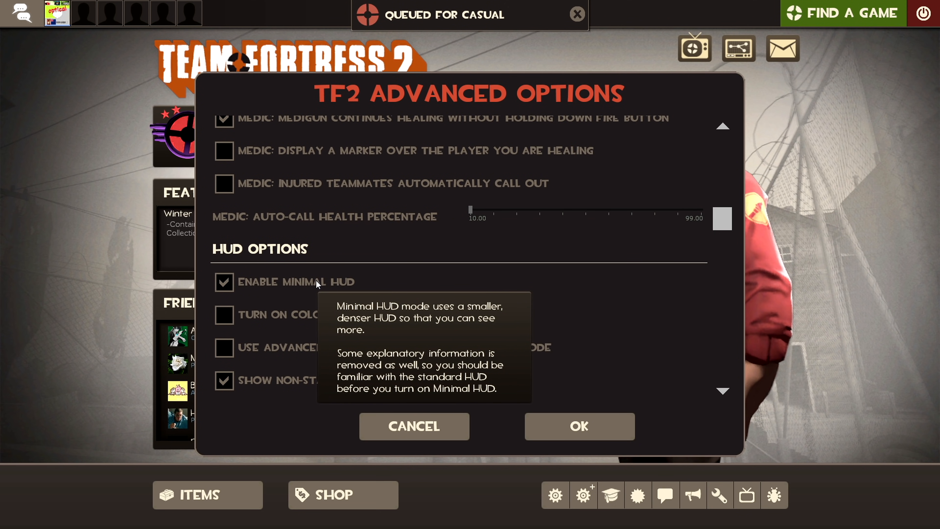
scroll(down, 3)
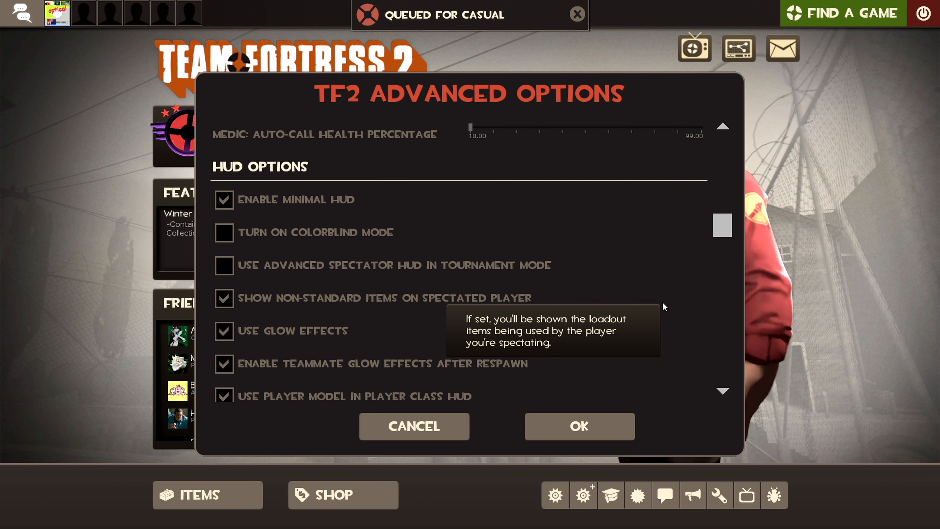
click(224, 232)
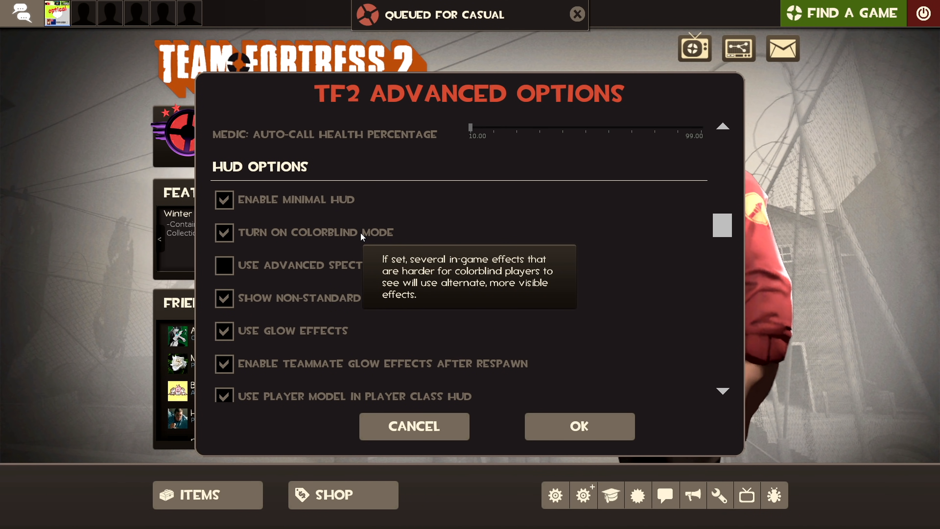
scroll(down, 3)
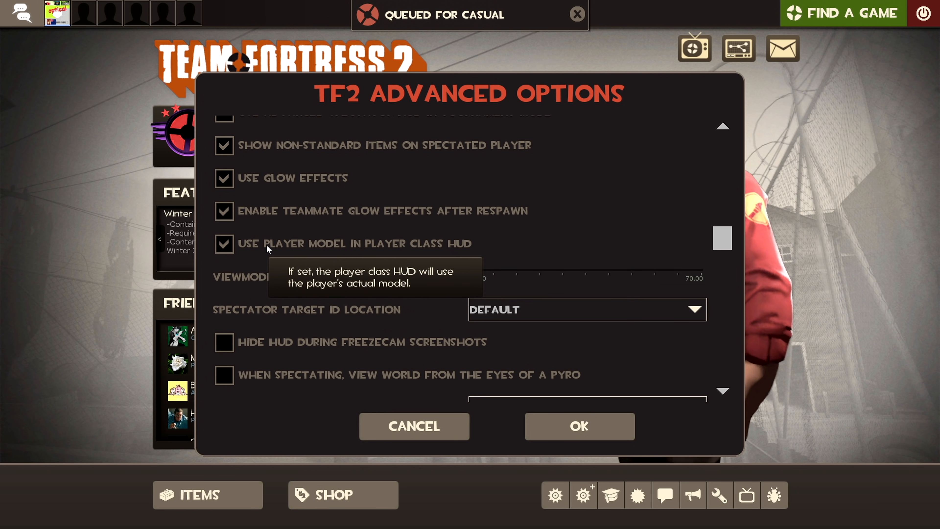
click(224, 243)
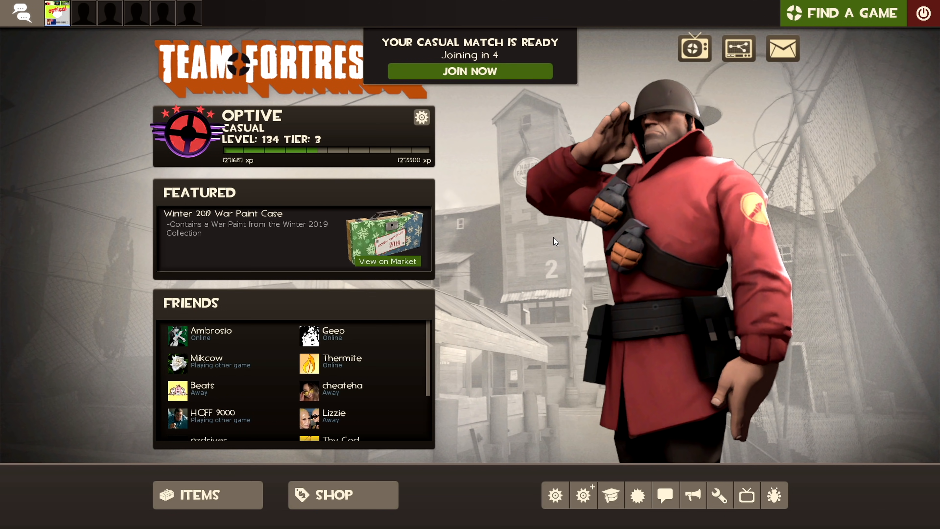
Reopen Advanced Options and disable HTML message-of-the-day screens.
click(457, 495)
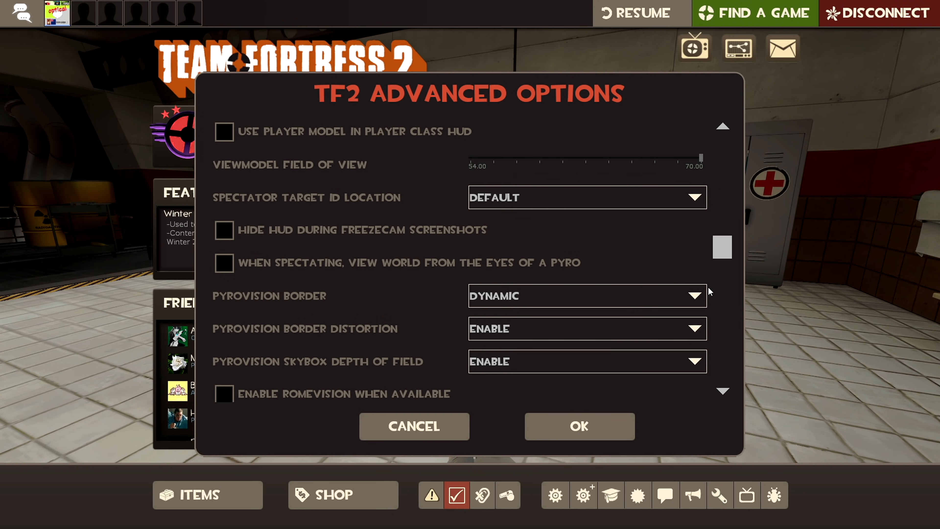
scroll(down, 3)
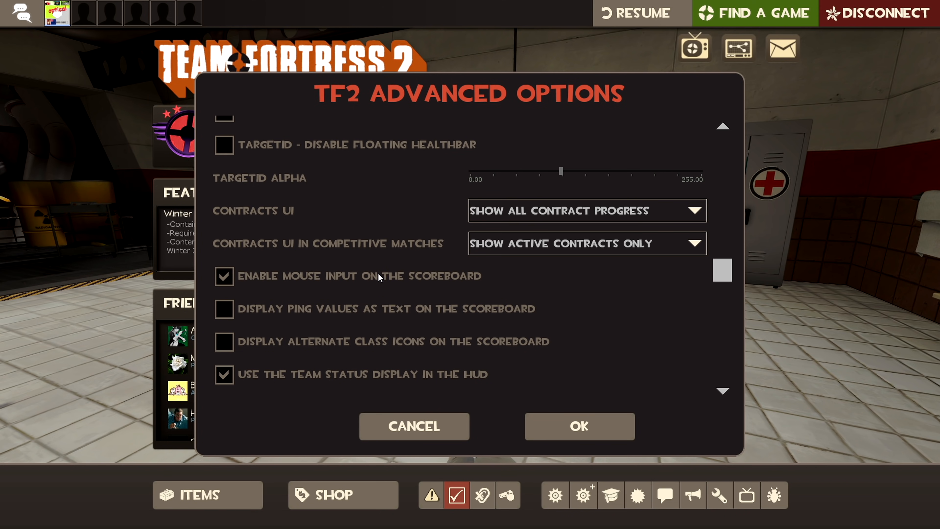
scroll(down, 3)
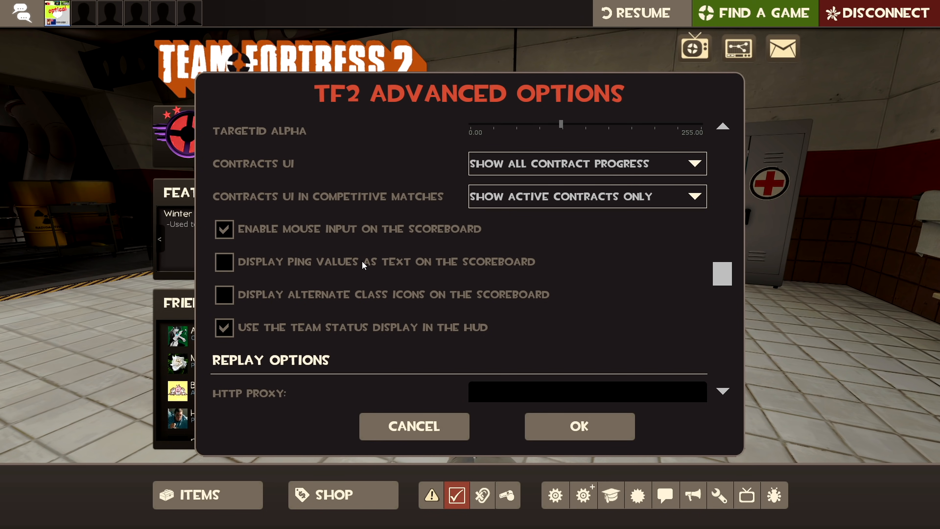
scroll(down, 3)
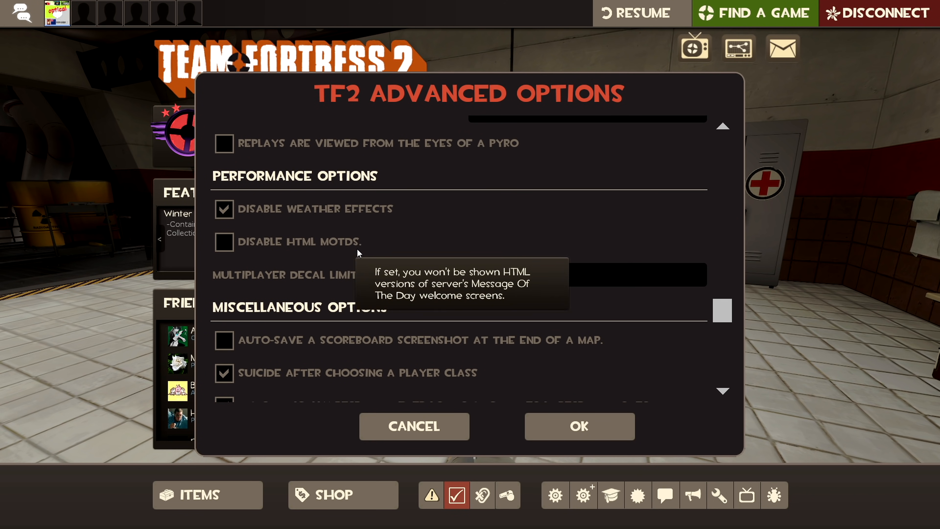
click(224, 241)
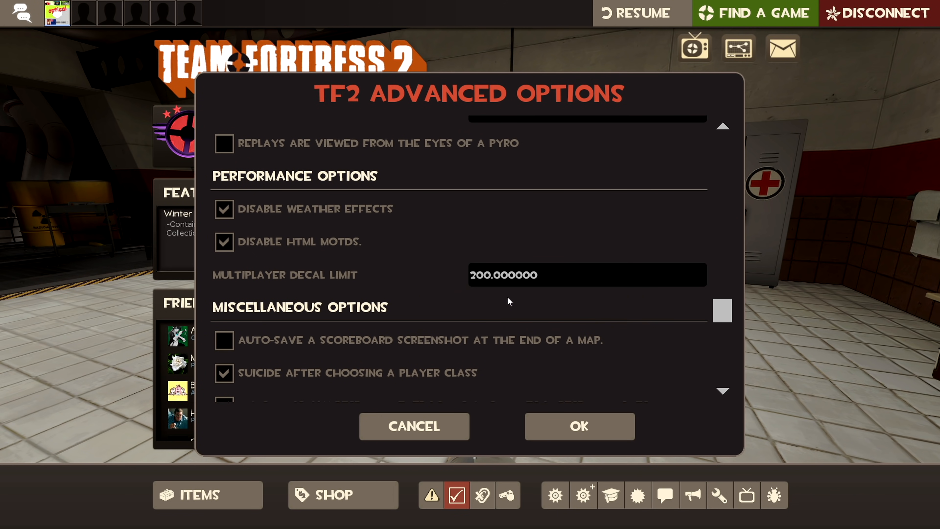
scroll(down, 3)
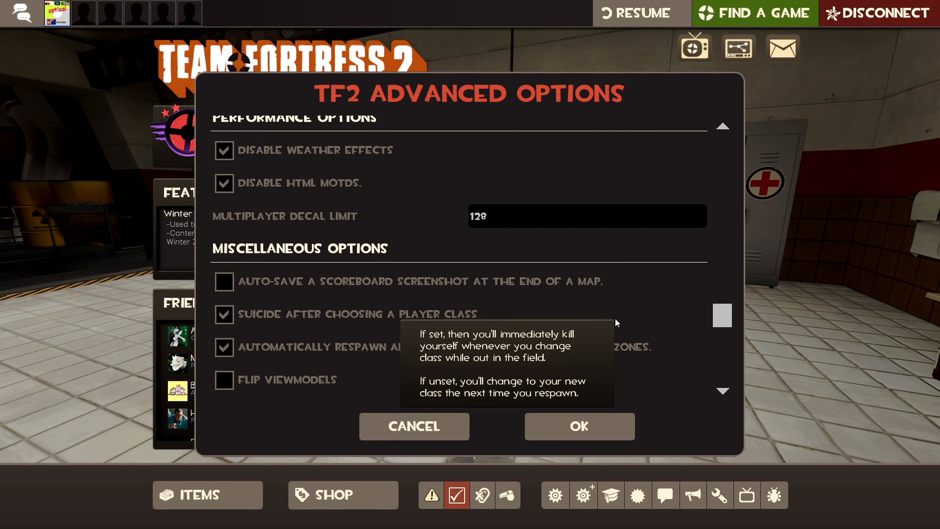
scroll(down, 3)
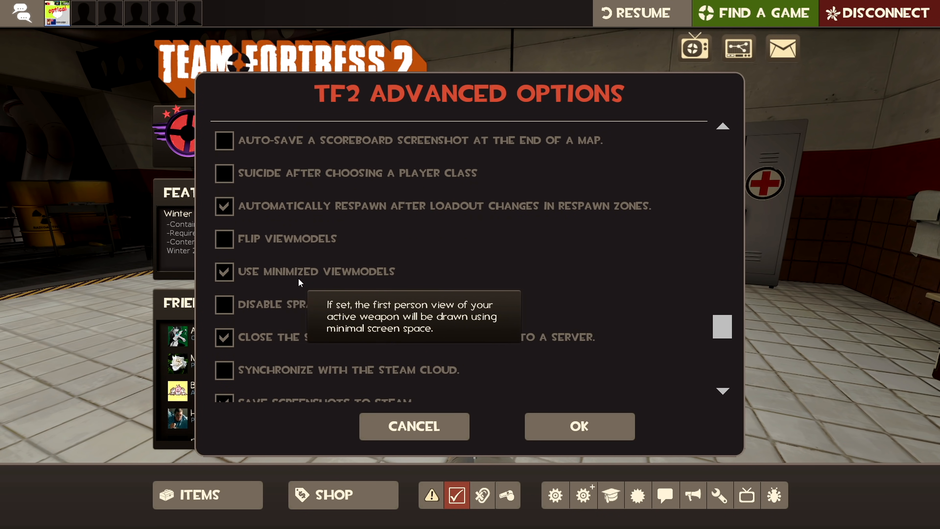
scroll(down, 3)
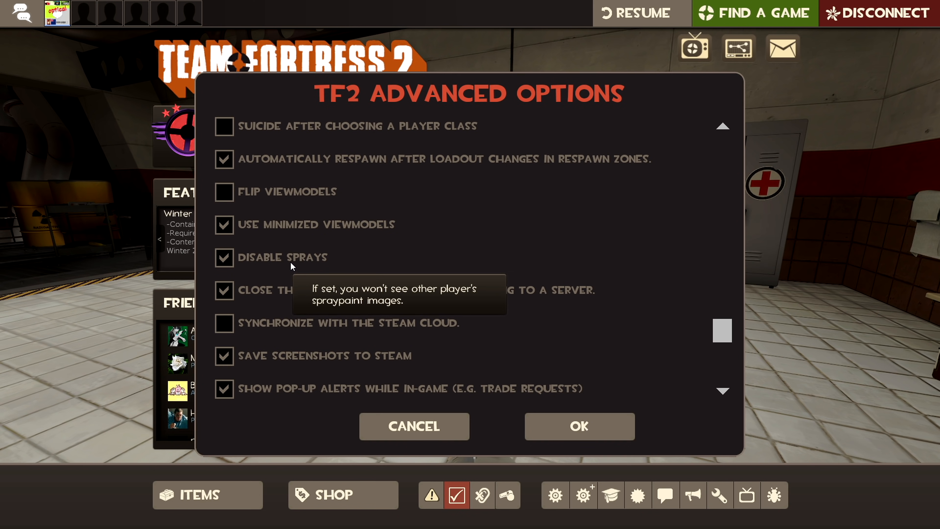
scroll(down, 3)
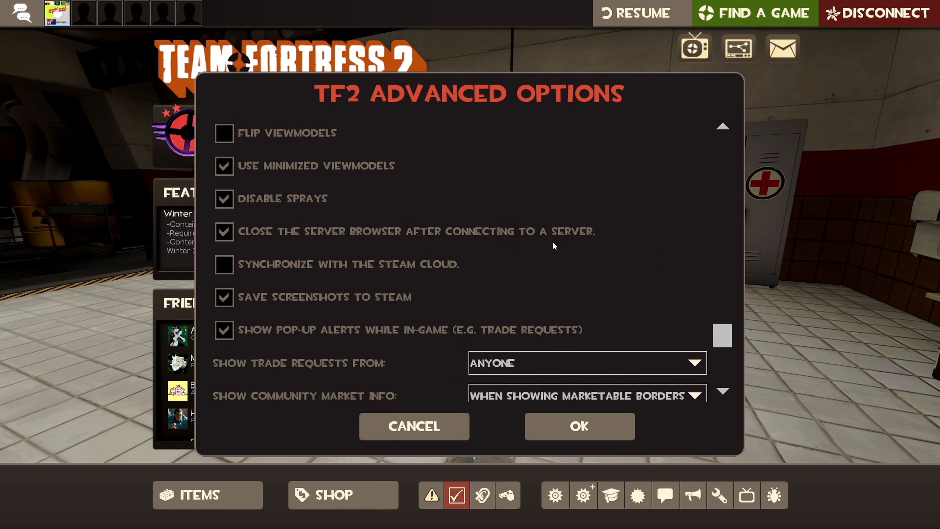
scroll(down, 3)
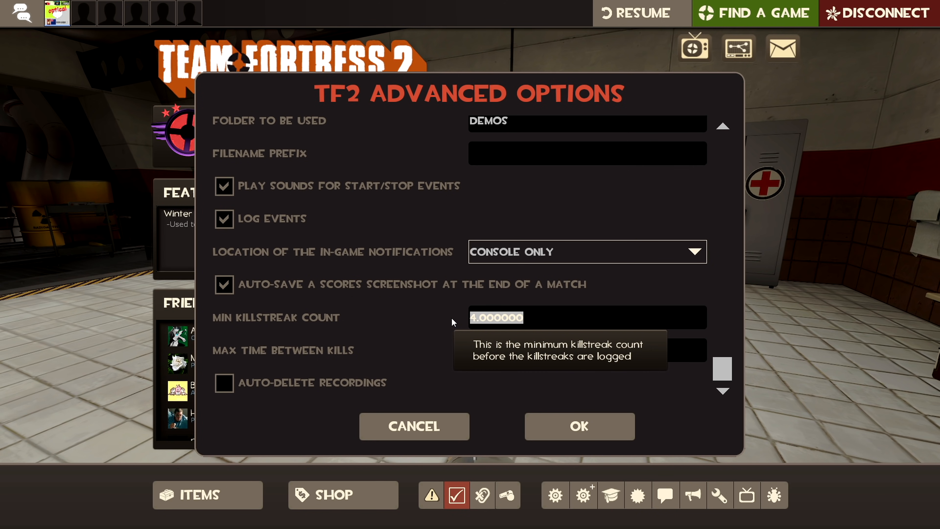
text(20)
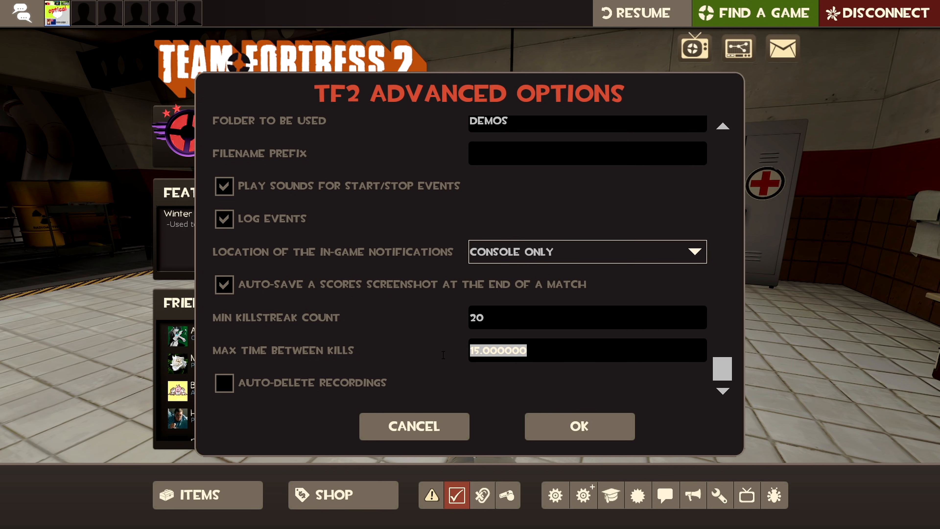
text(9999999999999)
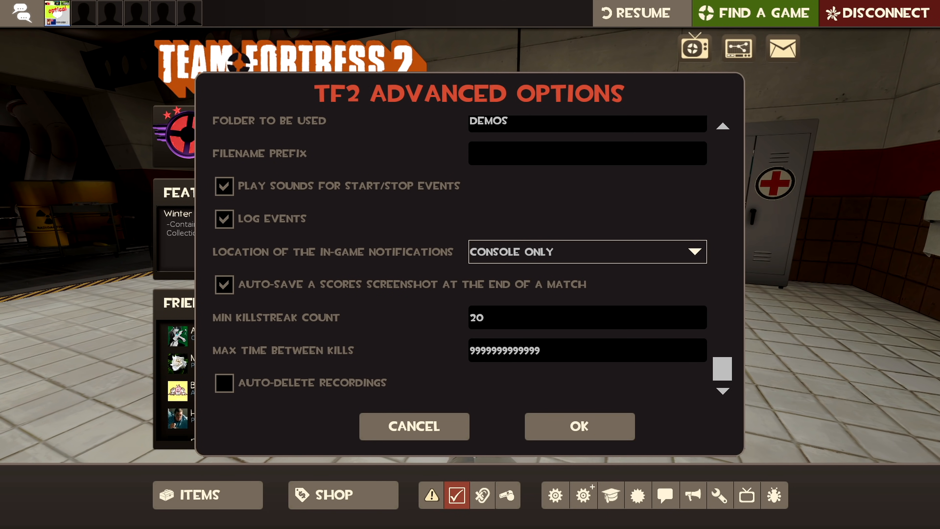
click(587, 318)
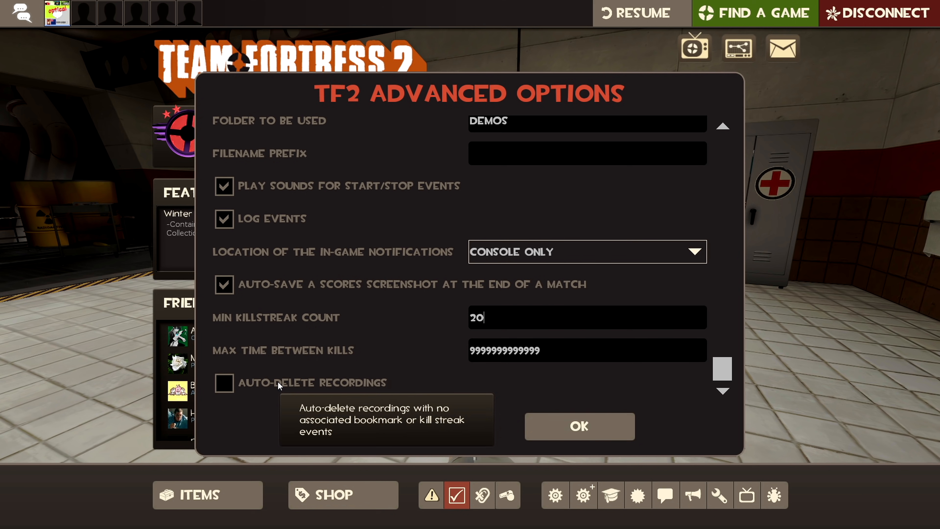
click(223, 382)
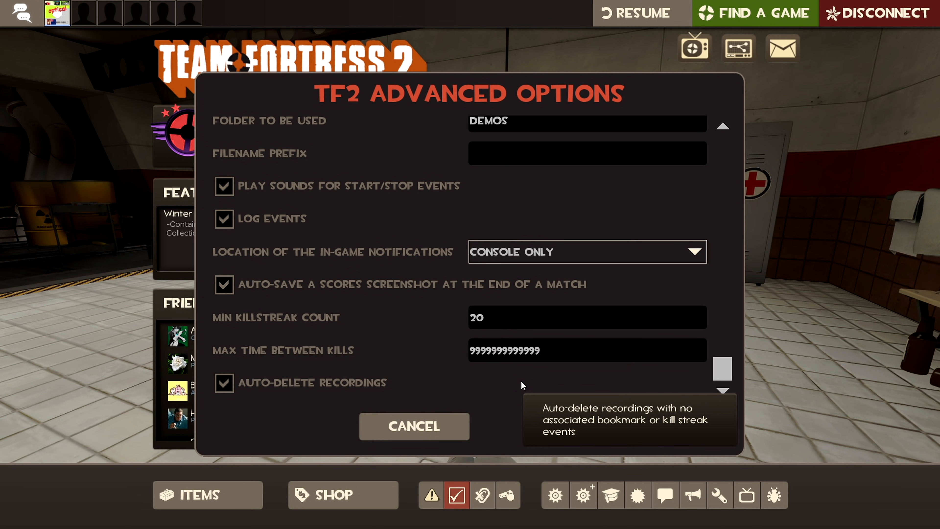
click(414, 426)
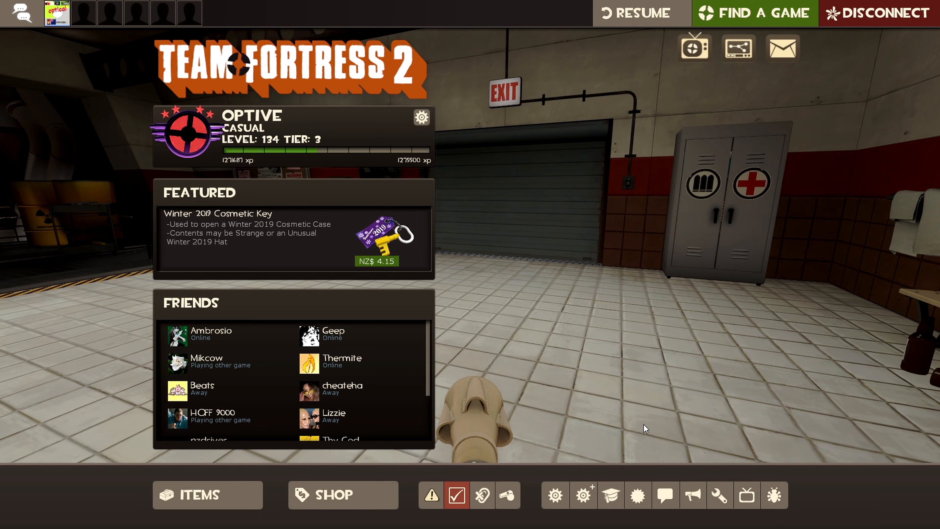
Record a demo named benchmarkopti from the console, play briefly, then stop the recording.
click(641, 13)
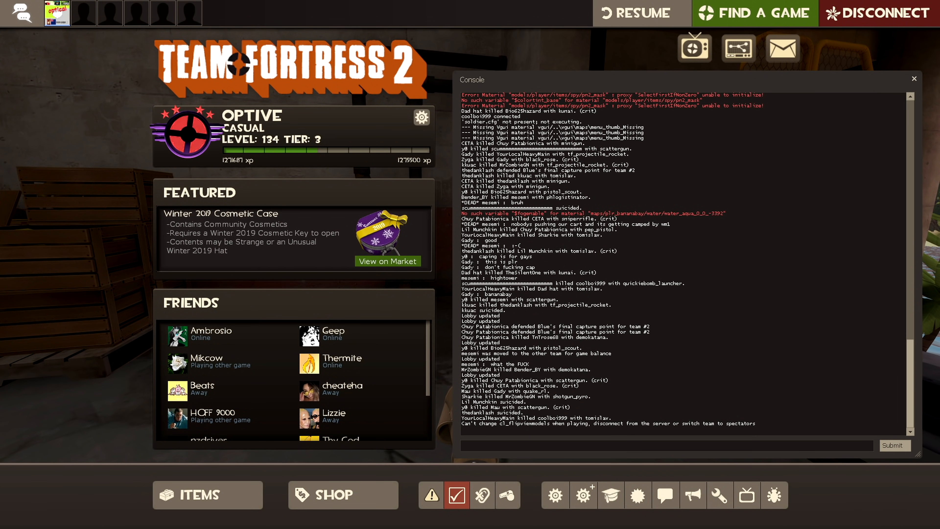
text(record)
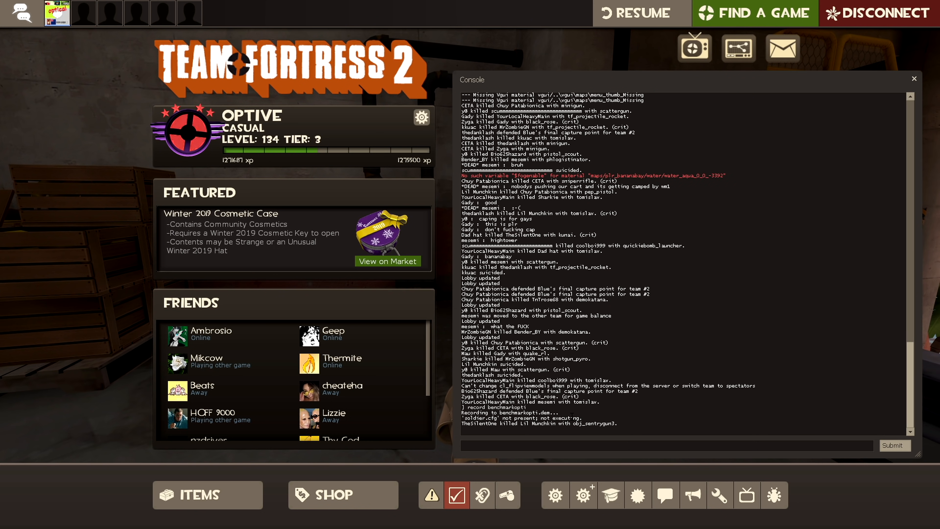
click(641, 12)
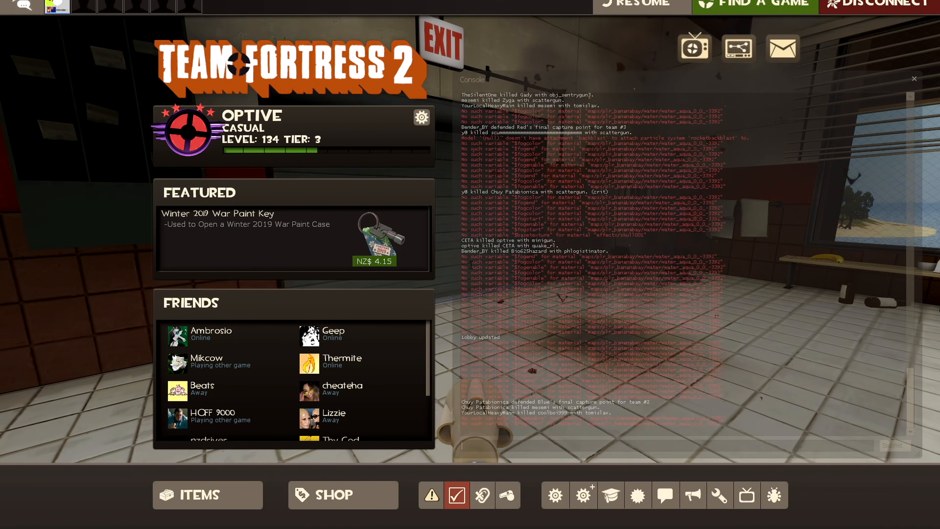
text(stop)
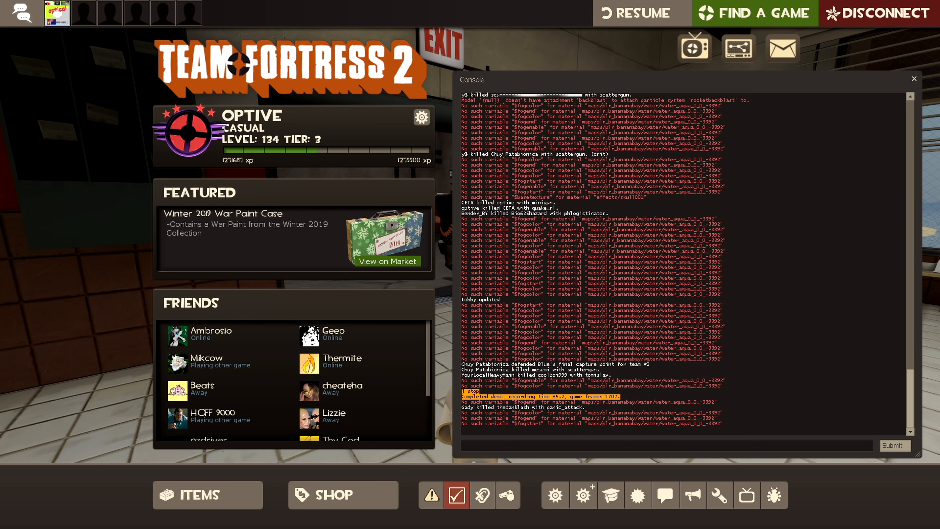
Leave the match, run timedemo on the recorded demo to read the fps, then return to the desktop.
click(884, 12)
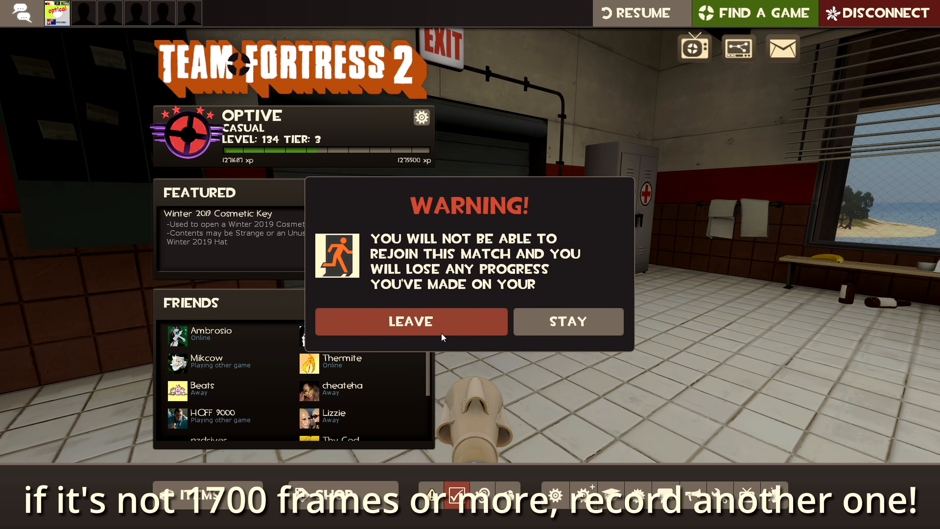
click(411, 322)
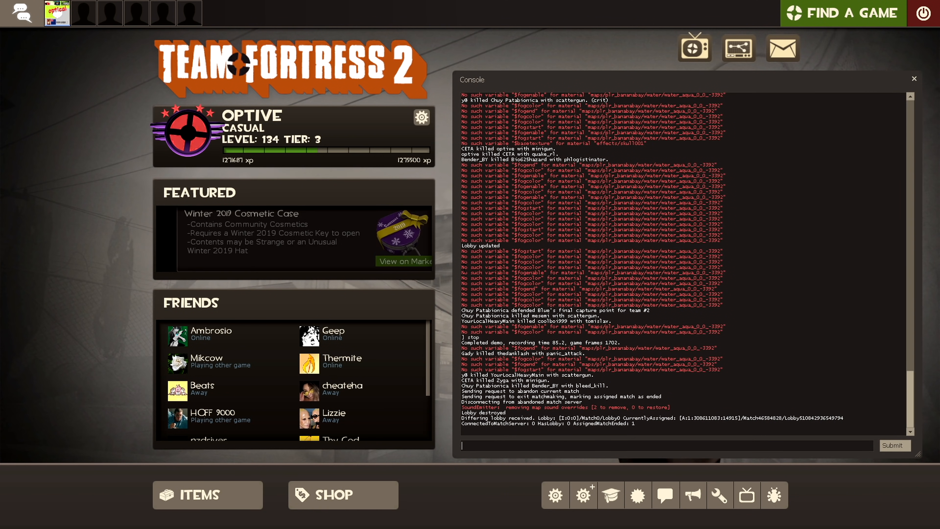
text(time)
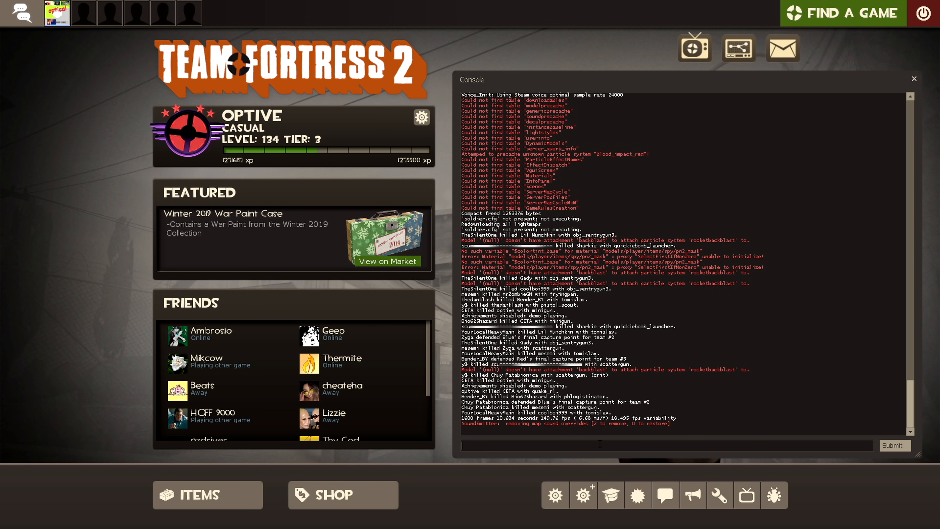
click(845, 14)
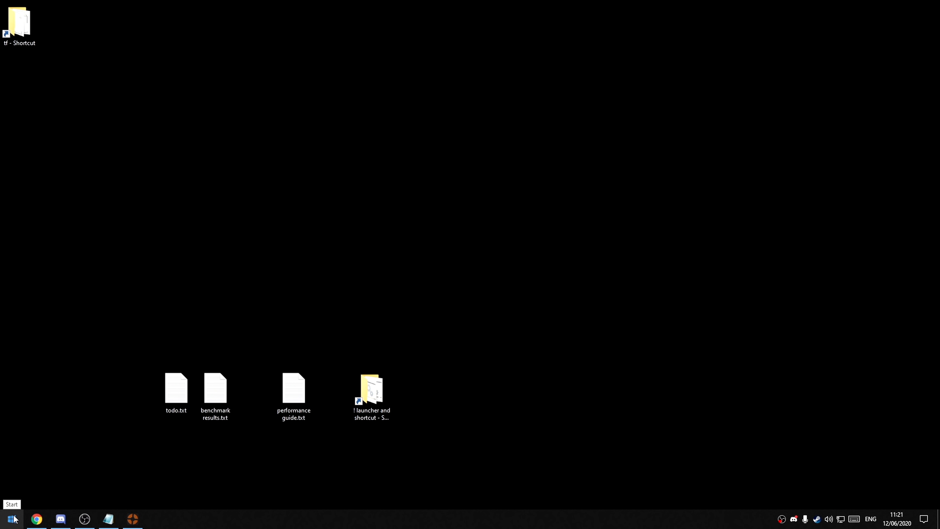
Search 'power' from Start to reach the High performance plan settings.
click(9, 519)
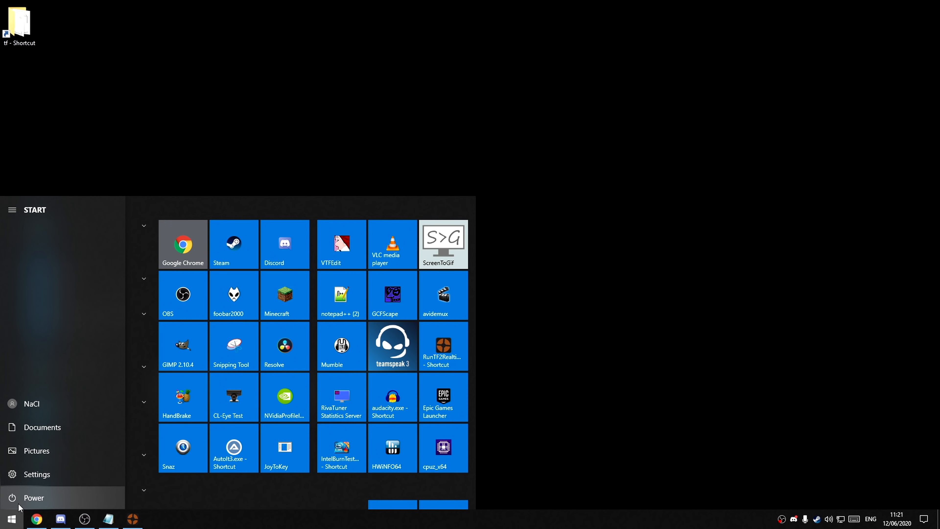
text(power)
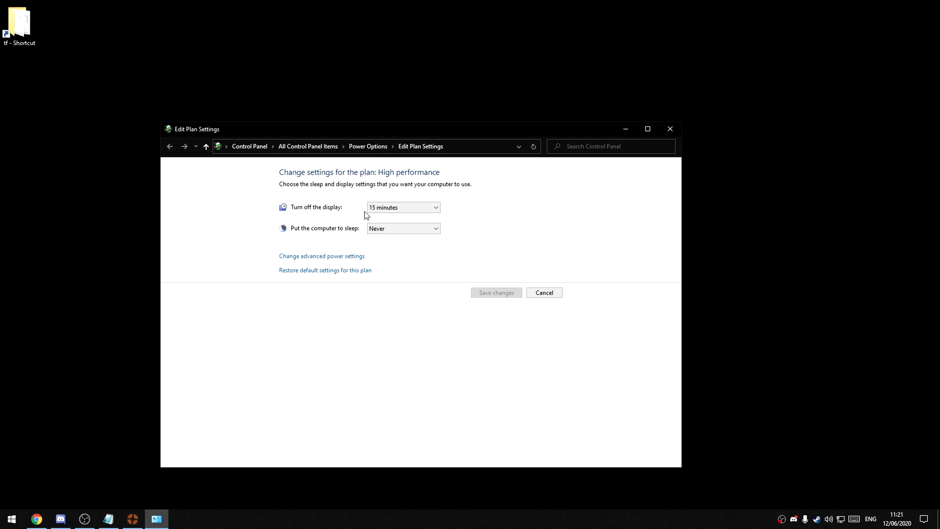
mouse_move(360, 186)
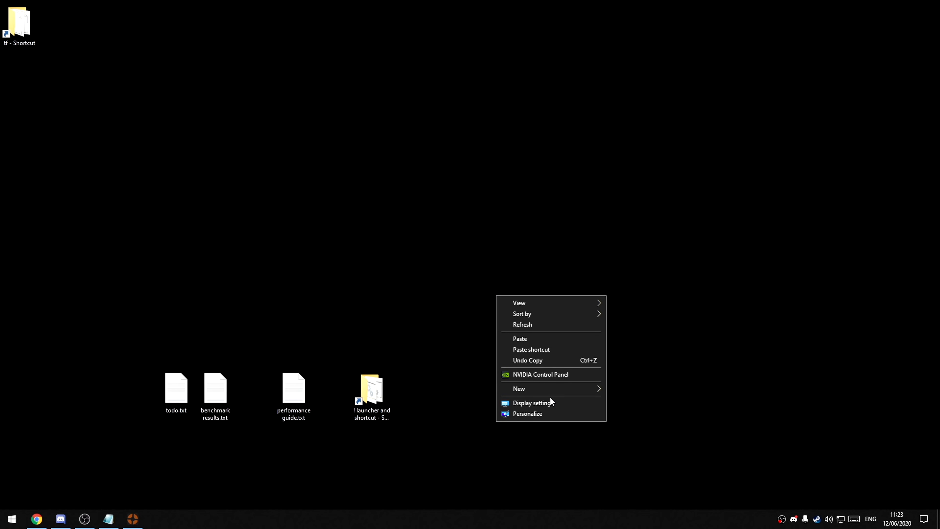
Through display adapter properties switch the monitor to 240 Hz and keep the change.
click(533, 403)
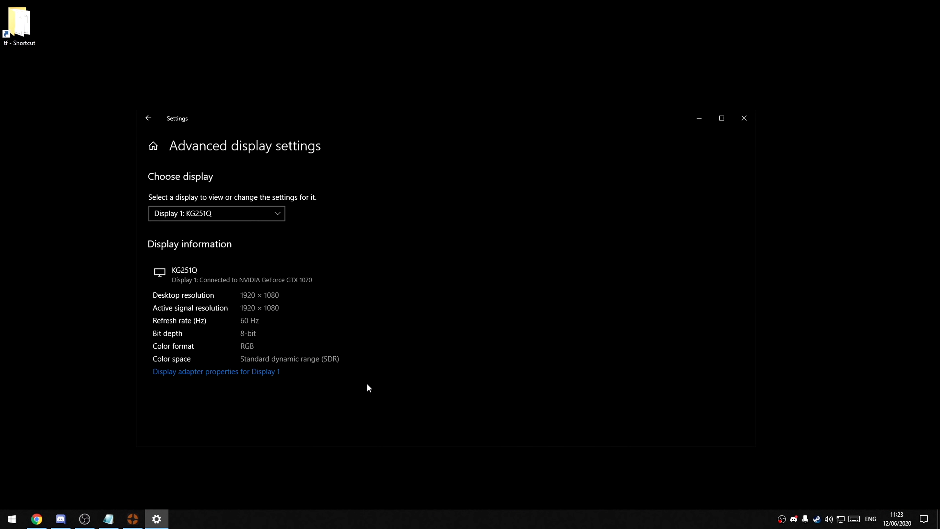
mouse_move(203, 377)
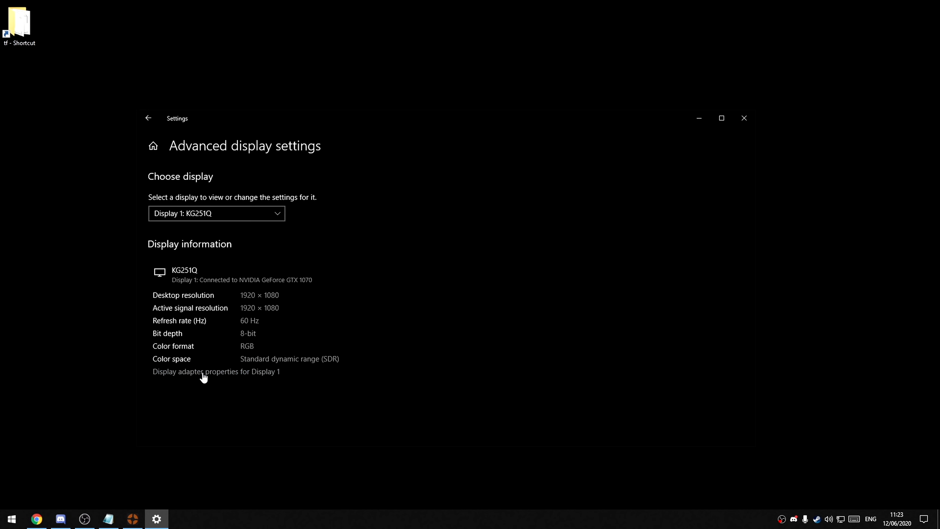
click(216, 371)
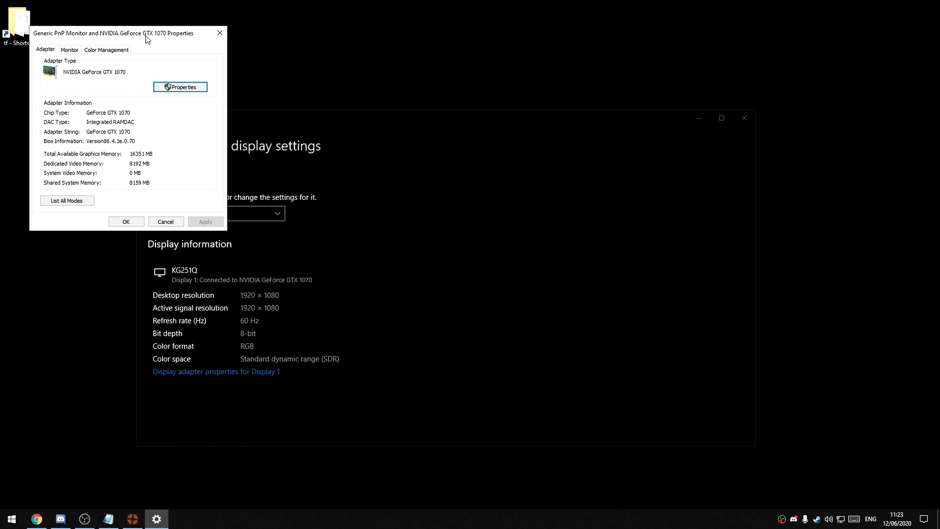
drag(120, 33, 572, 109)
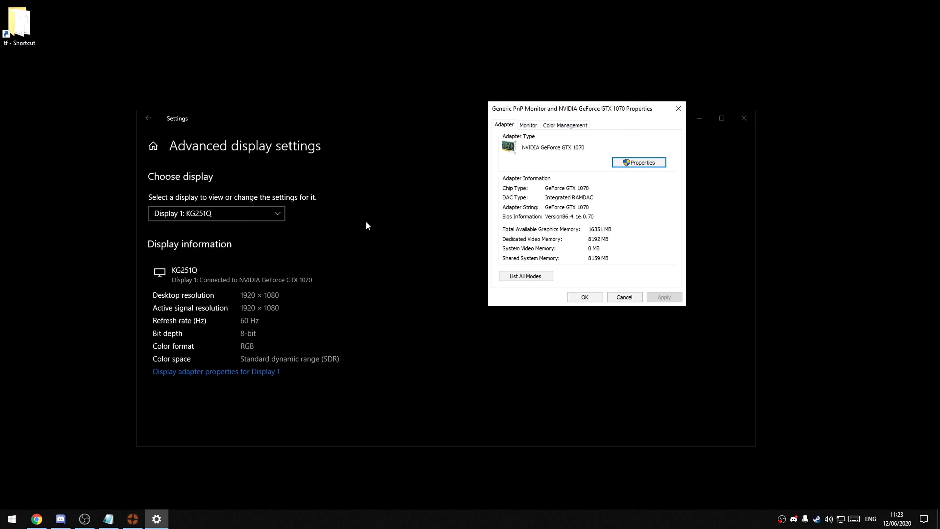
mouse_move(604, 200)
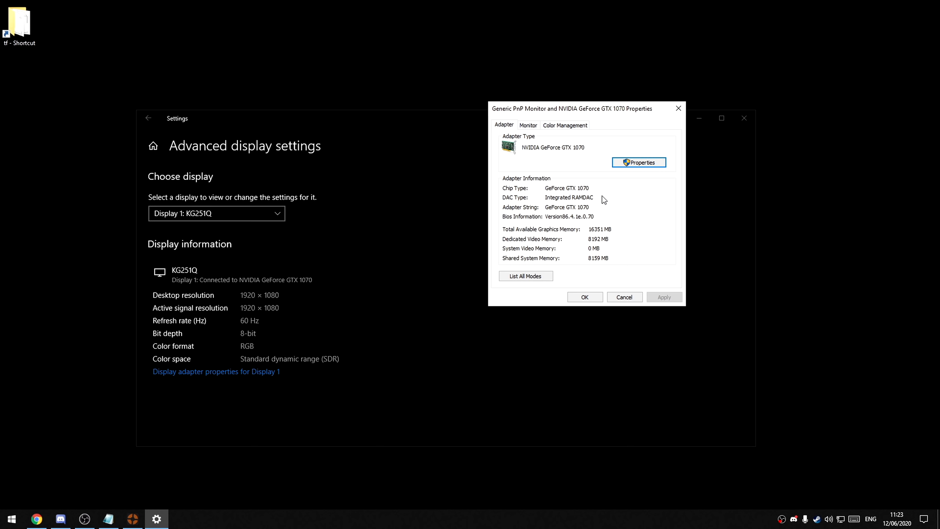
click(528, 125)
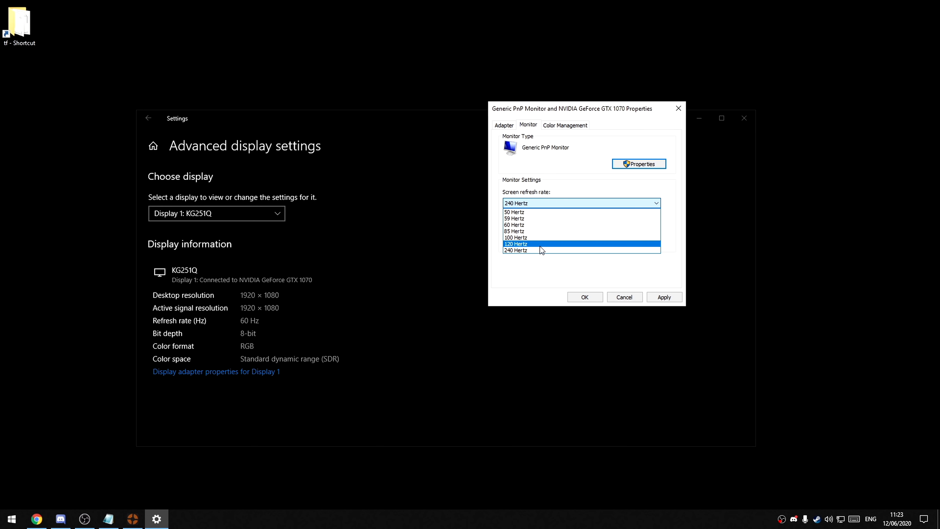
mouse_move(530, 249)
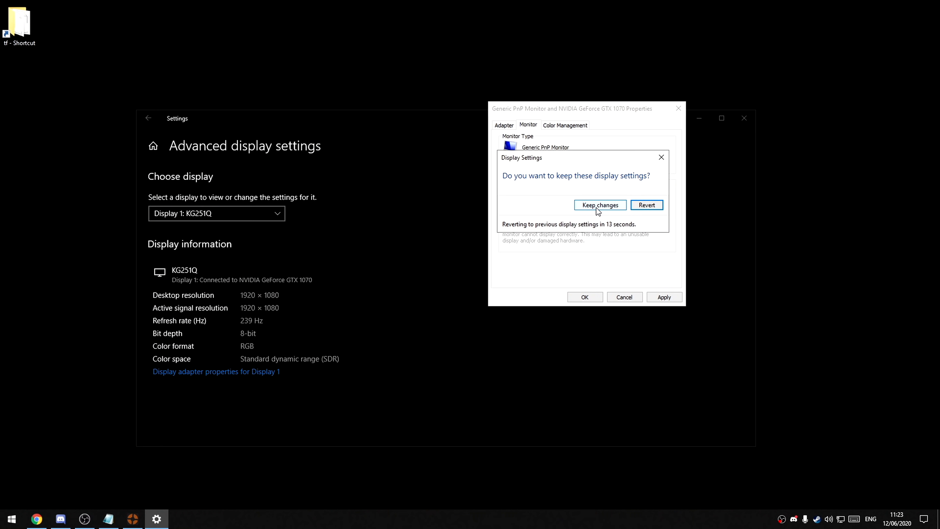
click(600, 205)
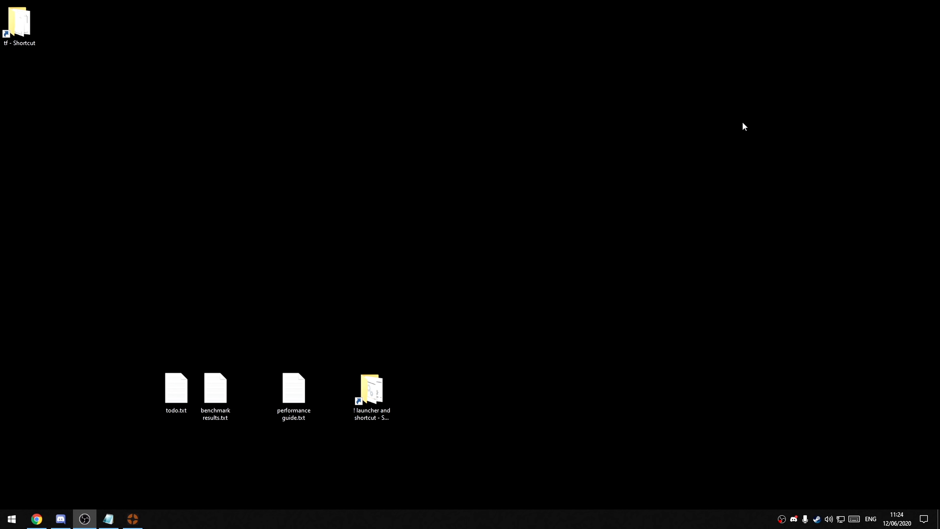
click(10, 518)
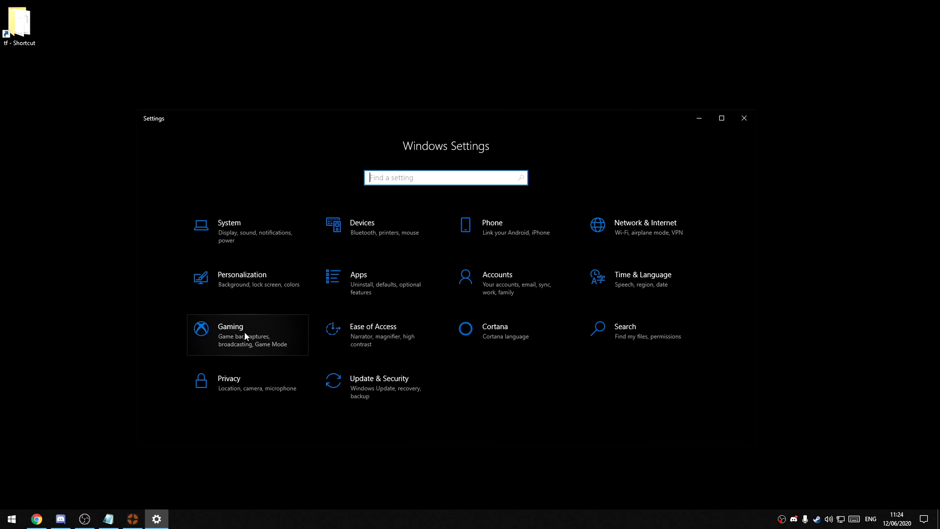
click(247, 334)
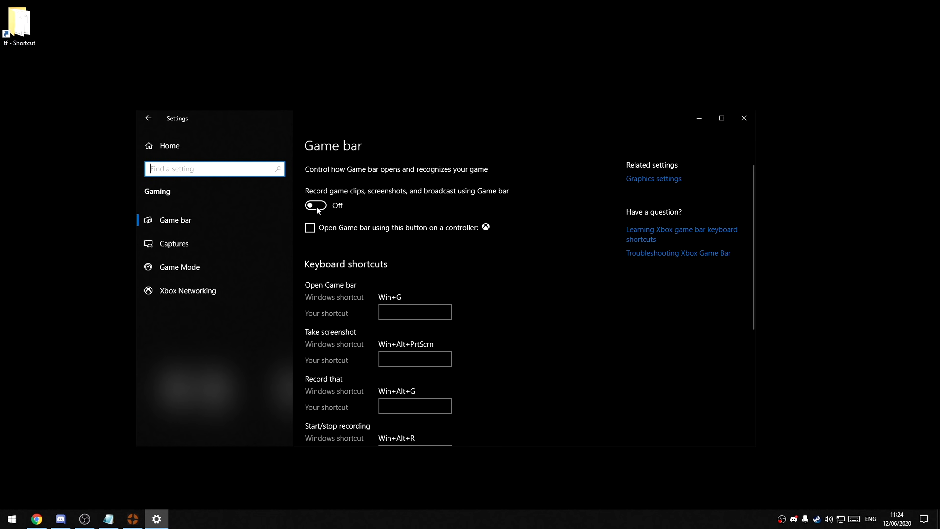
mouse_move(419, 216)
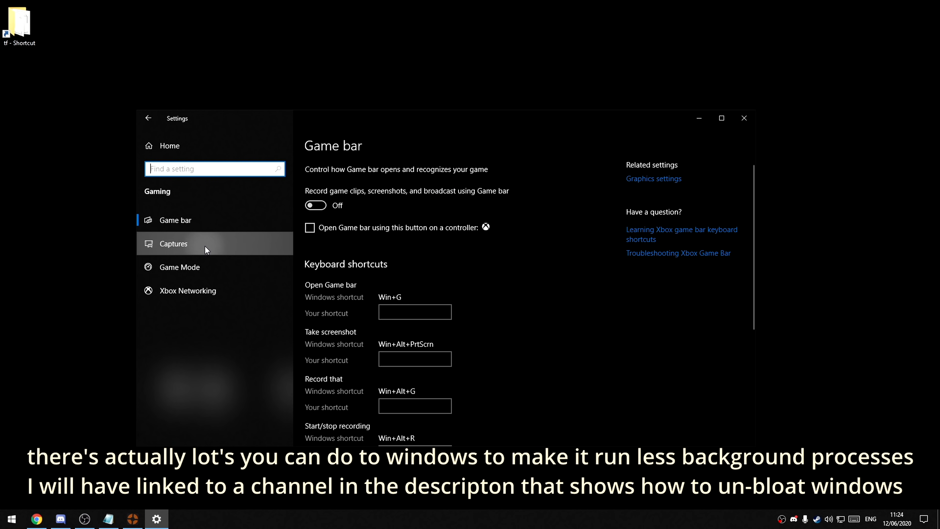
click(174, 244)
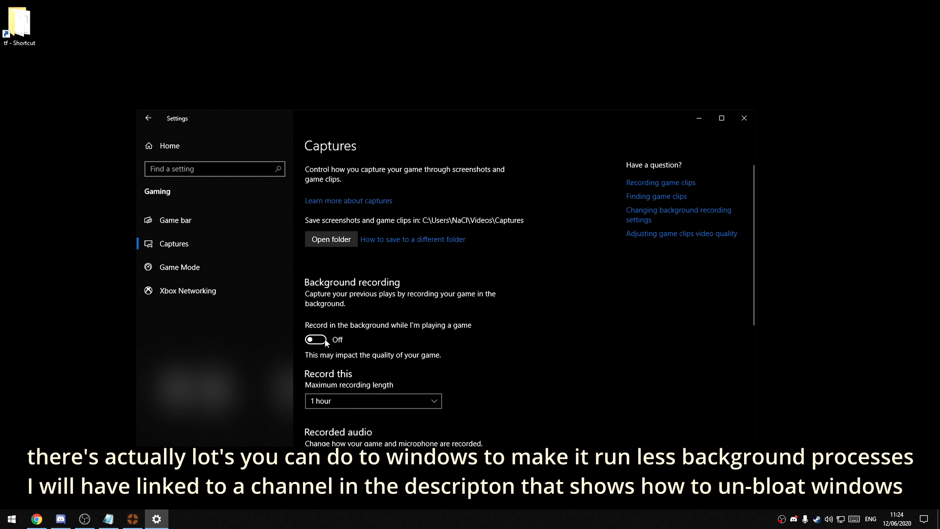
click(179, 267)
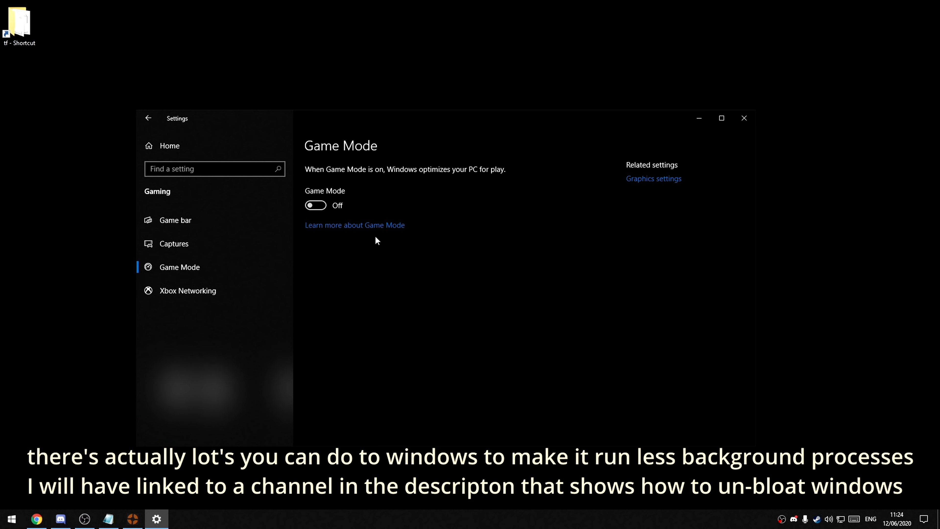
click(187, 291)
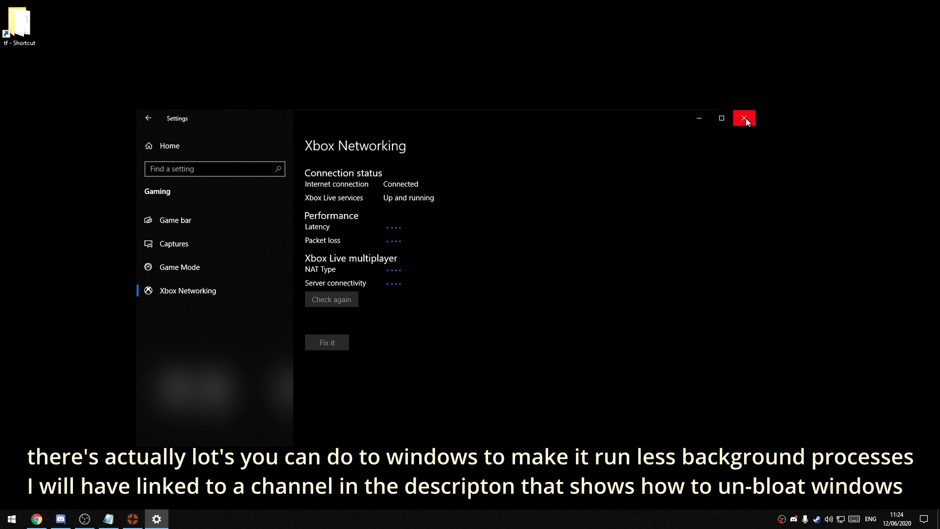
click(745, 118)
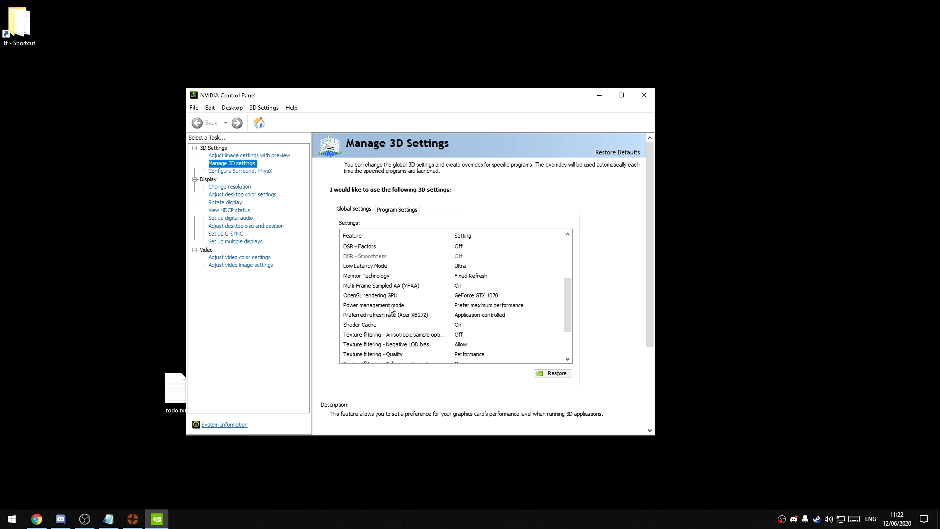
Apply Ultra low latency, Prefer maximum performance and Performance texture filtering in Global Settings.
click(373, 304)
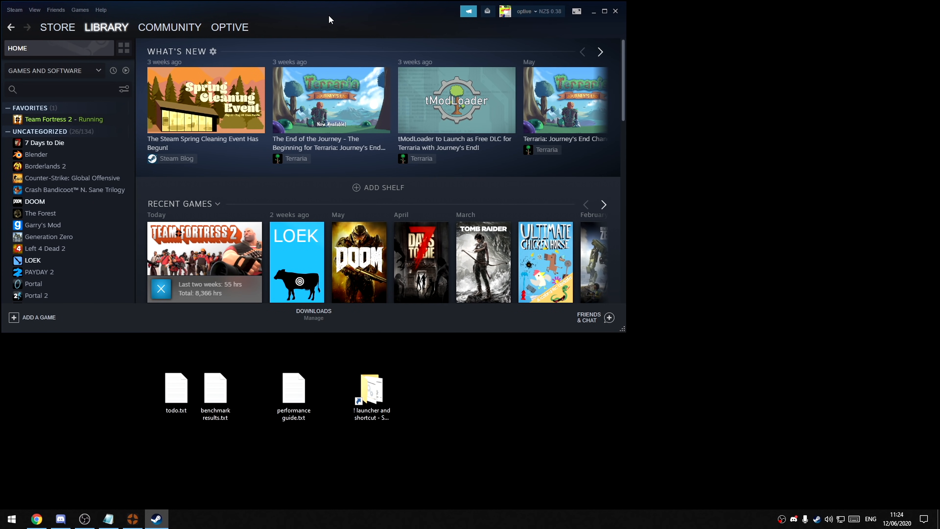
Open Team Fortress 2's Properties from the Steam library to browse its local files.
right_click(64, 119)
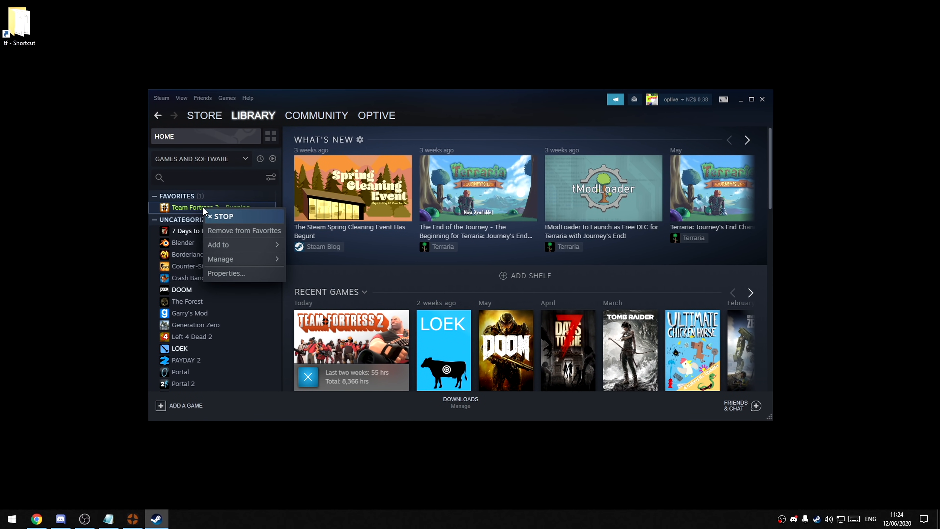
click(226, 273)
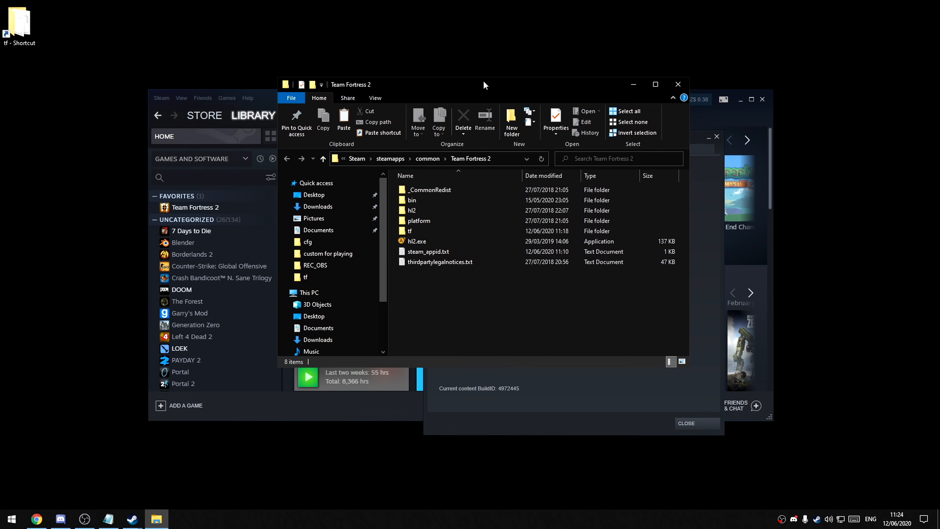
Send the tf folder to the desktop as a shortcut, replacing the old tf - Shortcut.
right_click(409, 231)
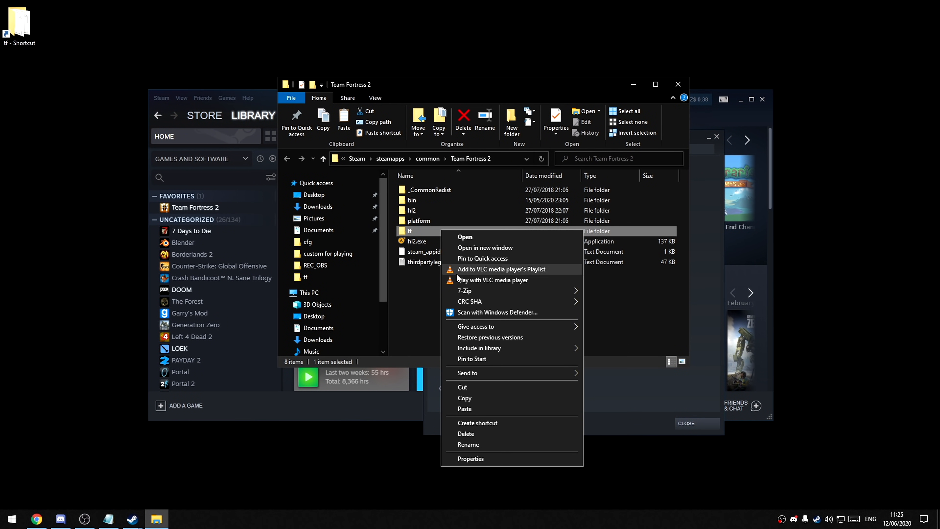
click(478, 423)
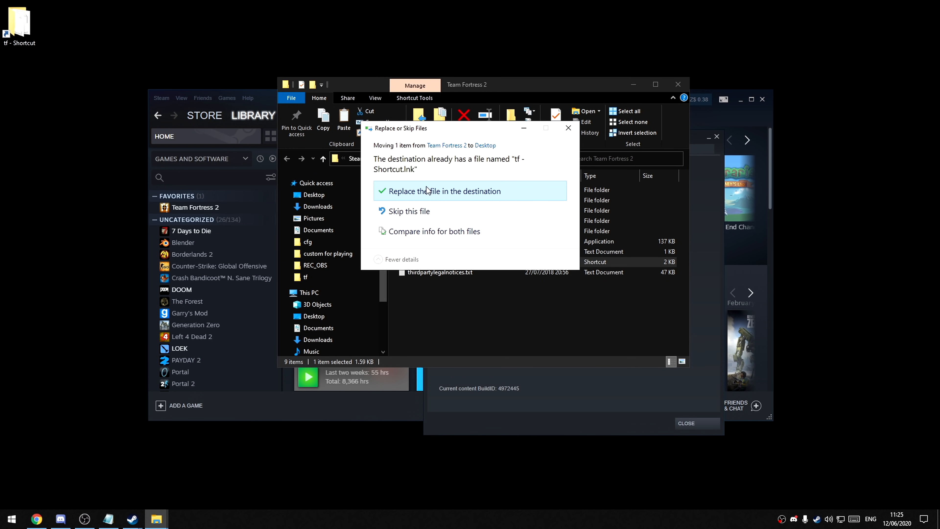
click(445, 191)
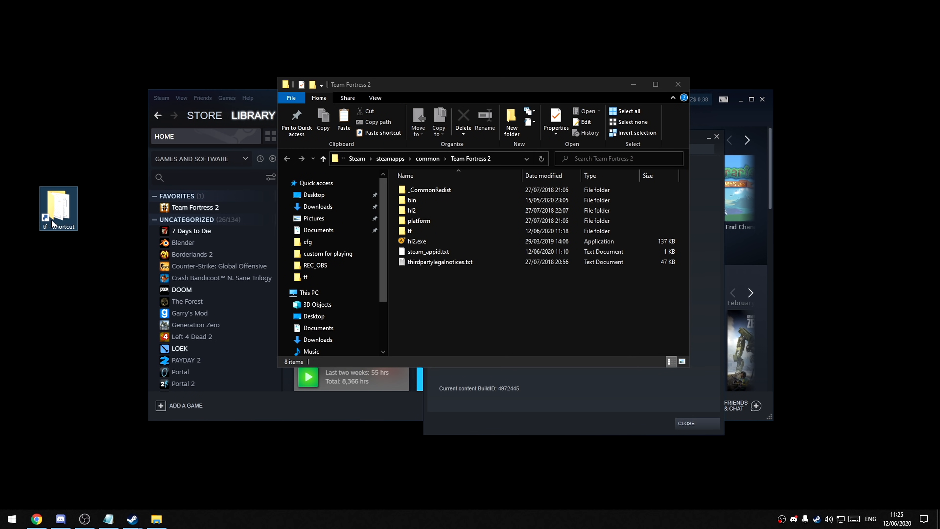
click(410, 230)
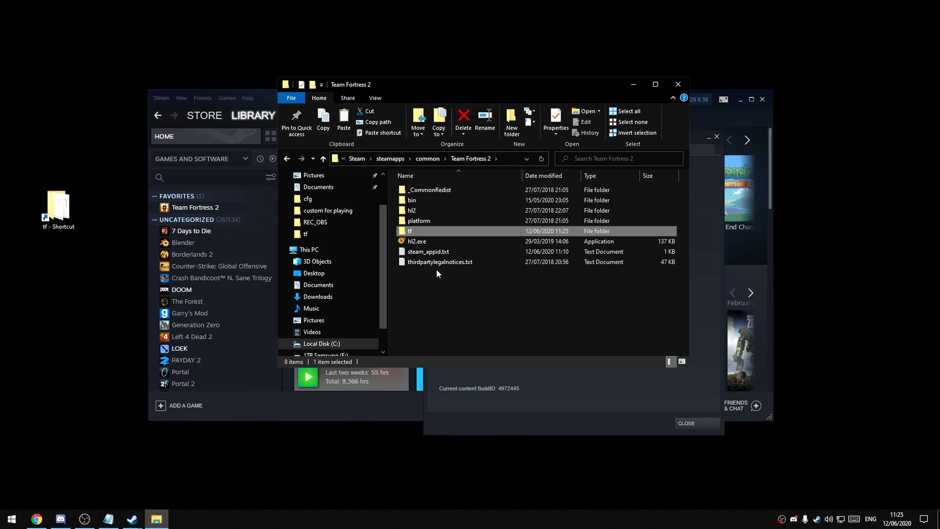
Tick Disable fullscreen optimizations in hl2.exe's Compatibility properties and apply it.
right_click(417, 241)
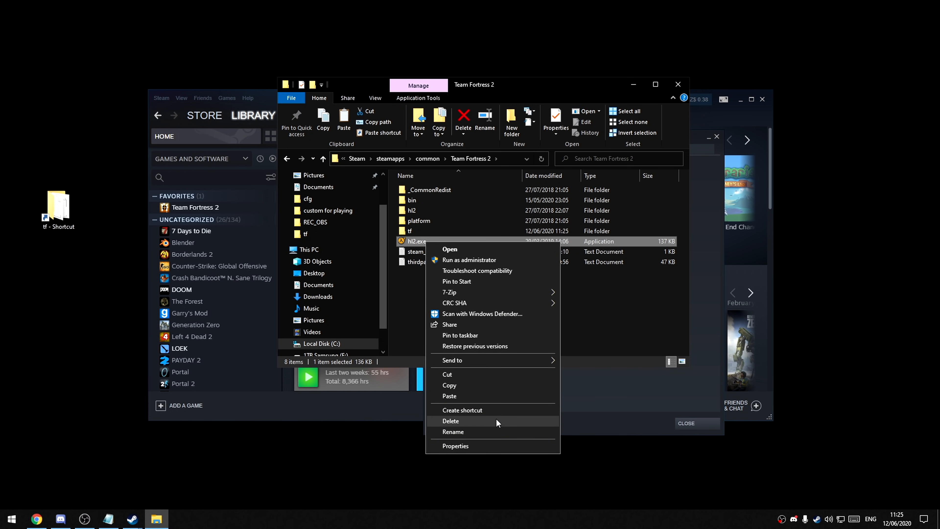
click(455, 445)
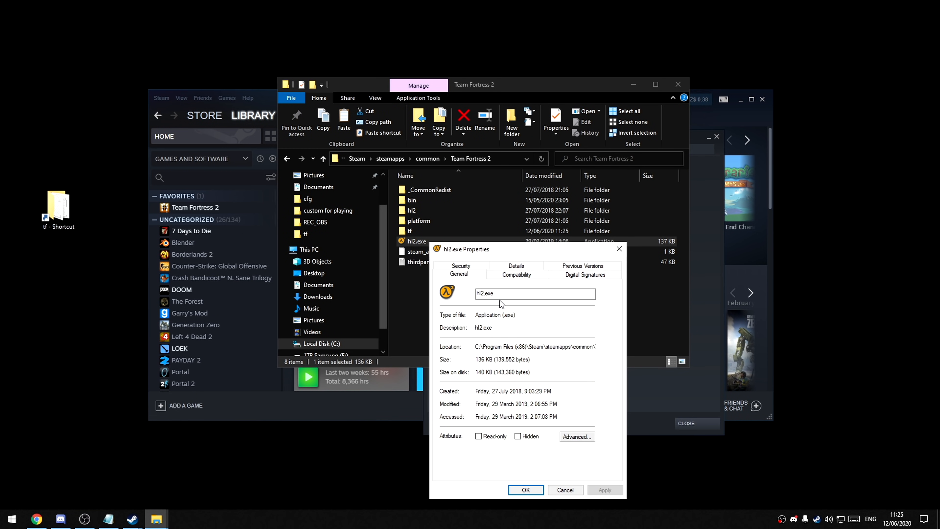
click(516, 275)
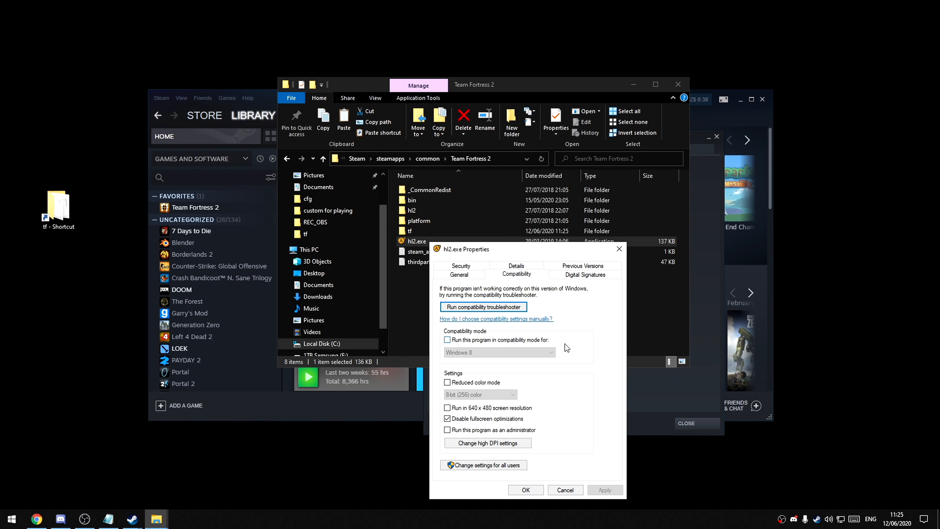
click(447, 419)
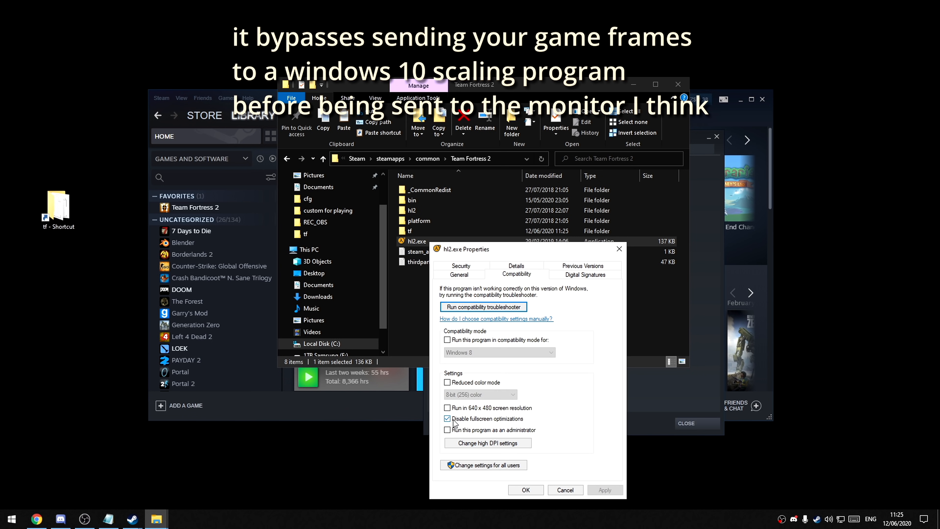
click(447, 419)
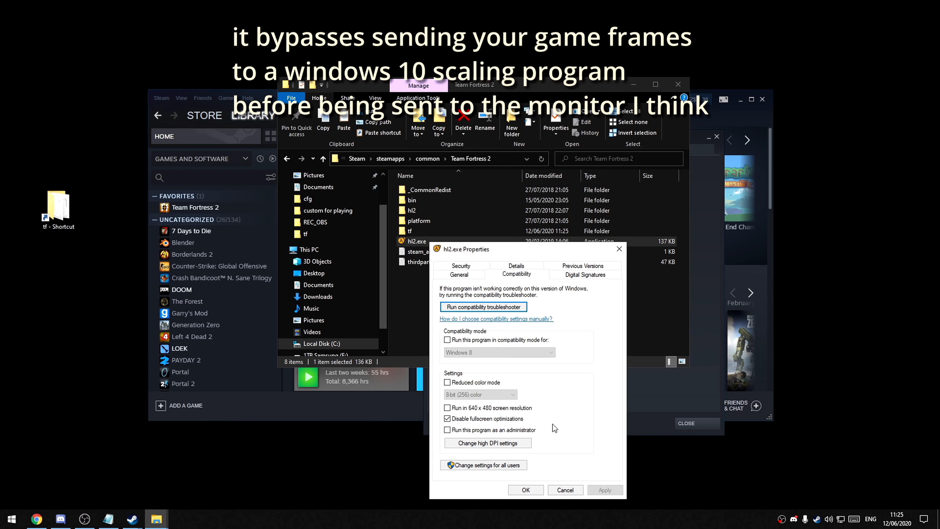
click(447, 418)
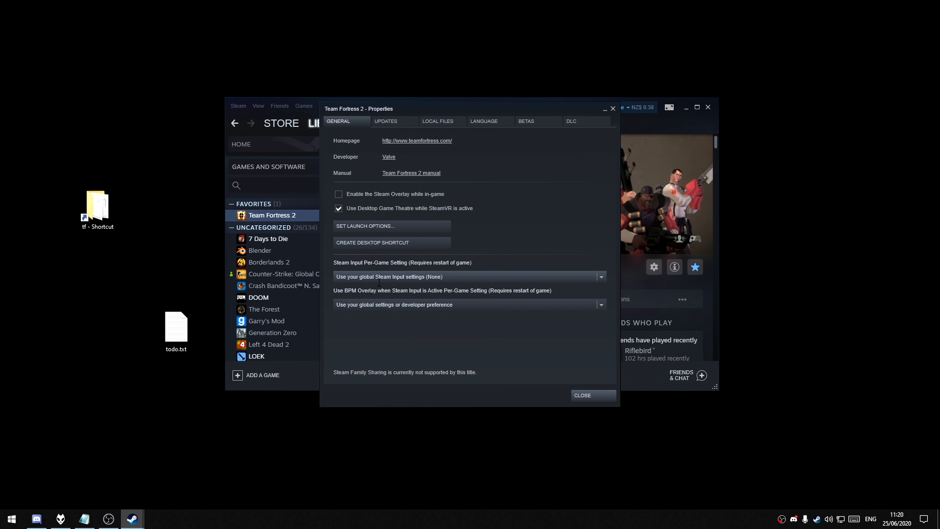
Check Team Fortress 2's Updates settings, then close Properties and Steam.
click(385, 121)
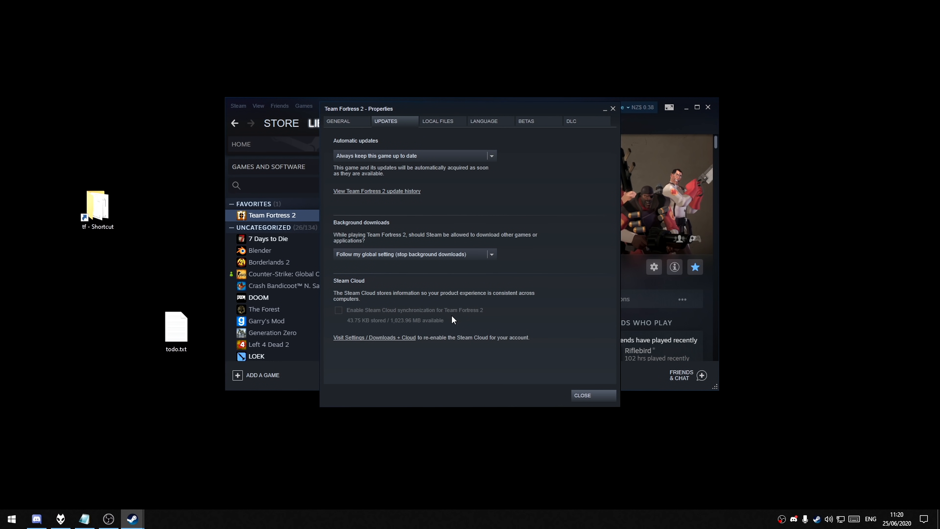
mouse_move(478, 323)
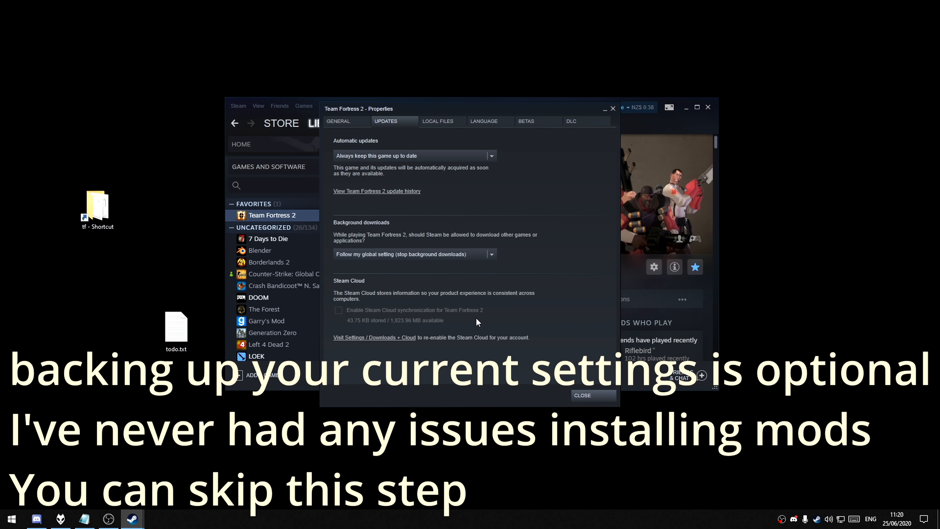
click(582, 395)
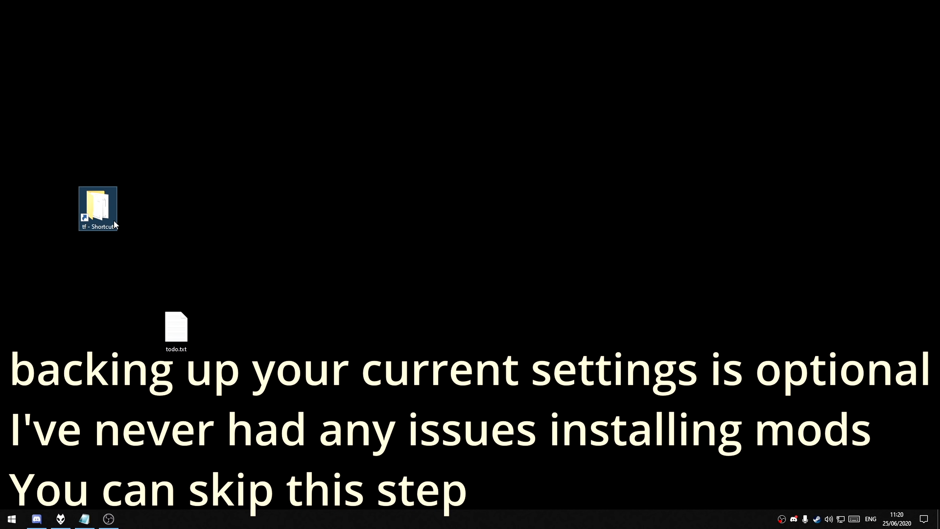
Copy the tf cfg and custom folders to the desktop, replacing same-named files.
double_click(98, 206)
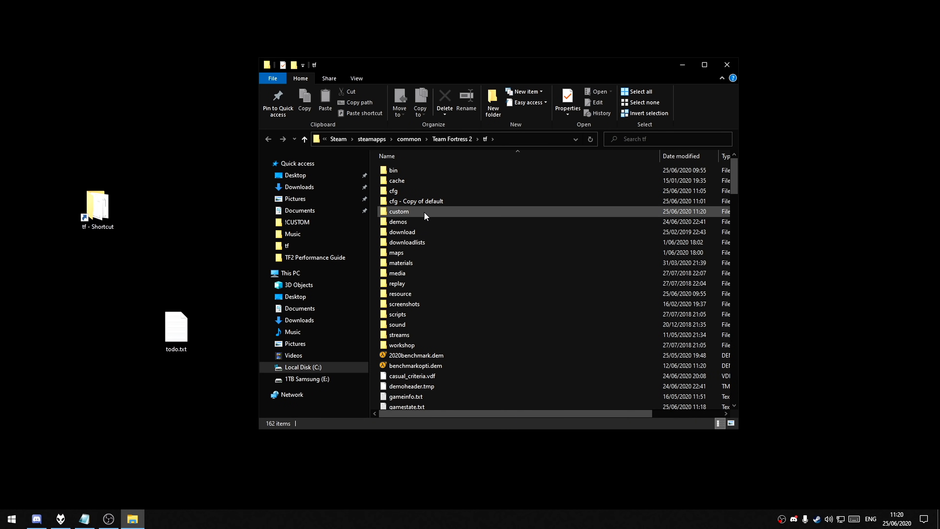
click(393, 190)
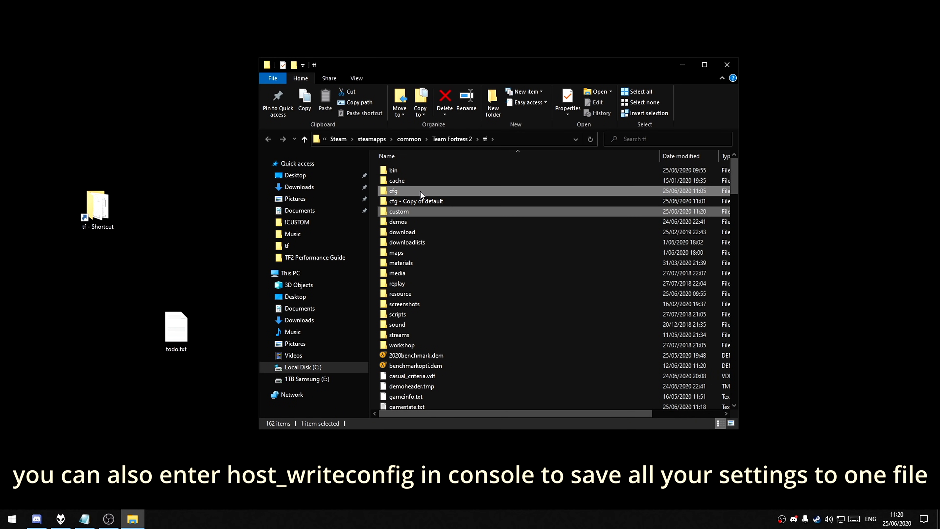
right_click(398, 211)
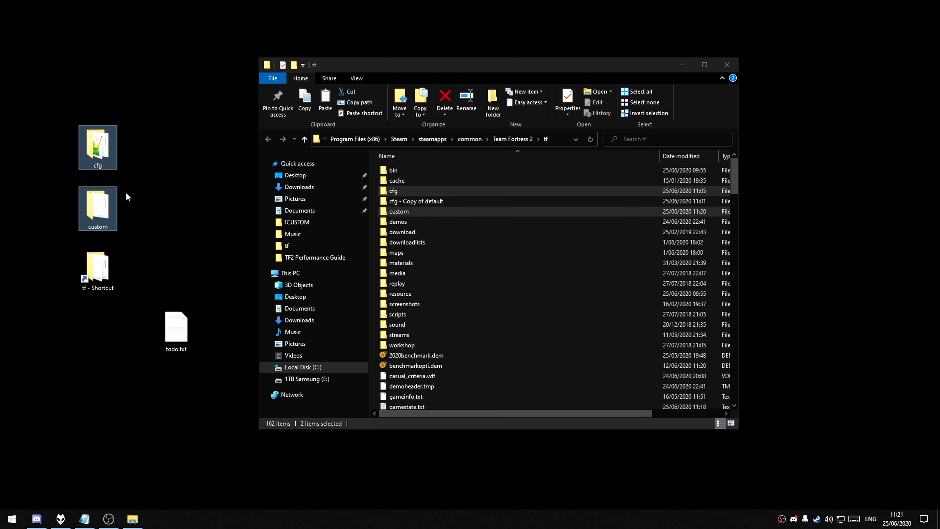
double_click(393, 191)
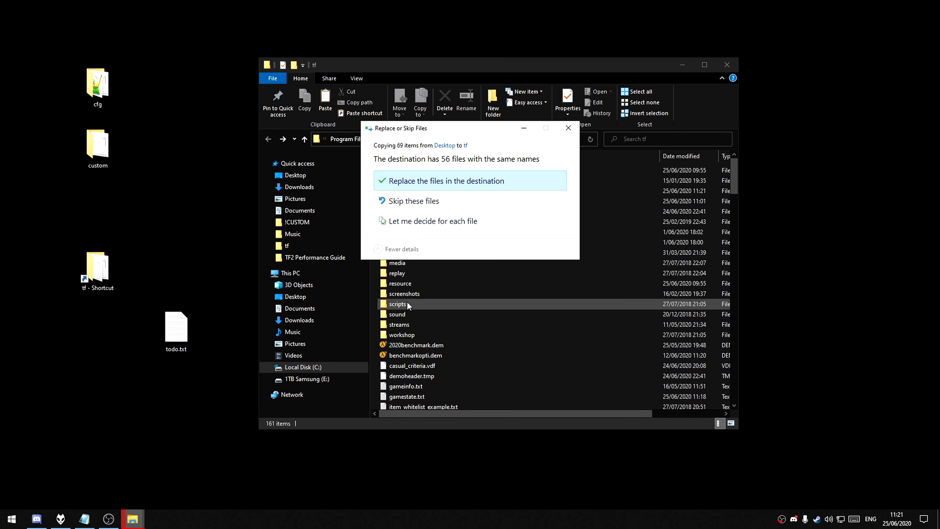
click(446, 181)
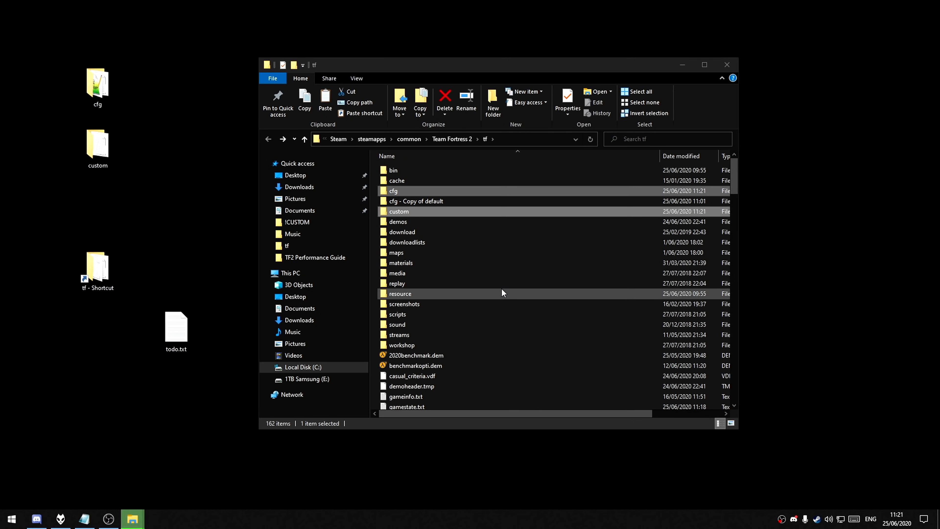
Download the mastercomfig High preset VPKs with Disable Pyroland, No Tutorial and Flat Mouse ticked.
click(155, 519)
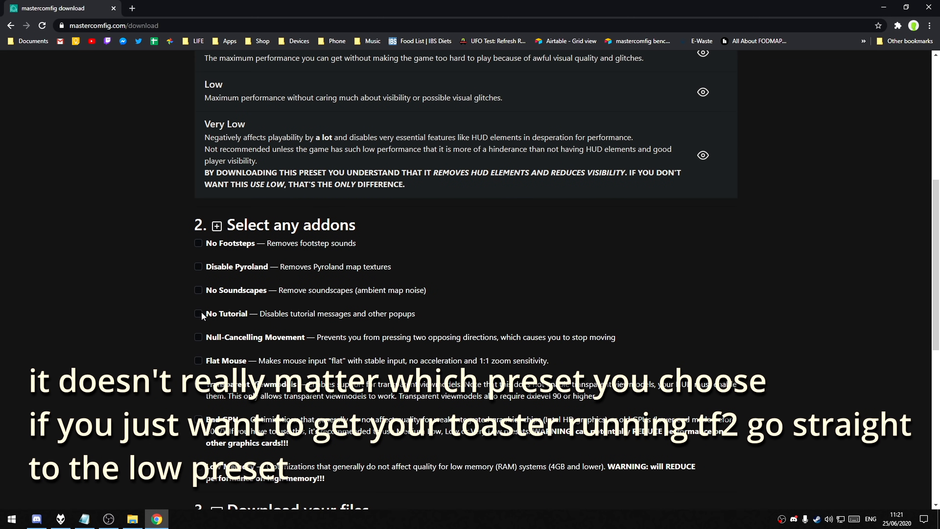
click(198, 314)
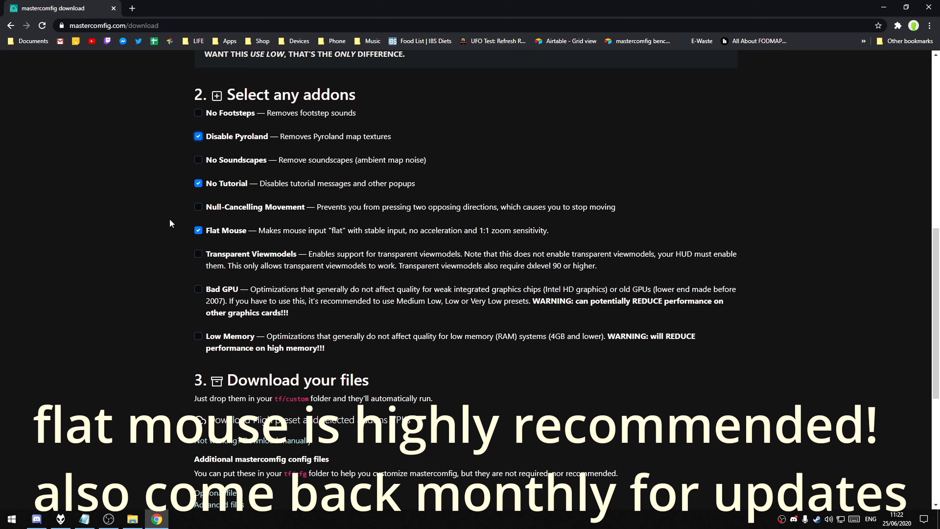
scroll(down, 3)
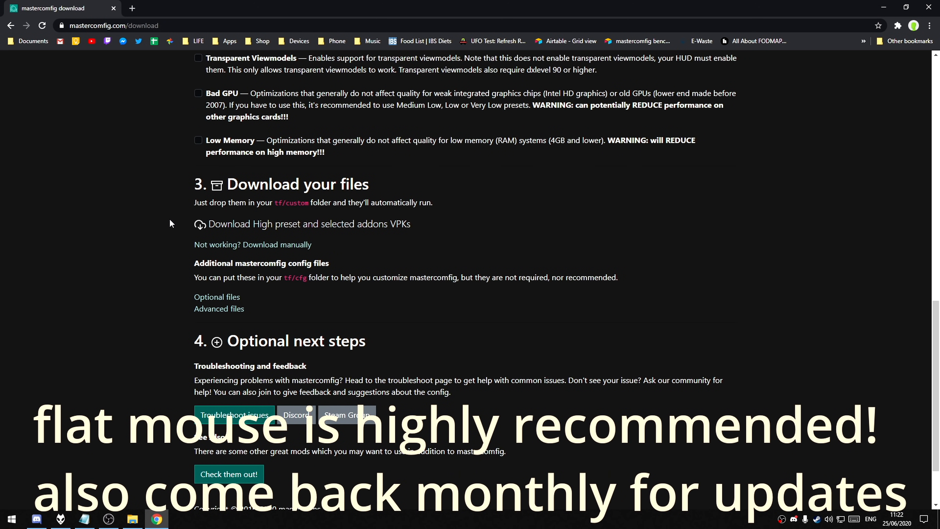
mouse_move(311, 227)
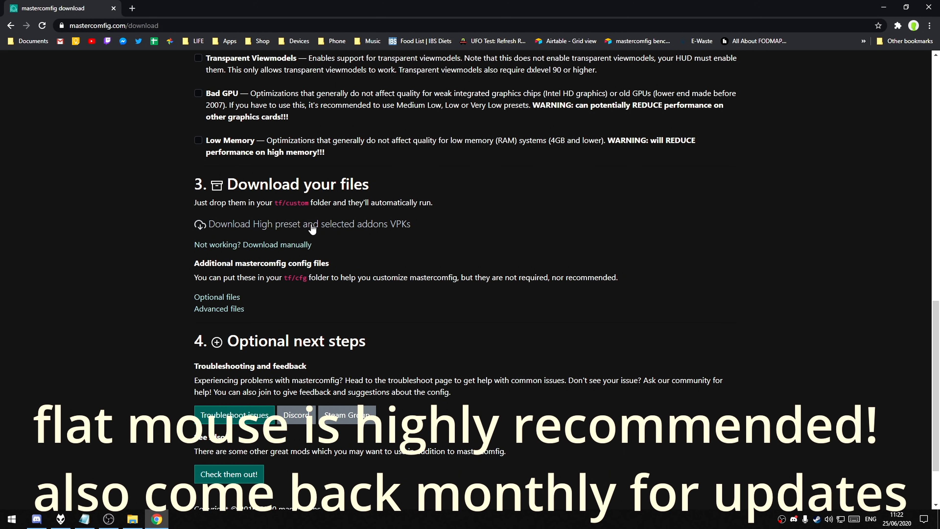
click(308, 223)
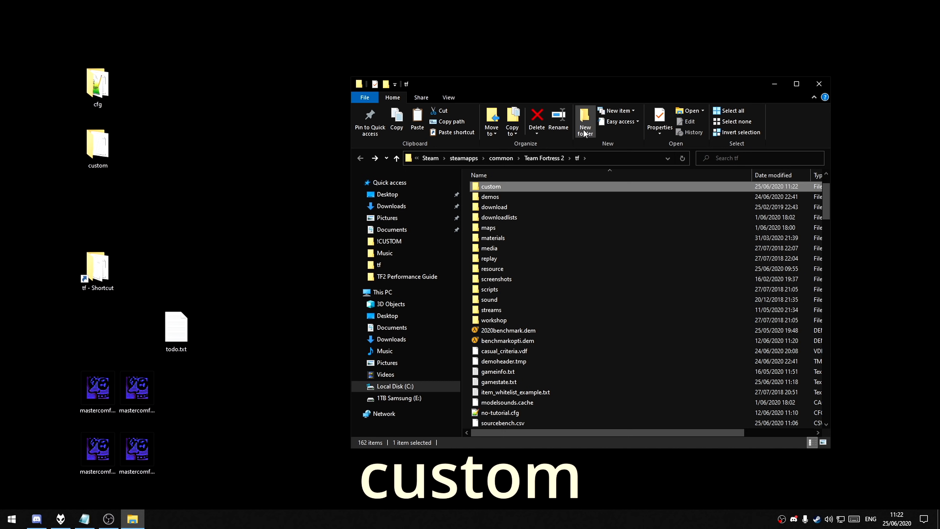
Place the VPKs in tf\custom, extract the optive modules zip and paste its modules there too.
double_click(491, 186)
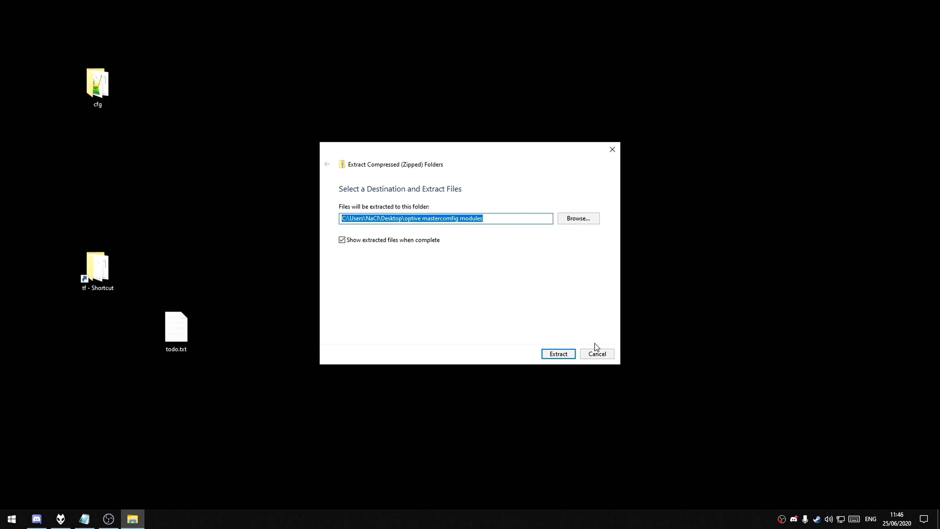
right_click(607, 276)
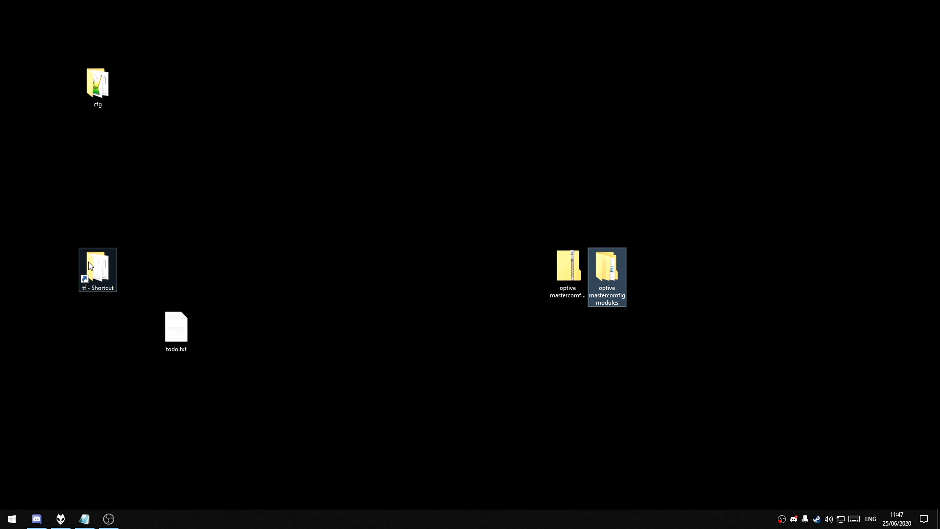
double_click(97, 268)
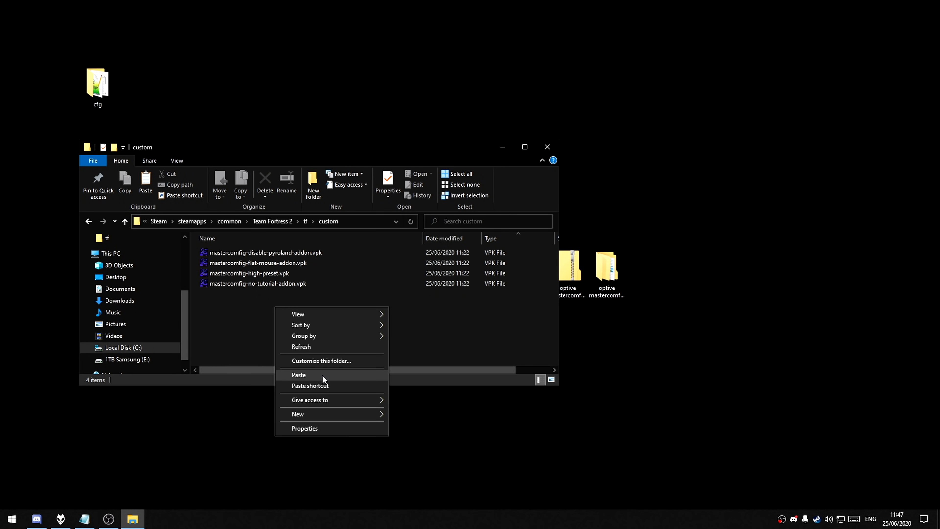
click(298, 375)
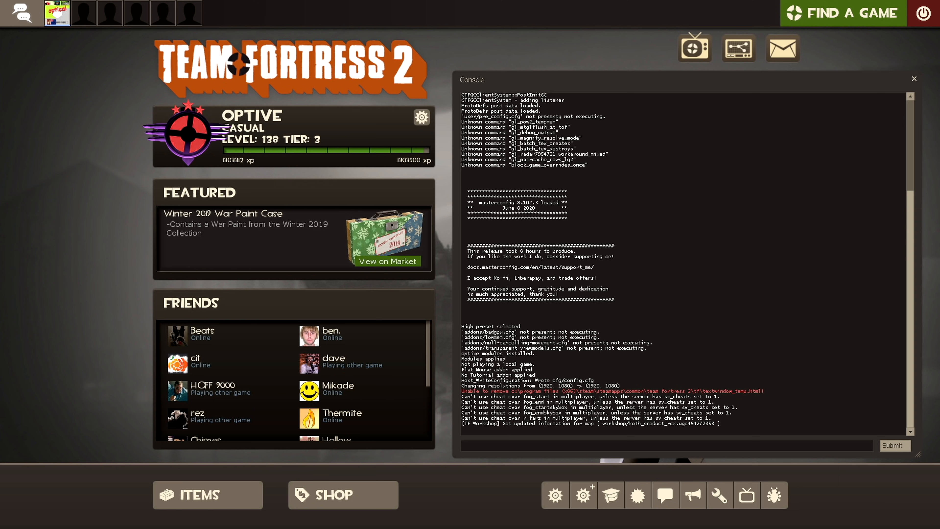
Enter timedemo in the TF2 console after reading the mastercomfig load messages.
text(timedemo)
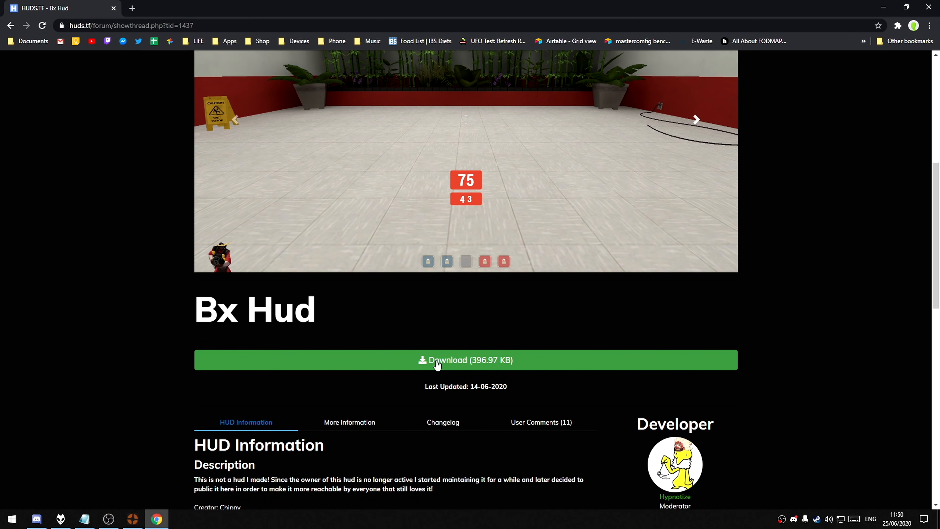
Download Bx Hud from huds.tf and open the extracted BX-Hud-master folder.
click(466, 360)
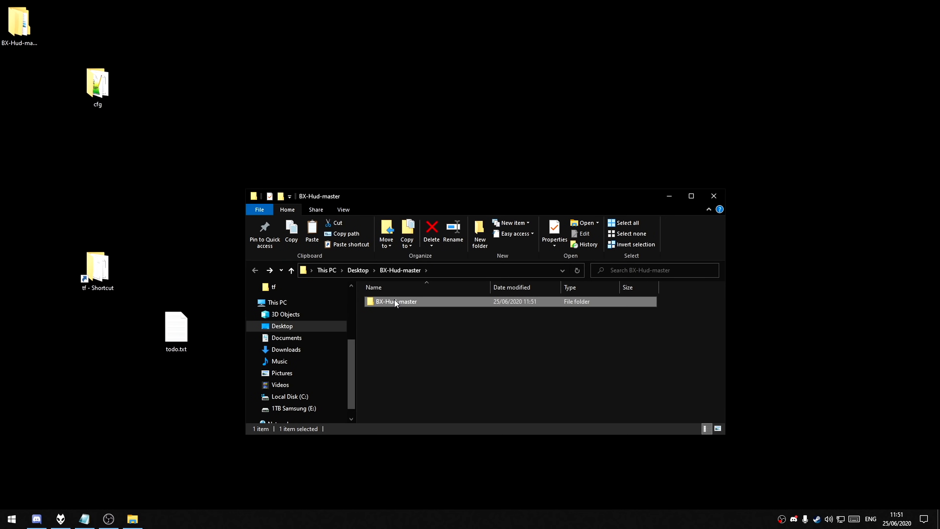
double_click(396, 301)
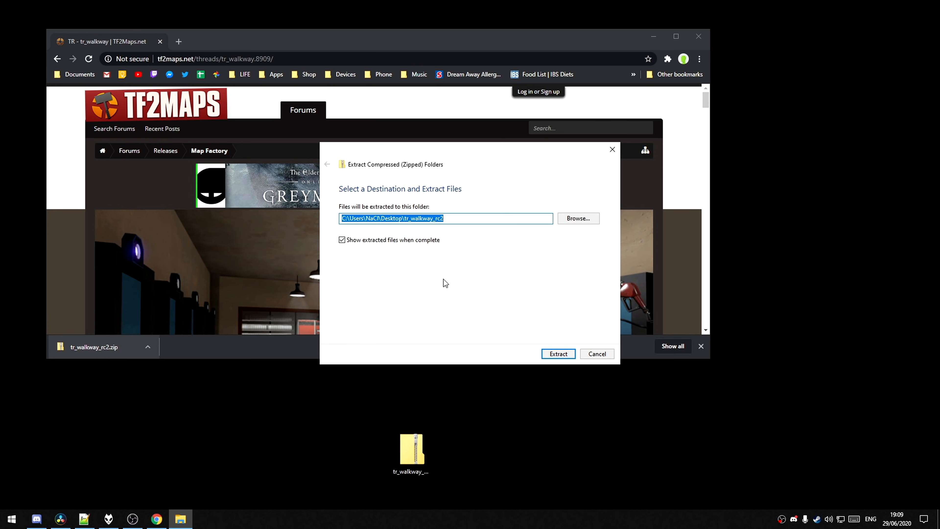
Extract tr_walkway_rc2, copy the .bsp map file and close Chrome, returning to the tf folder.
click(557, 354)
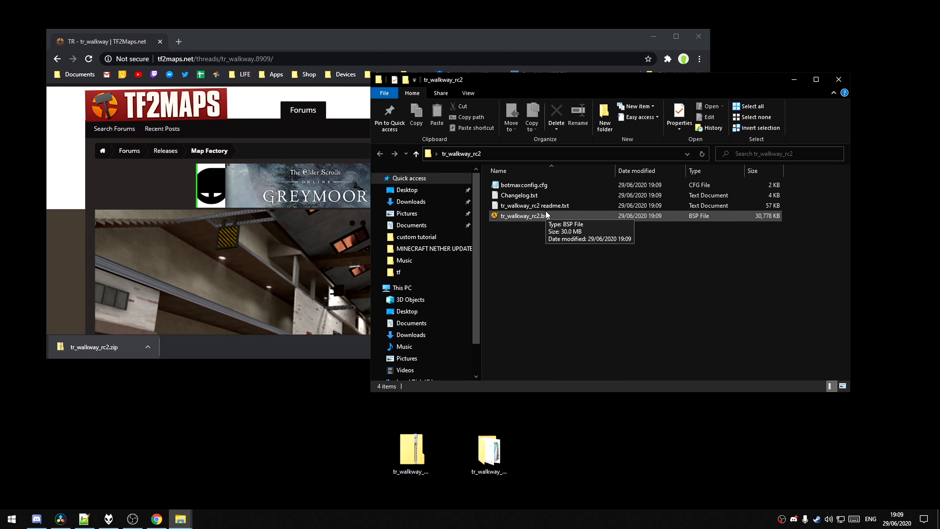
right_click(522, 216)
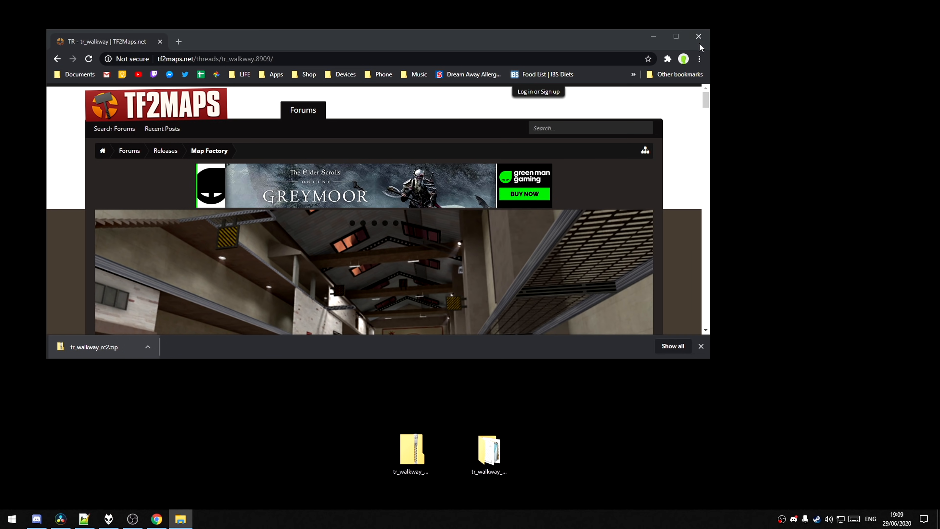
click(180, 519)
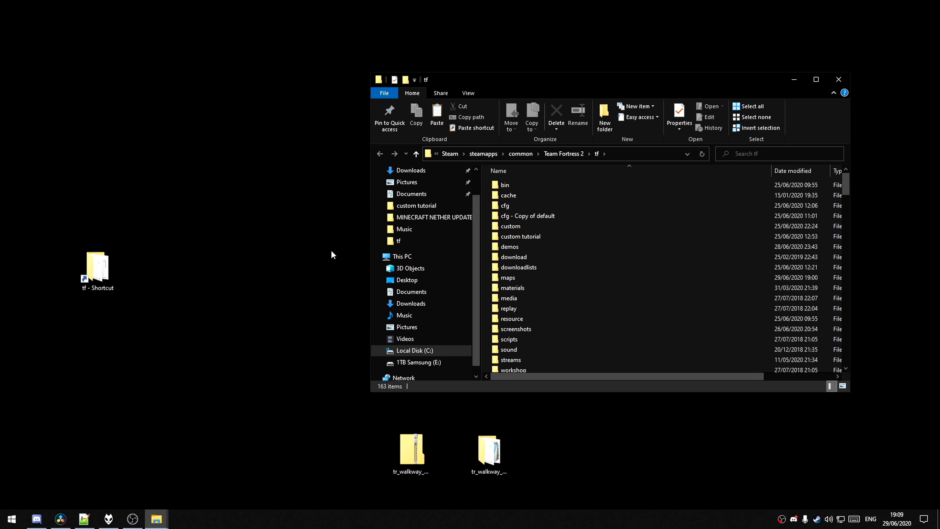
click(508, 277)
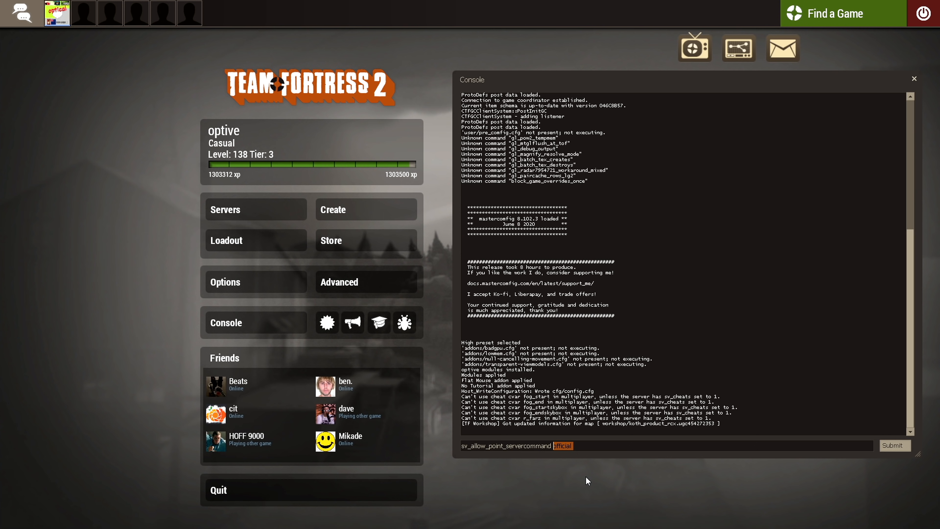
Run sv_allow_point_servercommand always, sv_cheats 1 and net_fakelag 21 in the console.
text(alwa)
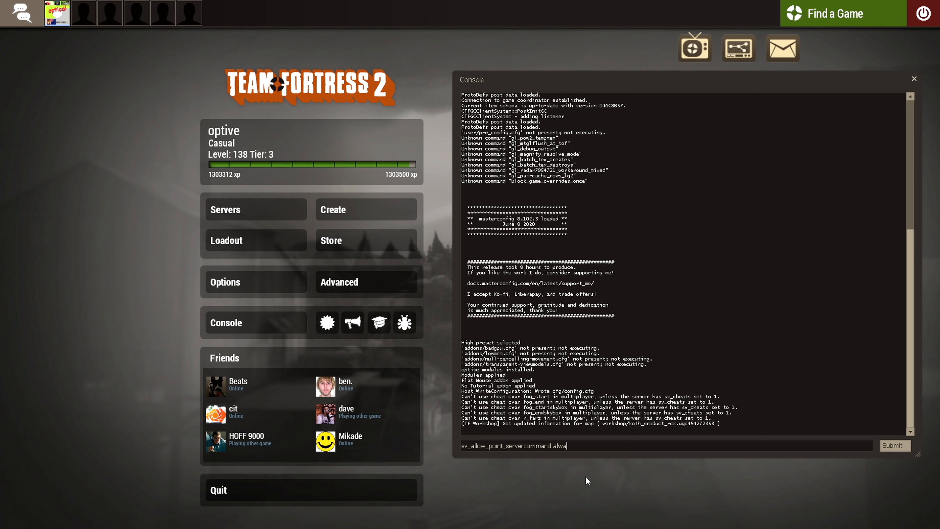
key(Return)
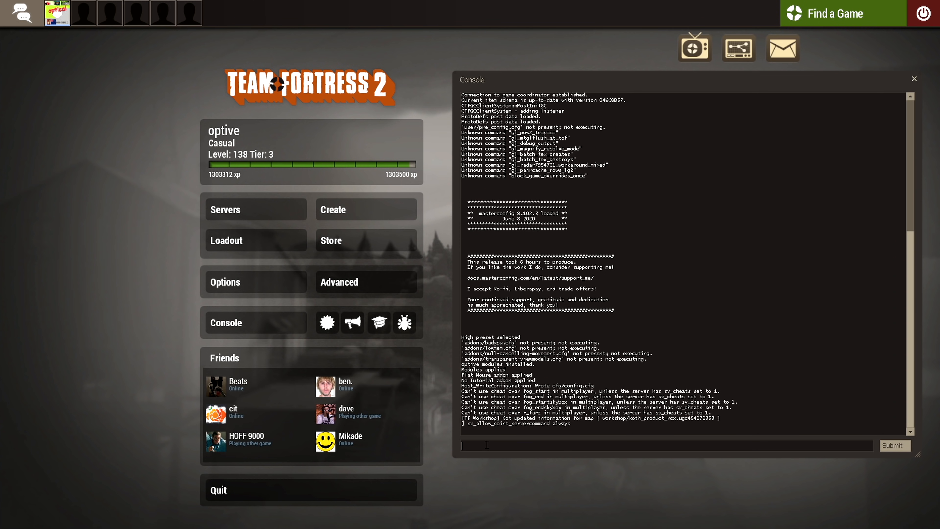
text(net_fakel)
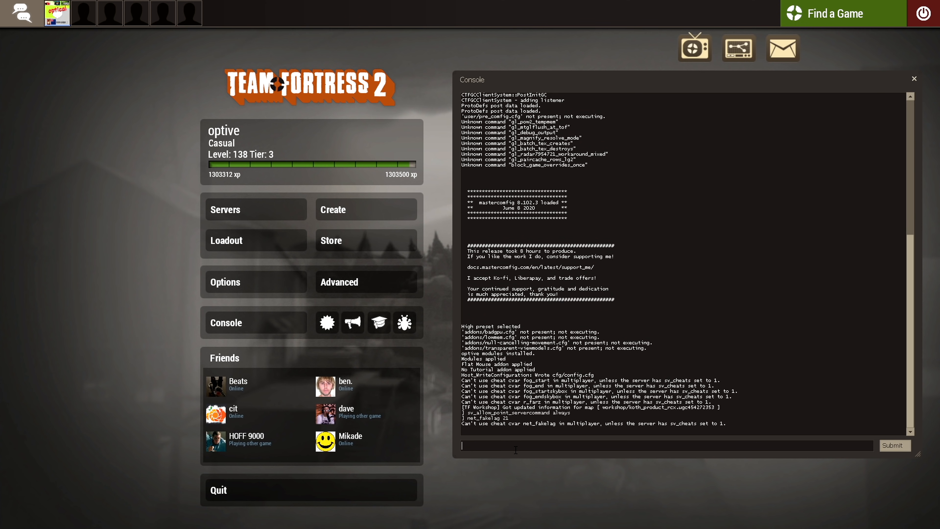
text(sv)
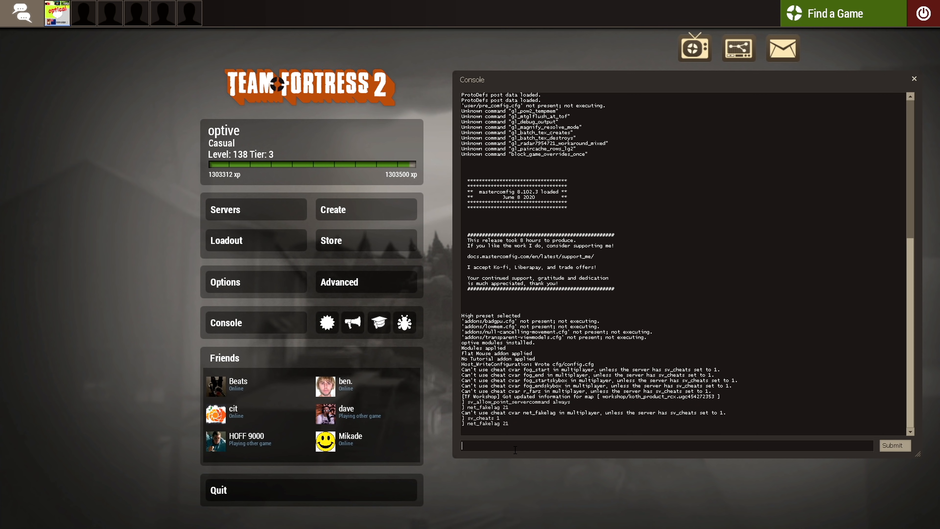
text(net_fakelag 21)
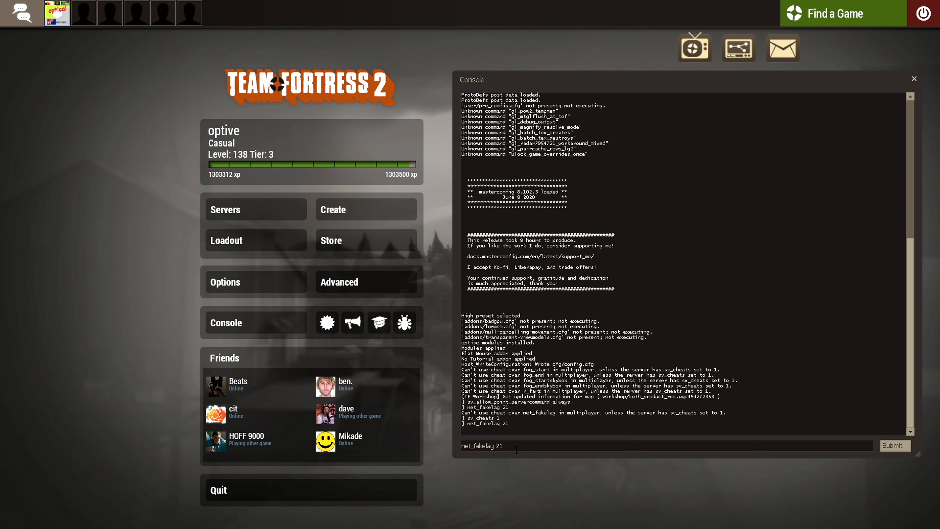
Load the tr_walkway practice map with the map tr_ command.
text(map)
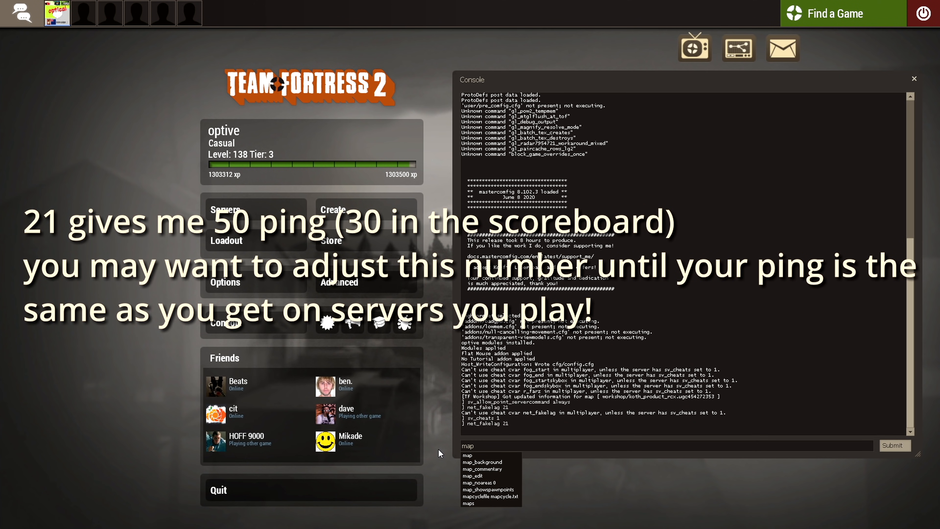
text(tr_)
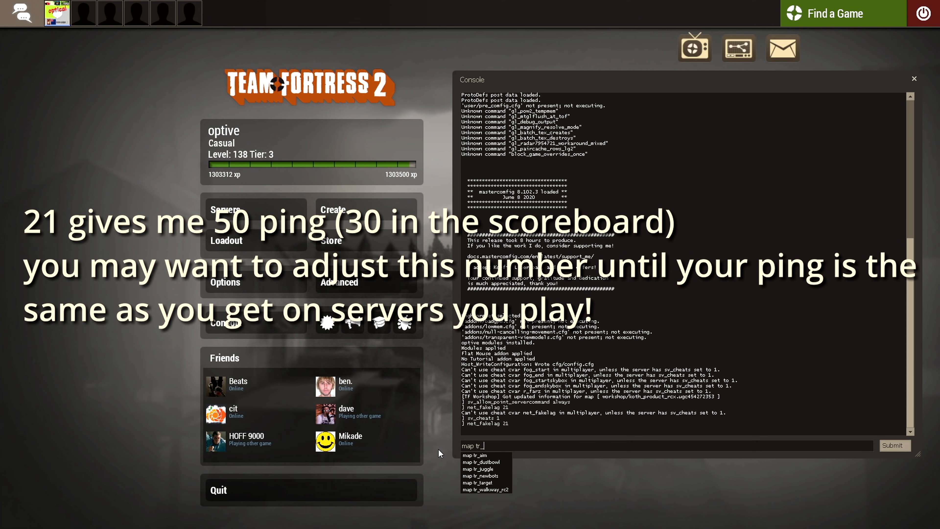
key(enter)
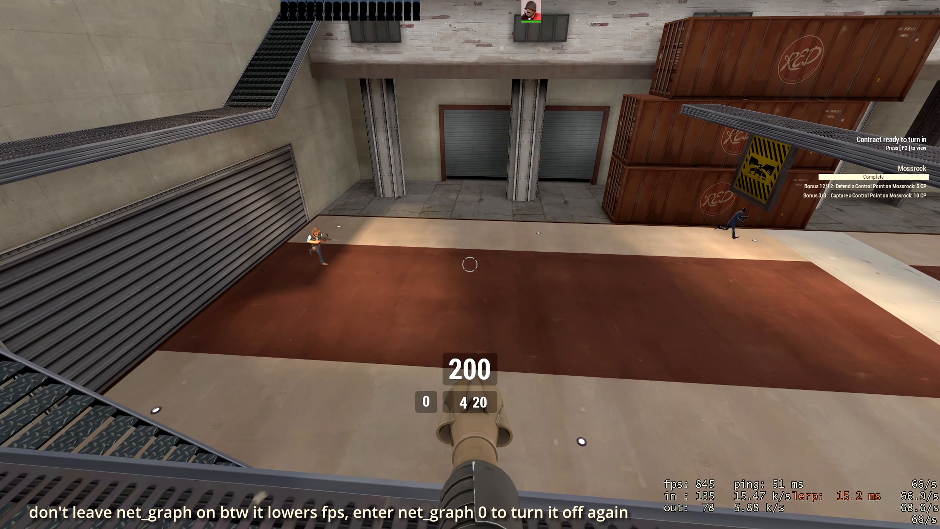
After checking ~51 ms ping, choose a different crosshair in Multiplayer options.
key(Escape)
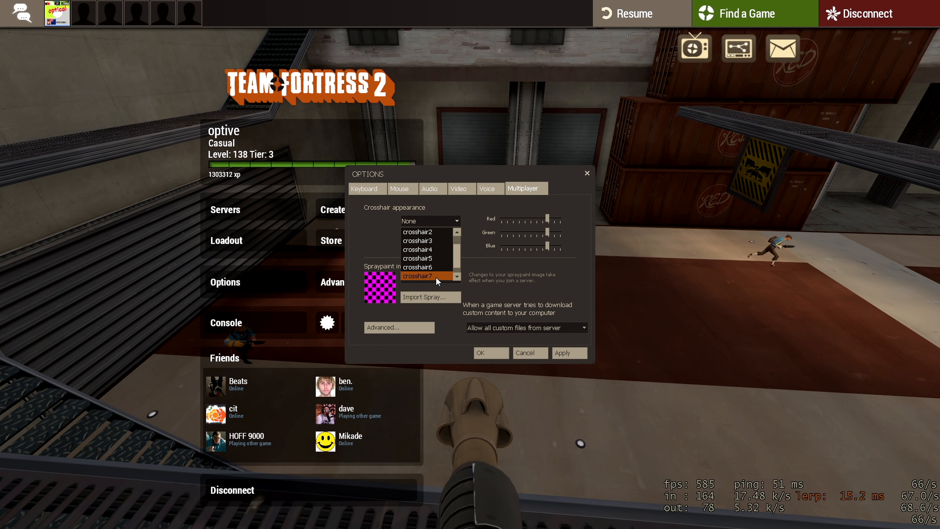
click(418, 276)
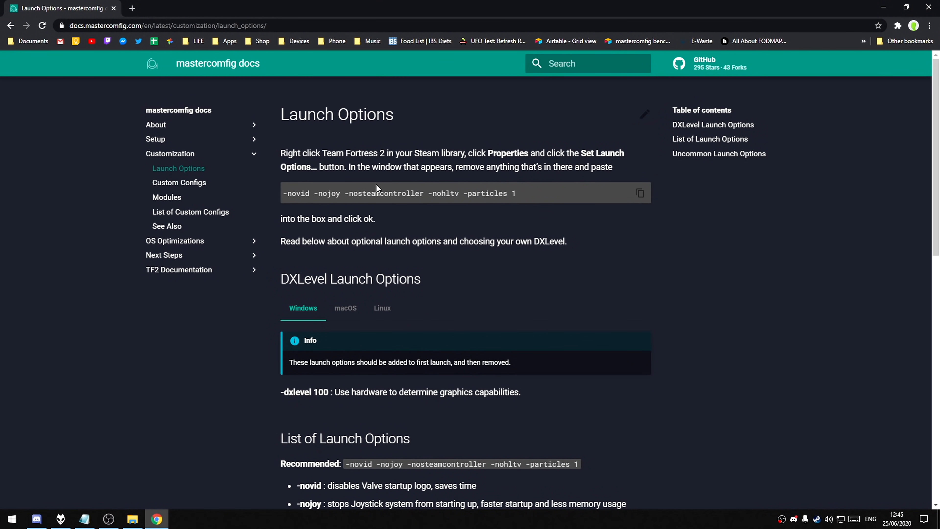
Copy mastercomfig's recommended launch options and reach Team Fortress 2's Steam properties.
click(640, 193)
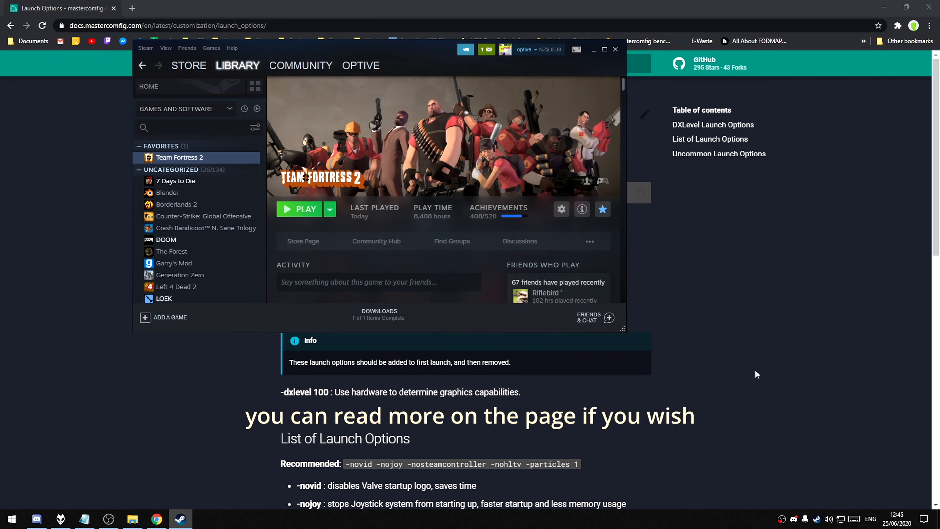
right_click(179, 157)
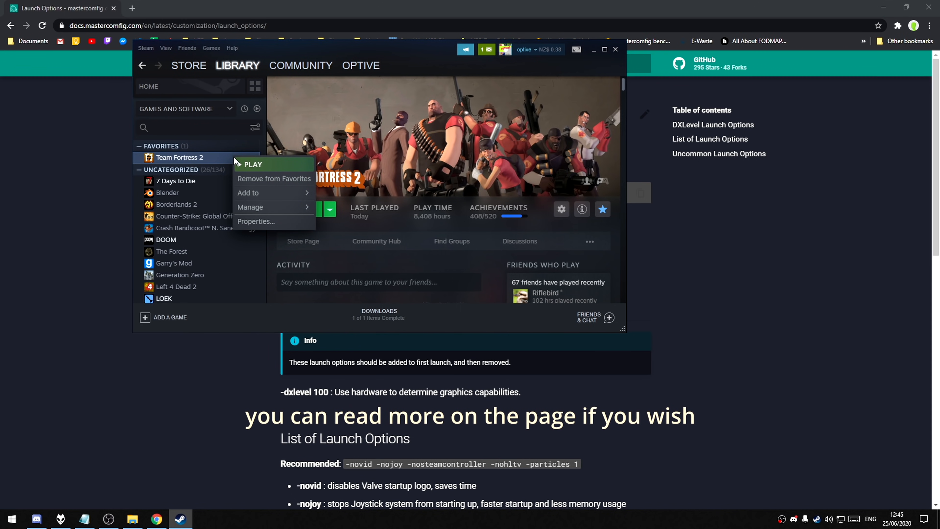
click(256, 221)
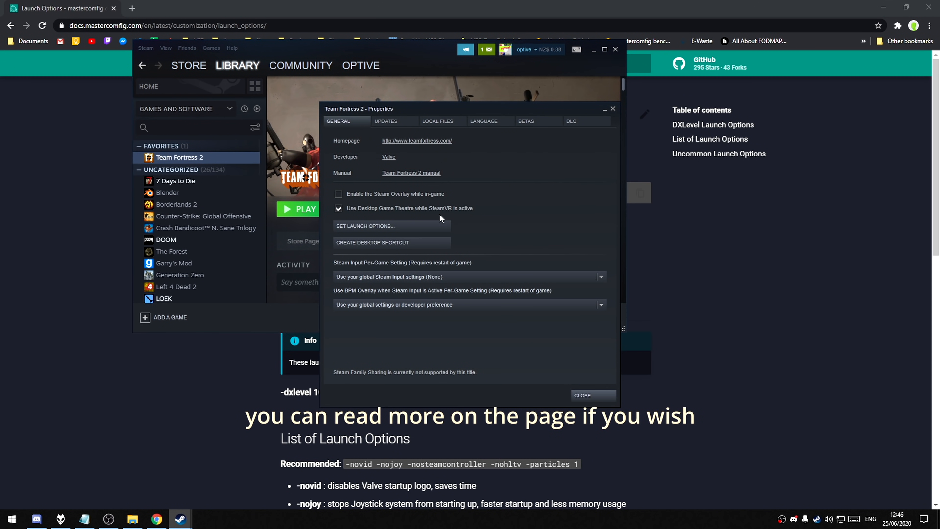
right_click(468, 262)
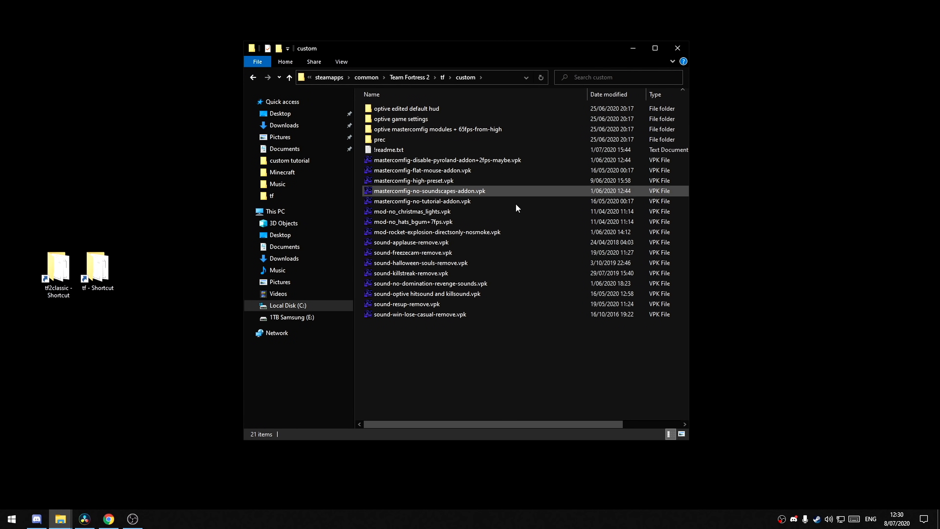
click(589, 402)
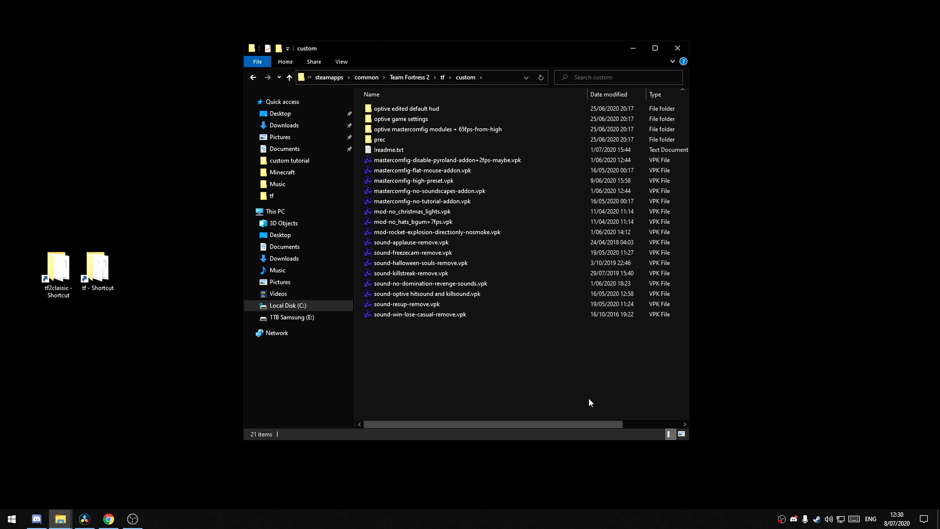
click(407, 108)
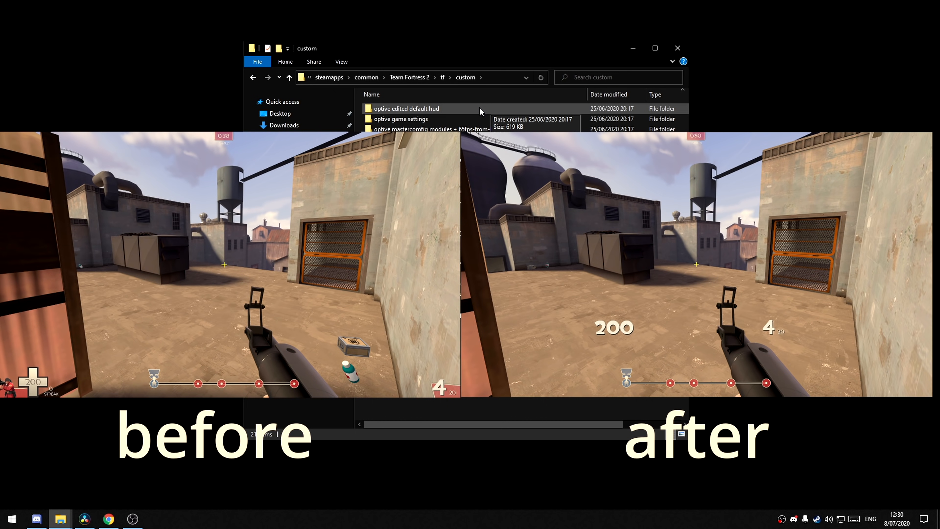
click(406, 109)
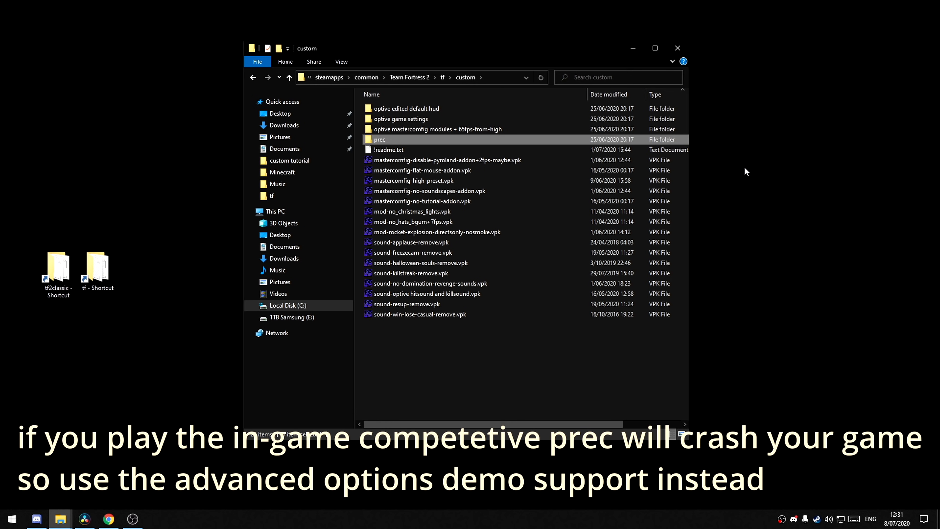
click(411, 211)
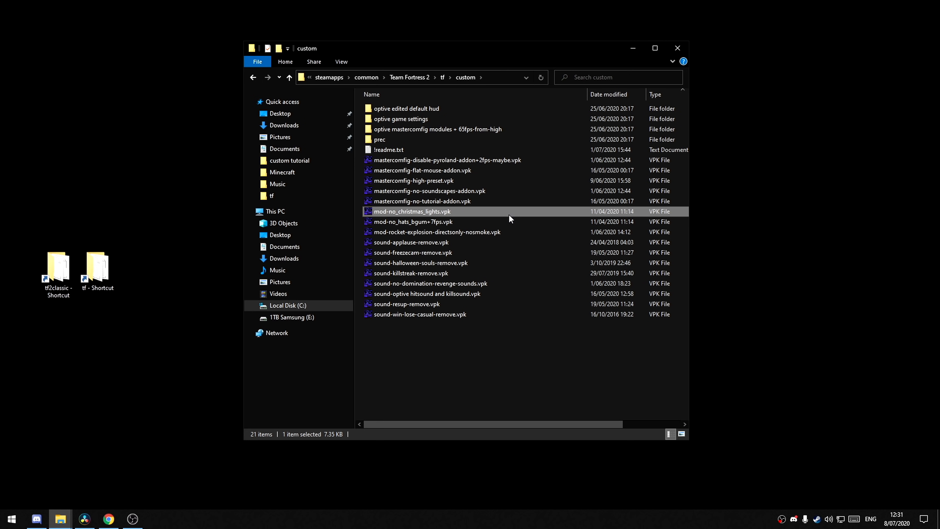
mouse_move(786, 234)
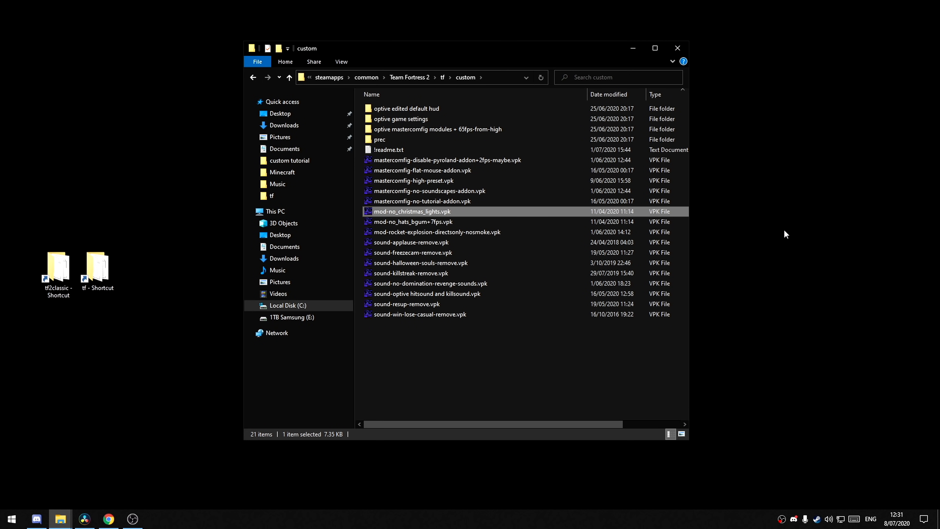
mouse_move(802, 233)
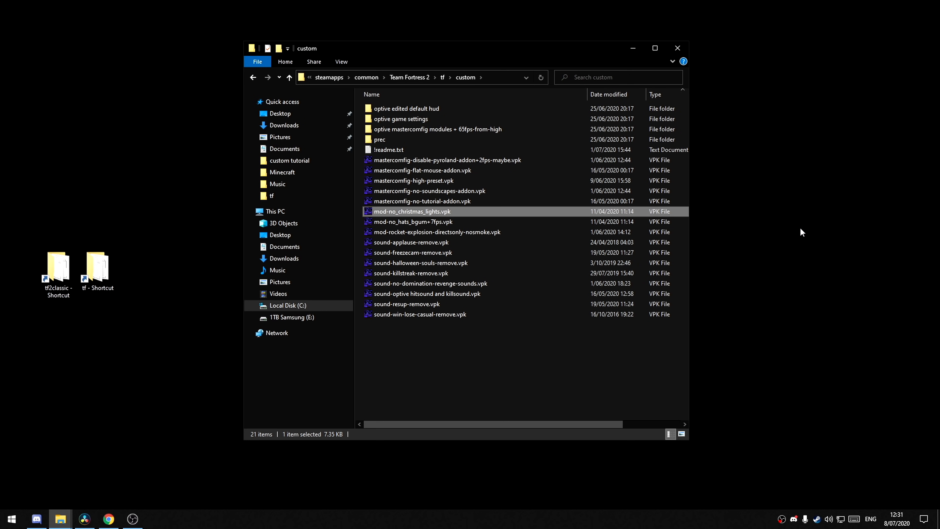
mouse_move(488, 221)
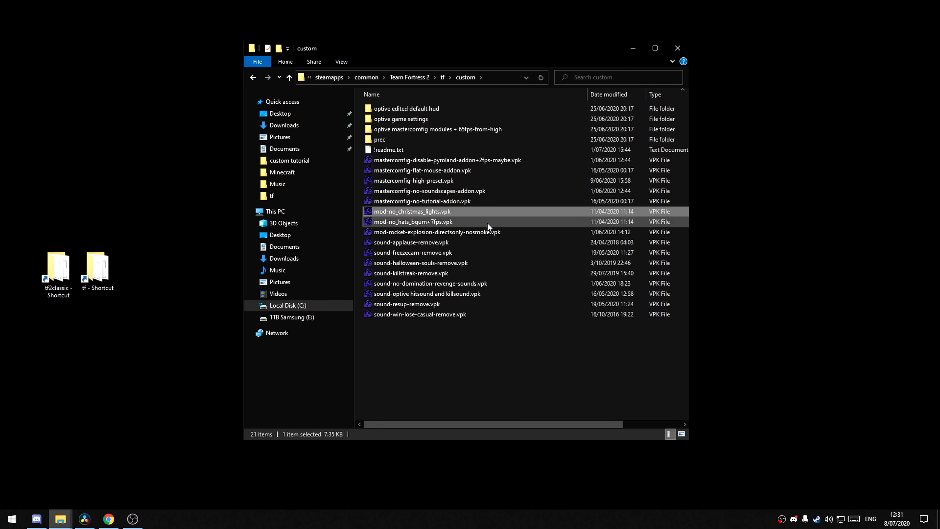
click(412, 221)
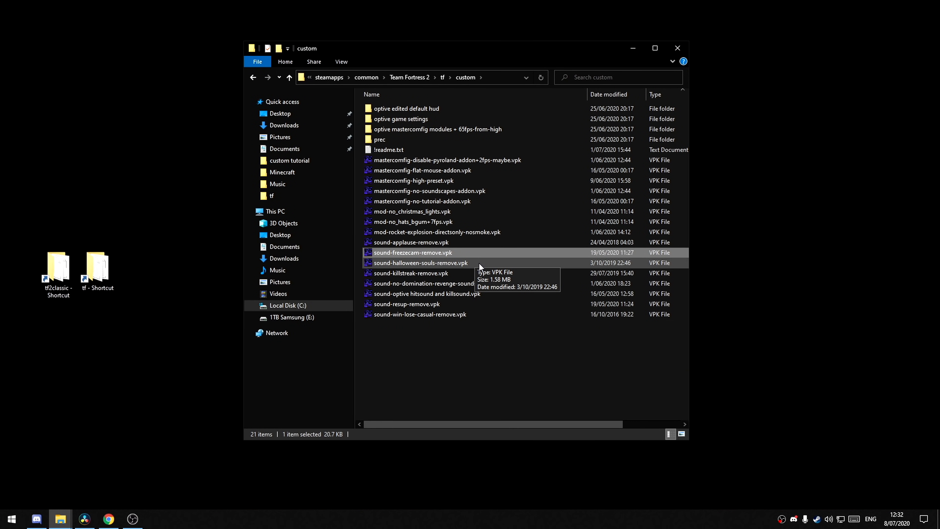
click(419, 263)
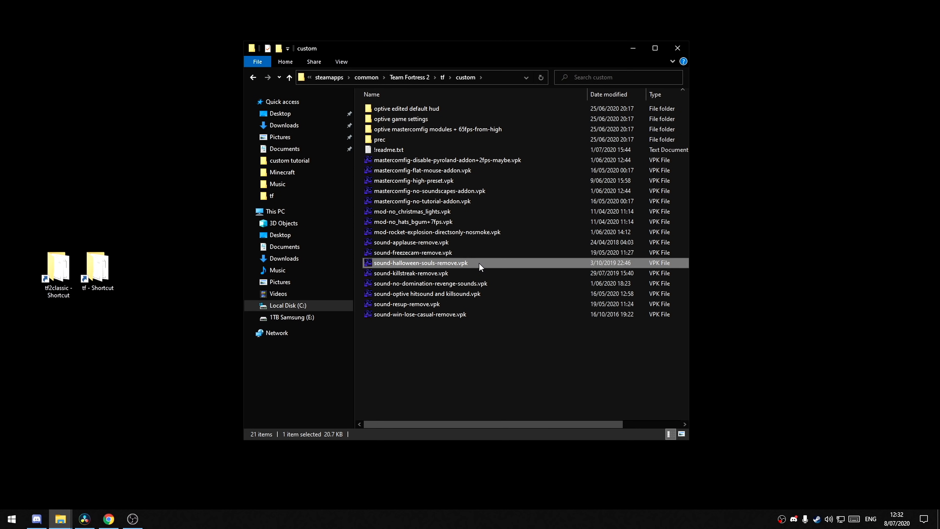
click(427, 294)
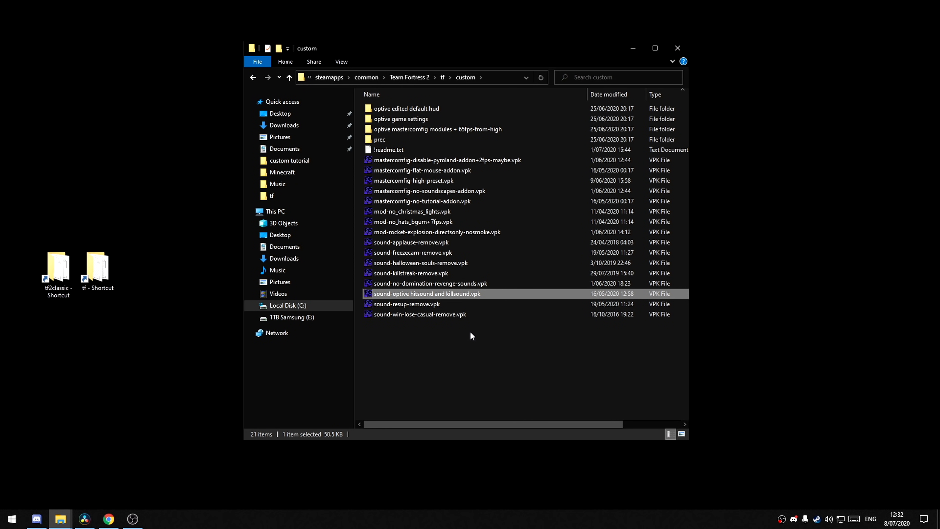